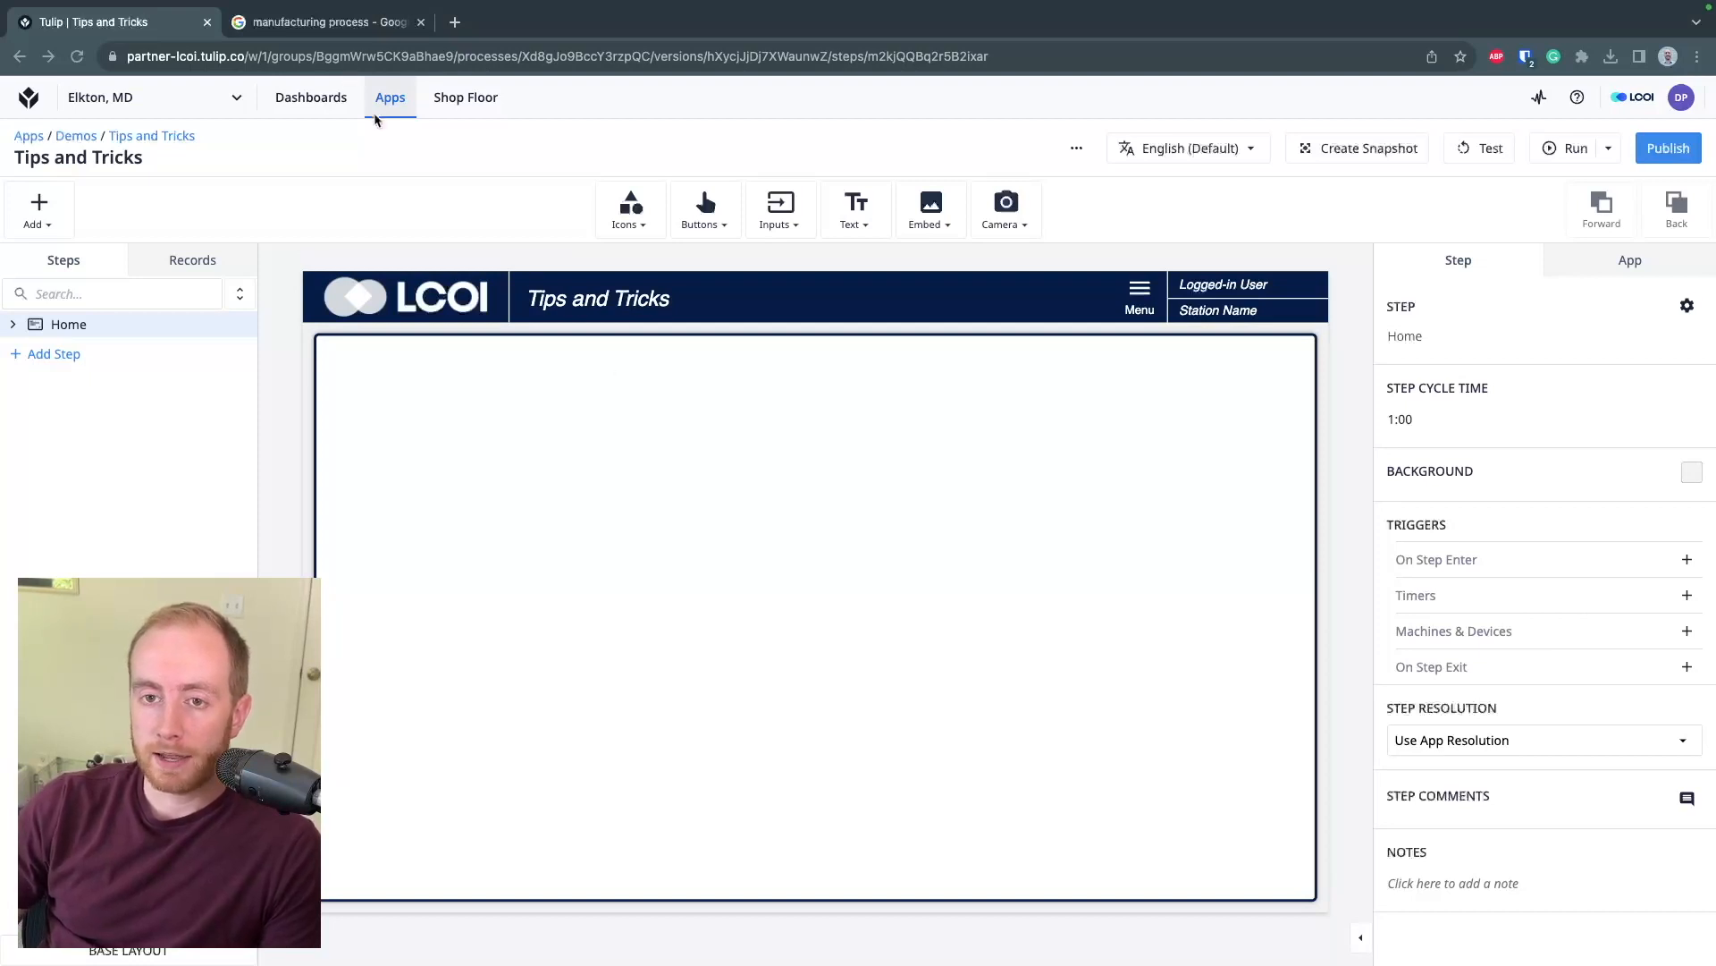
Copy the Manufacturing Operations image from Google Images and return to the Tulip editor
{"action": "left_click", "coordinate": [322, 24]}
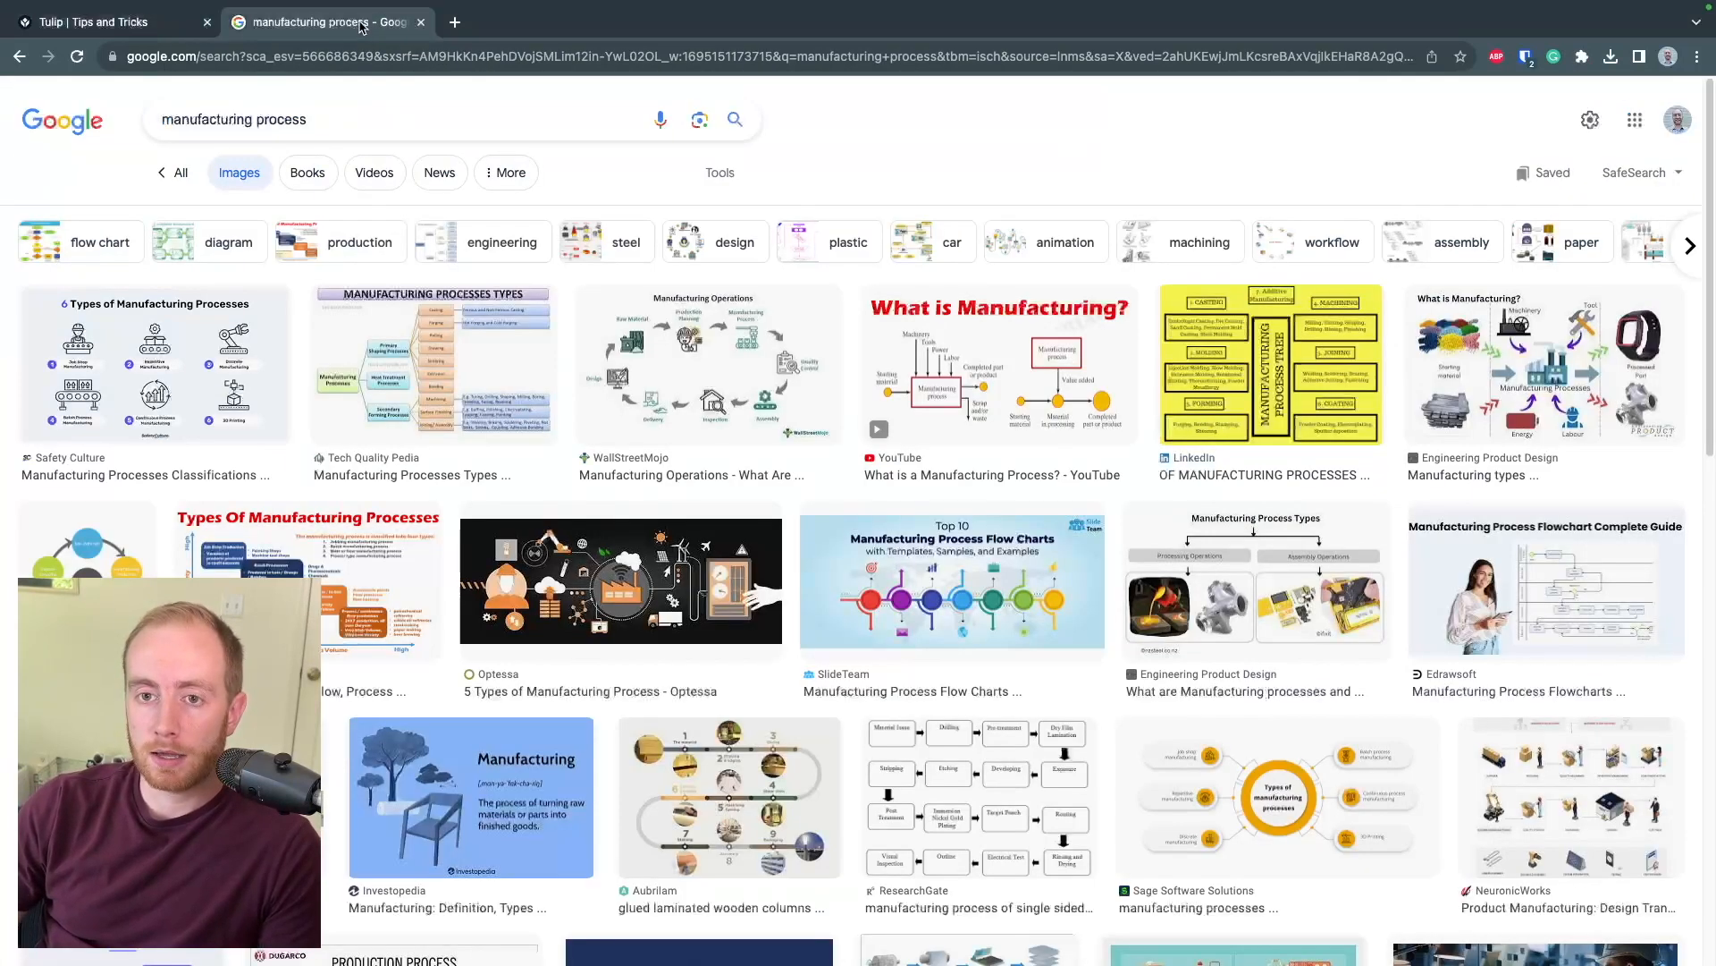
{"action": "right_click", "coordinate": [699, 361]}
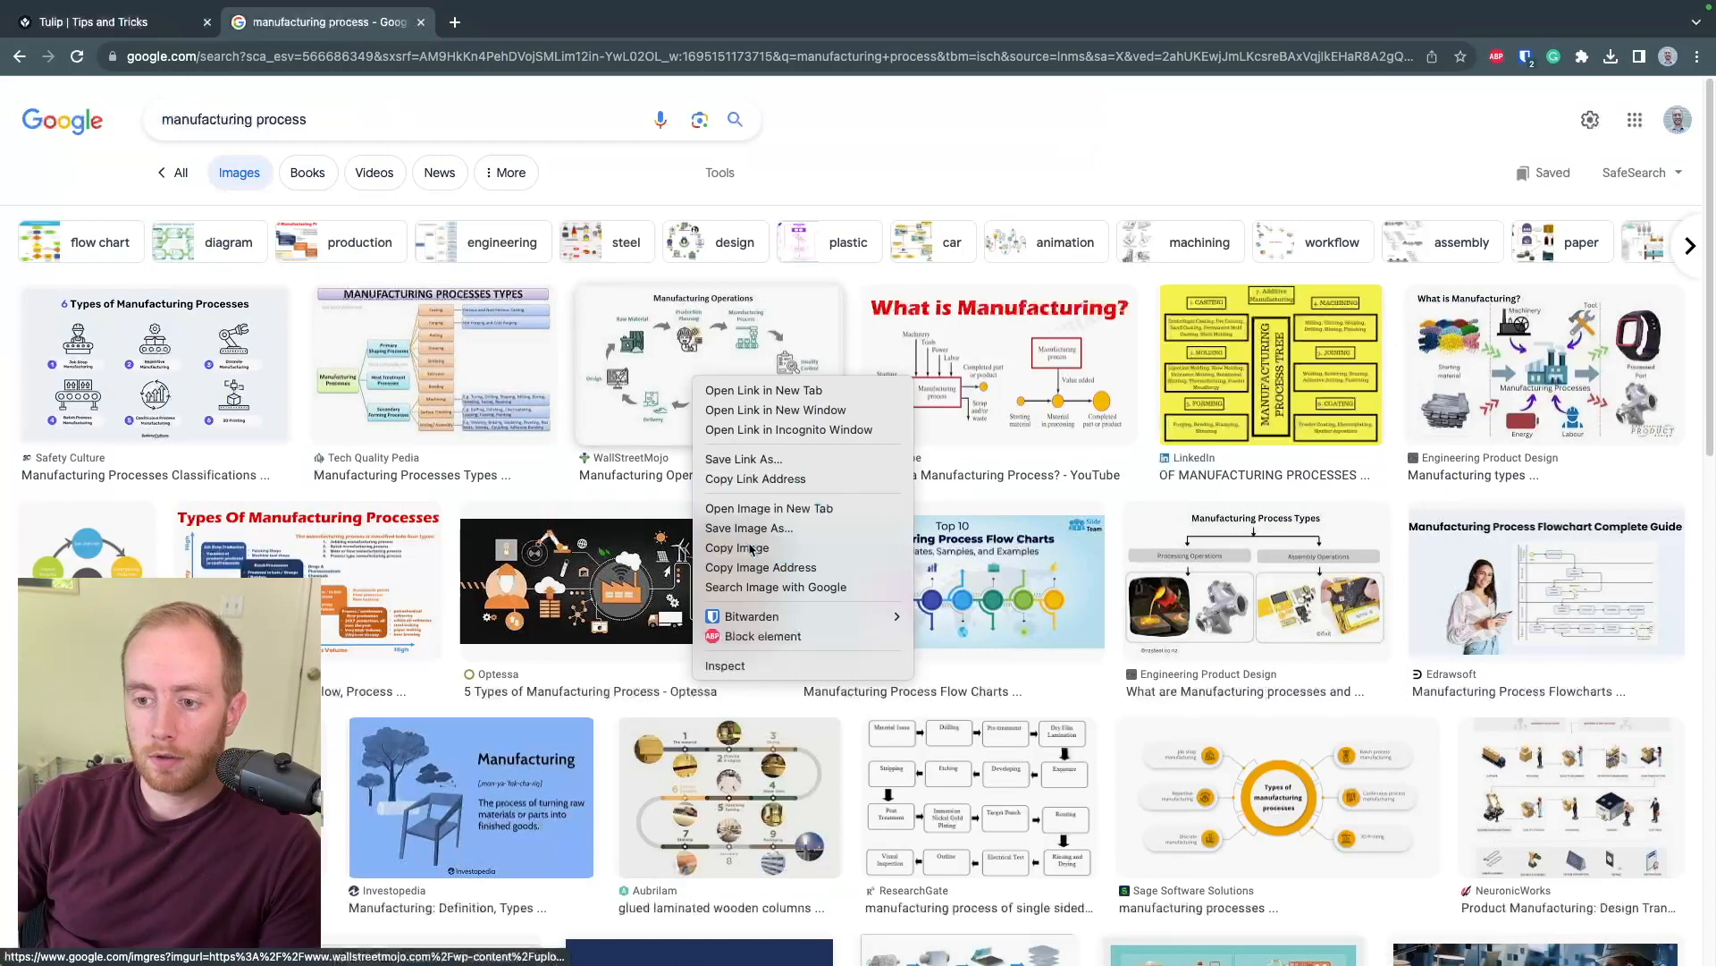
{"action": "left_click", "coordinate": [107, 22]}
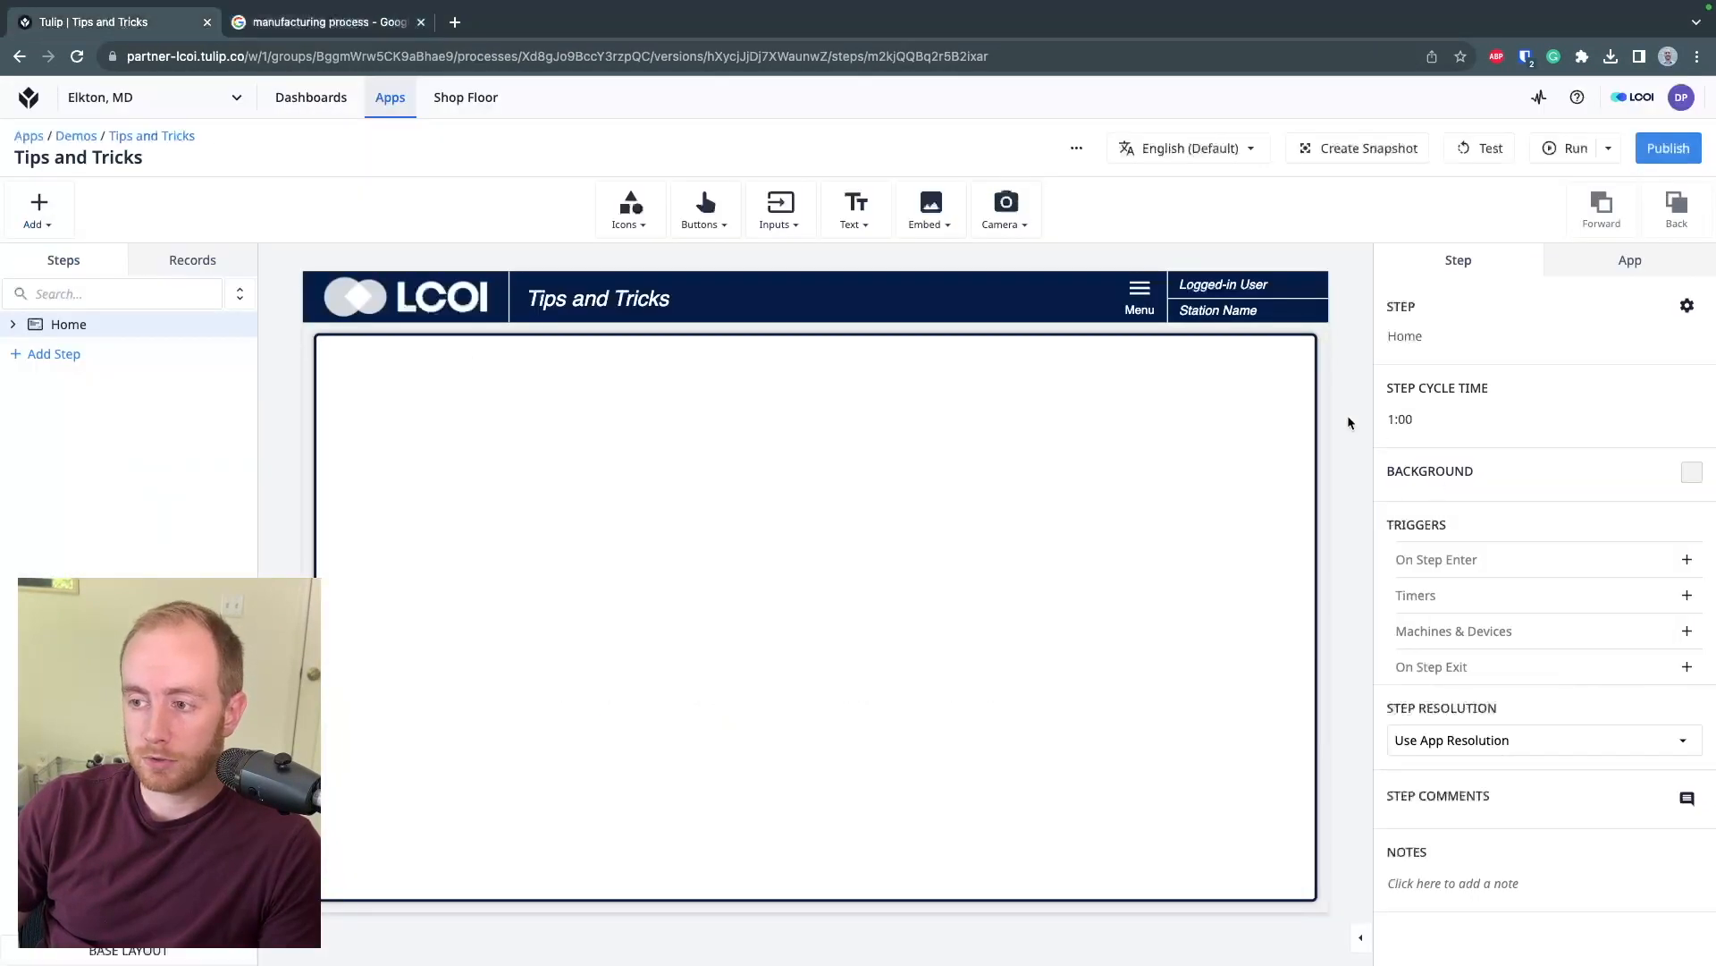
{"action": "mouse_move", "coordinate": [677, 494]}
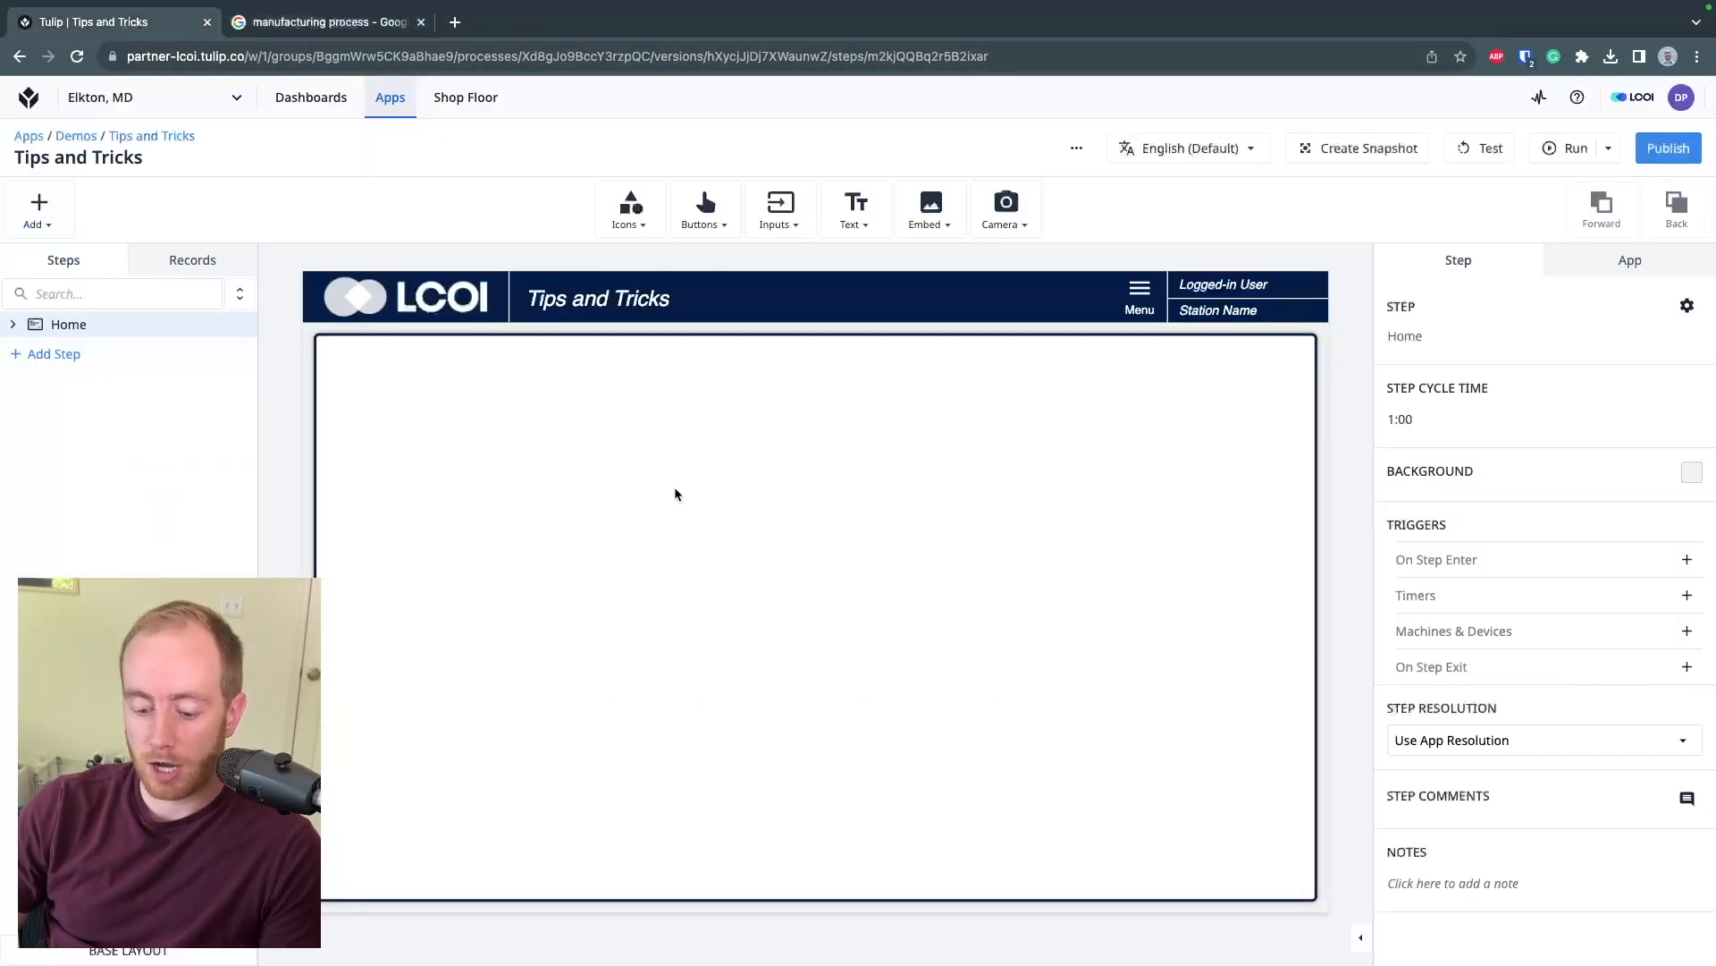
{"action": "mouse_move", "coordinate": [504, 492]}
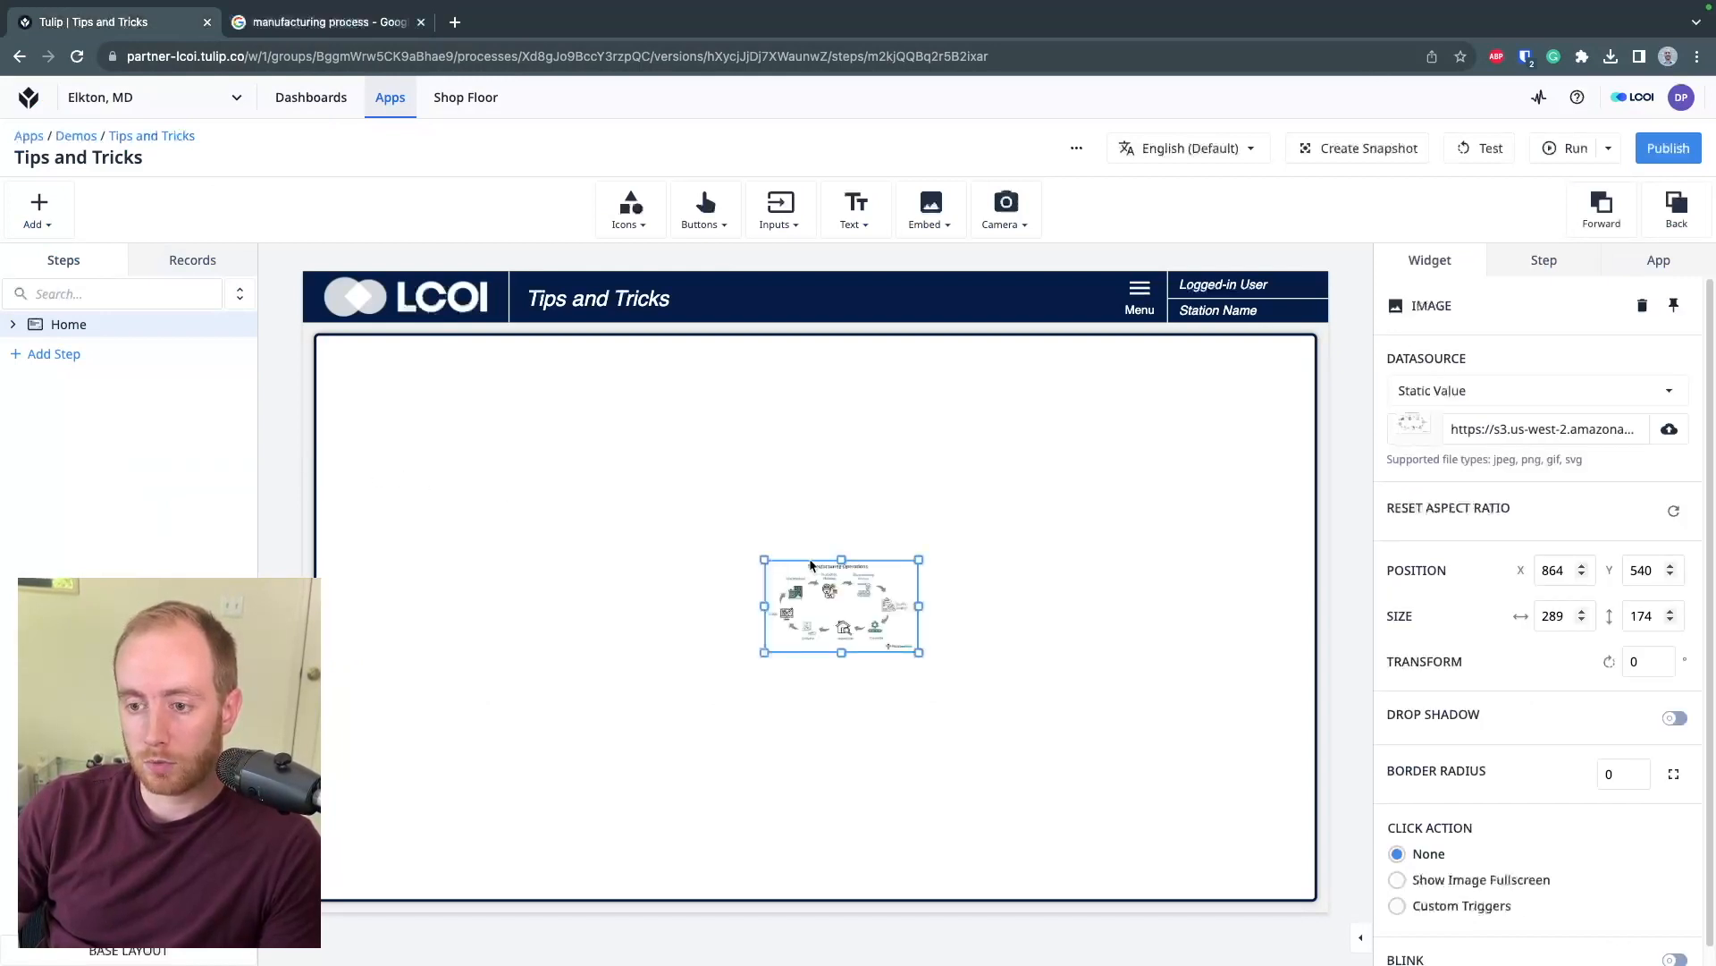
Enlarge the pasted Manufacturing Operations diagram on the Home step canvas
{"action": "left_click_drag", "start_coordinate": [840, 606], "coordinate": [477, 475]}
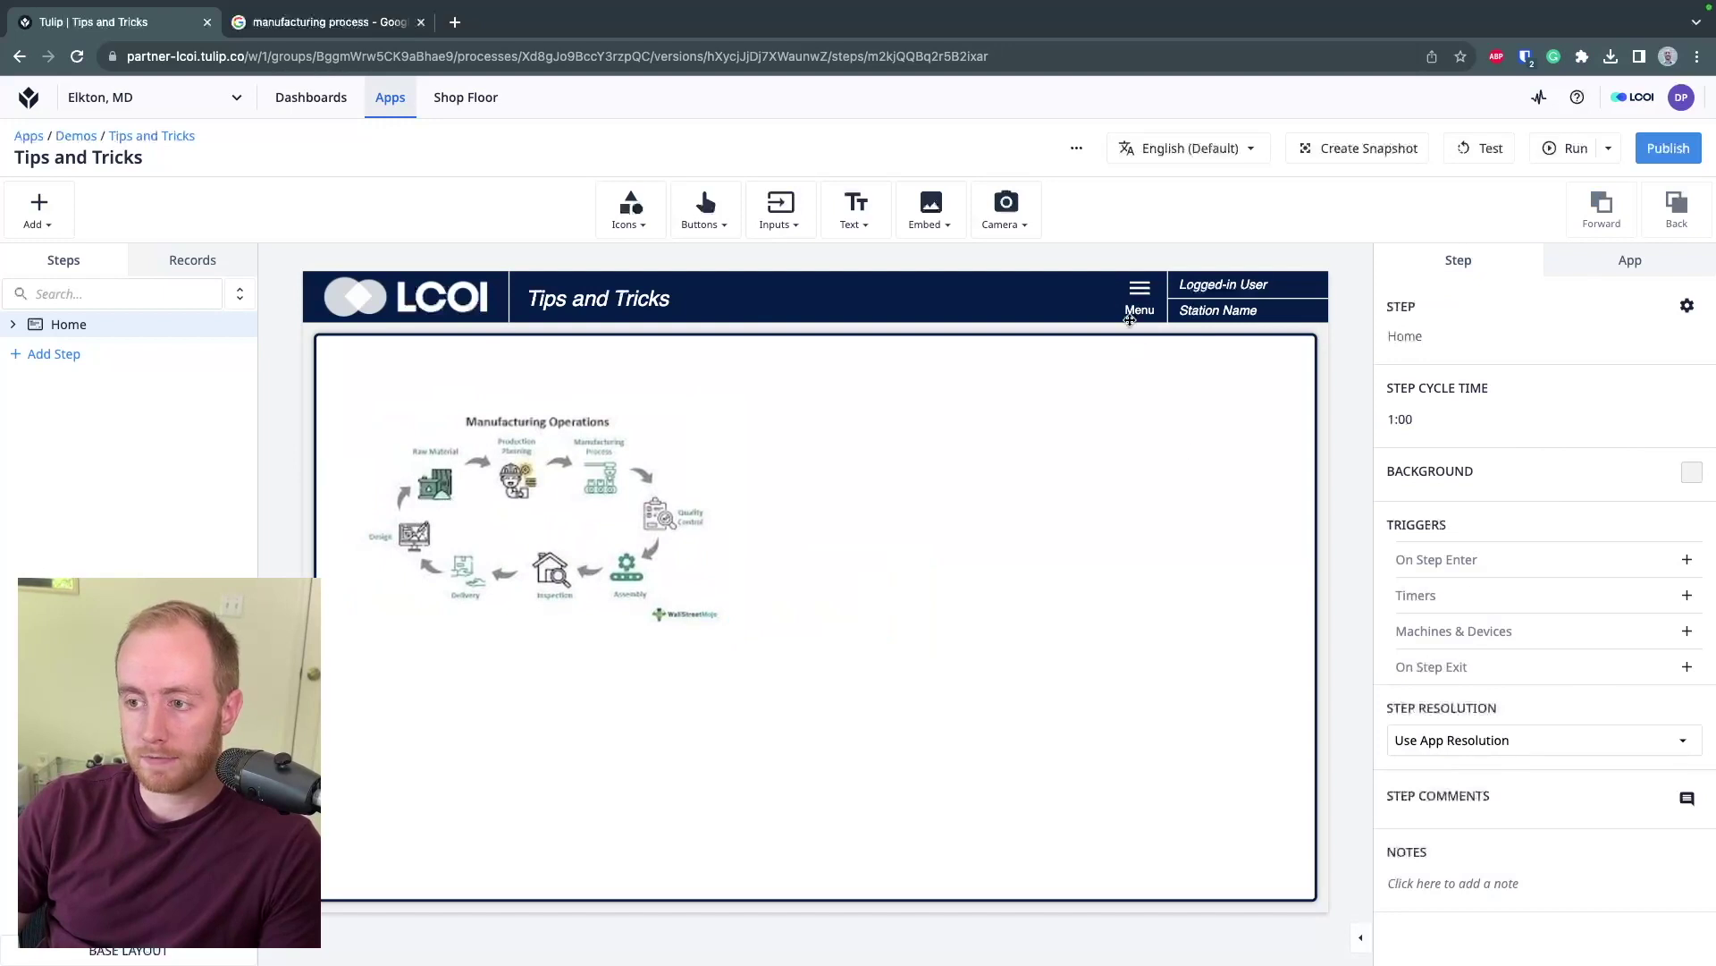
{"action": "left_click", "coordinate": [323, 22]}
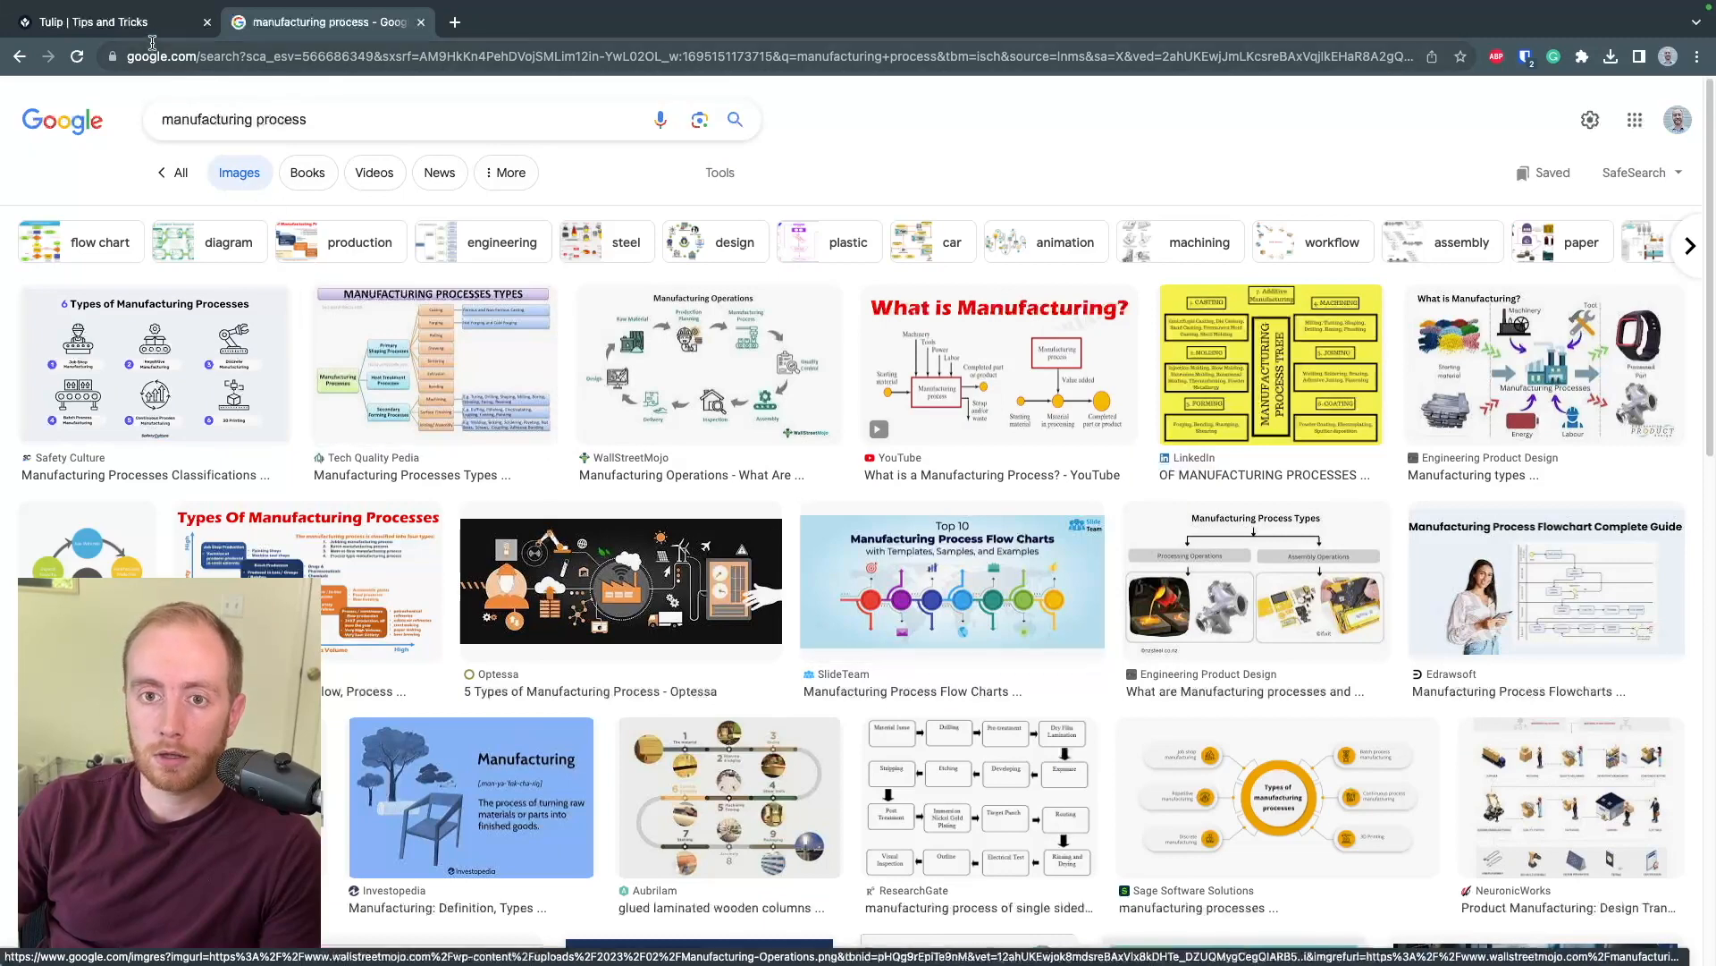
{"action": "left_click", "coordinate": [89, 21]}
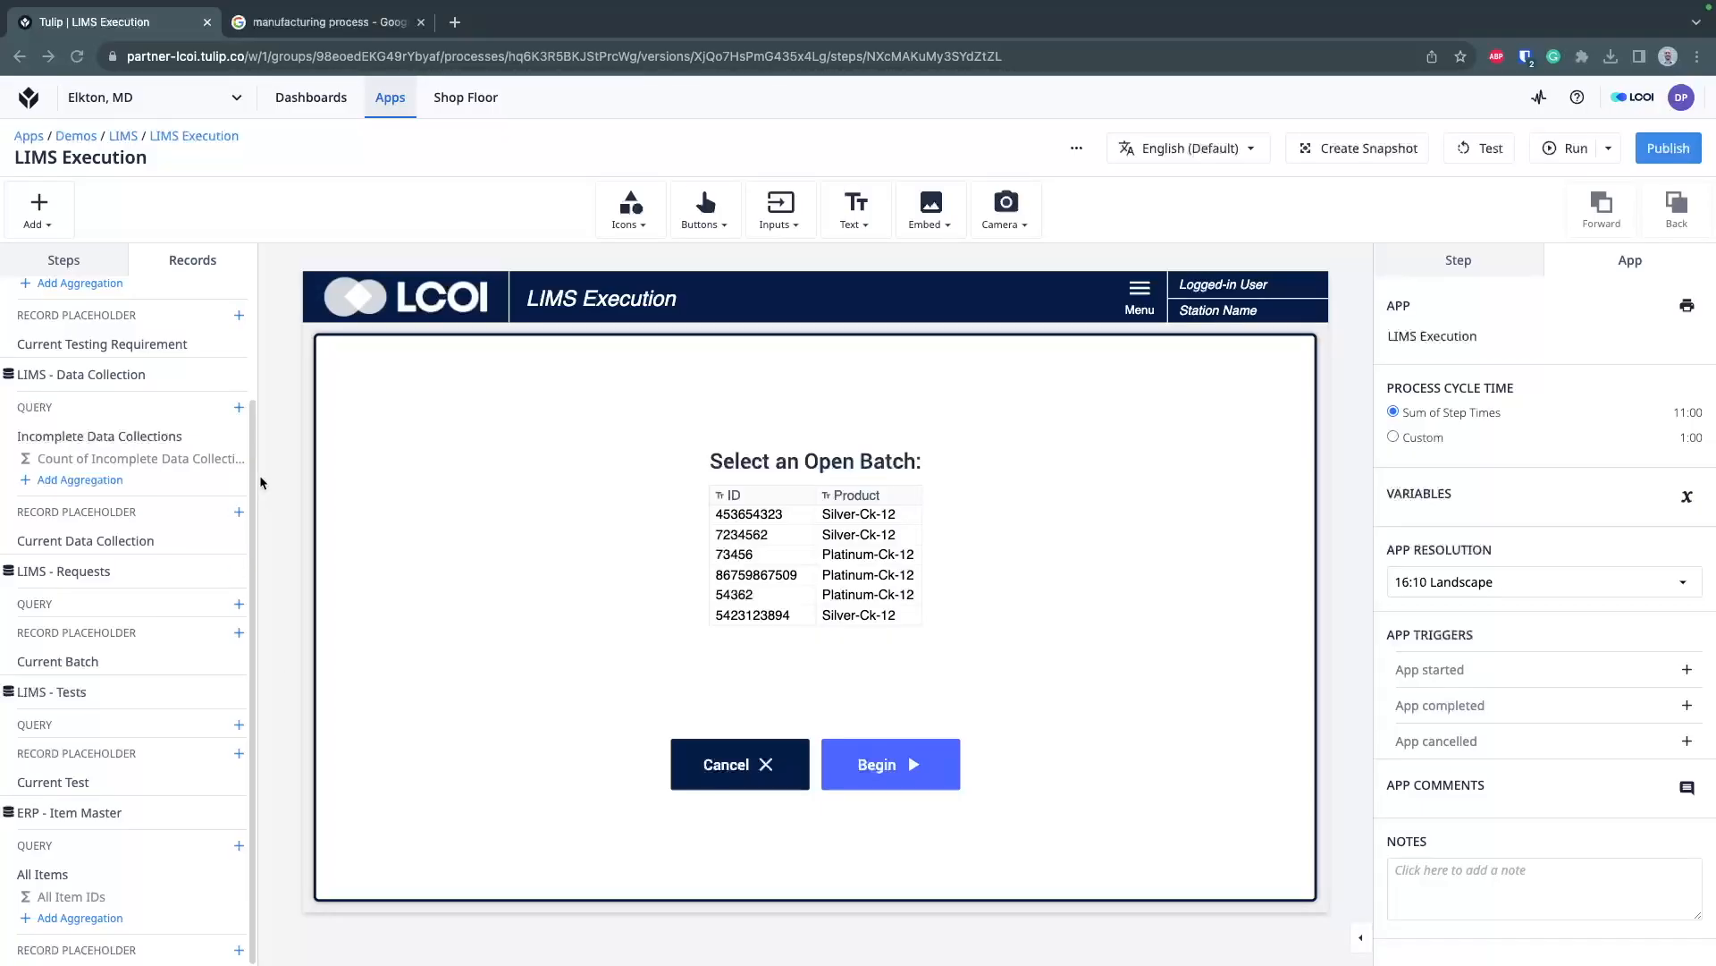
{"action": "mouse_move", "coordinate": [196, 608]}
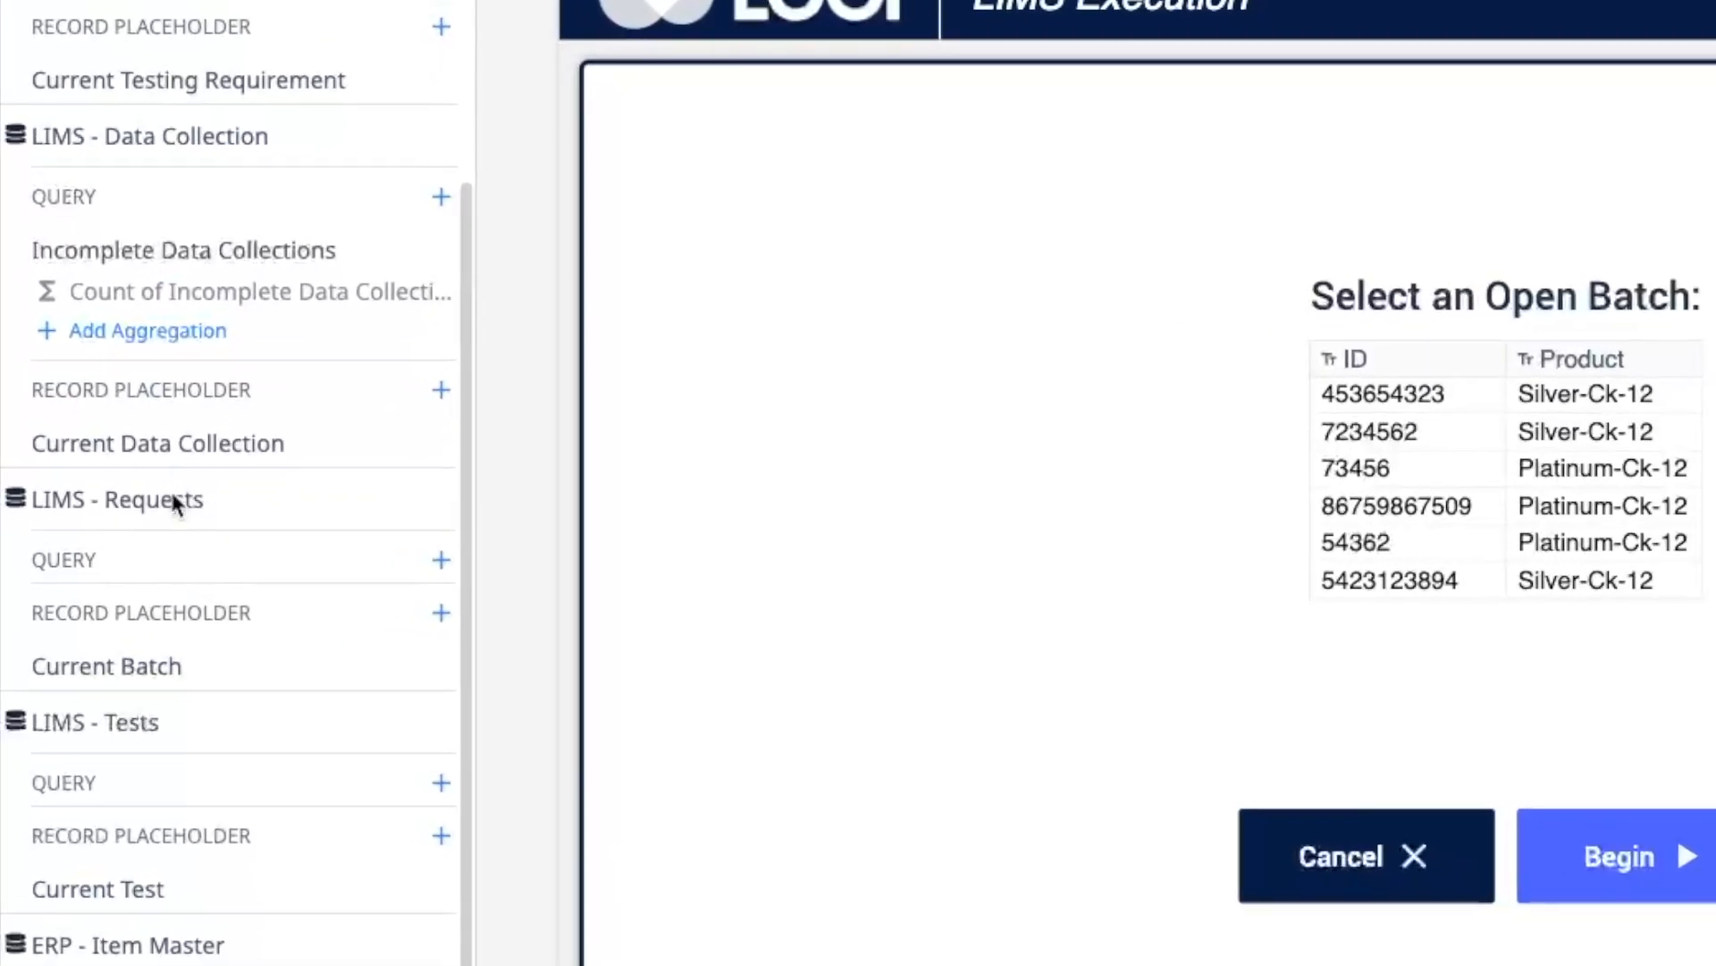
{"action": "mouse_move", "coordinate": [161, 506]}
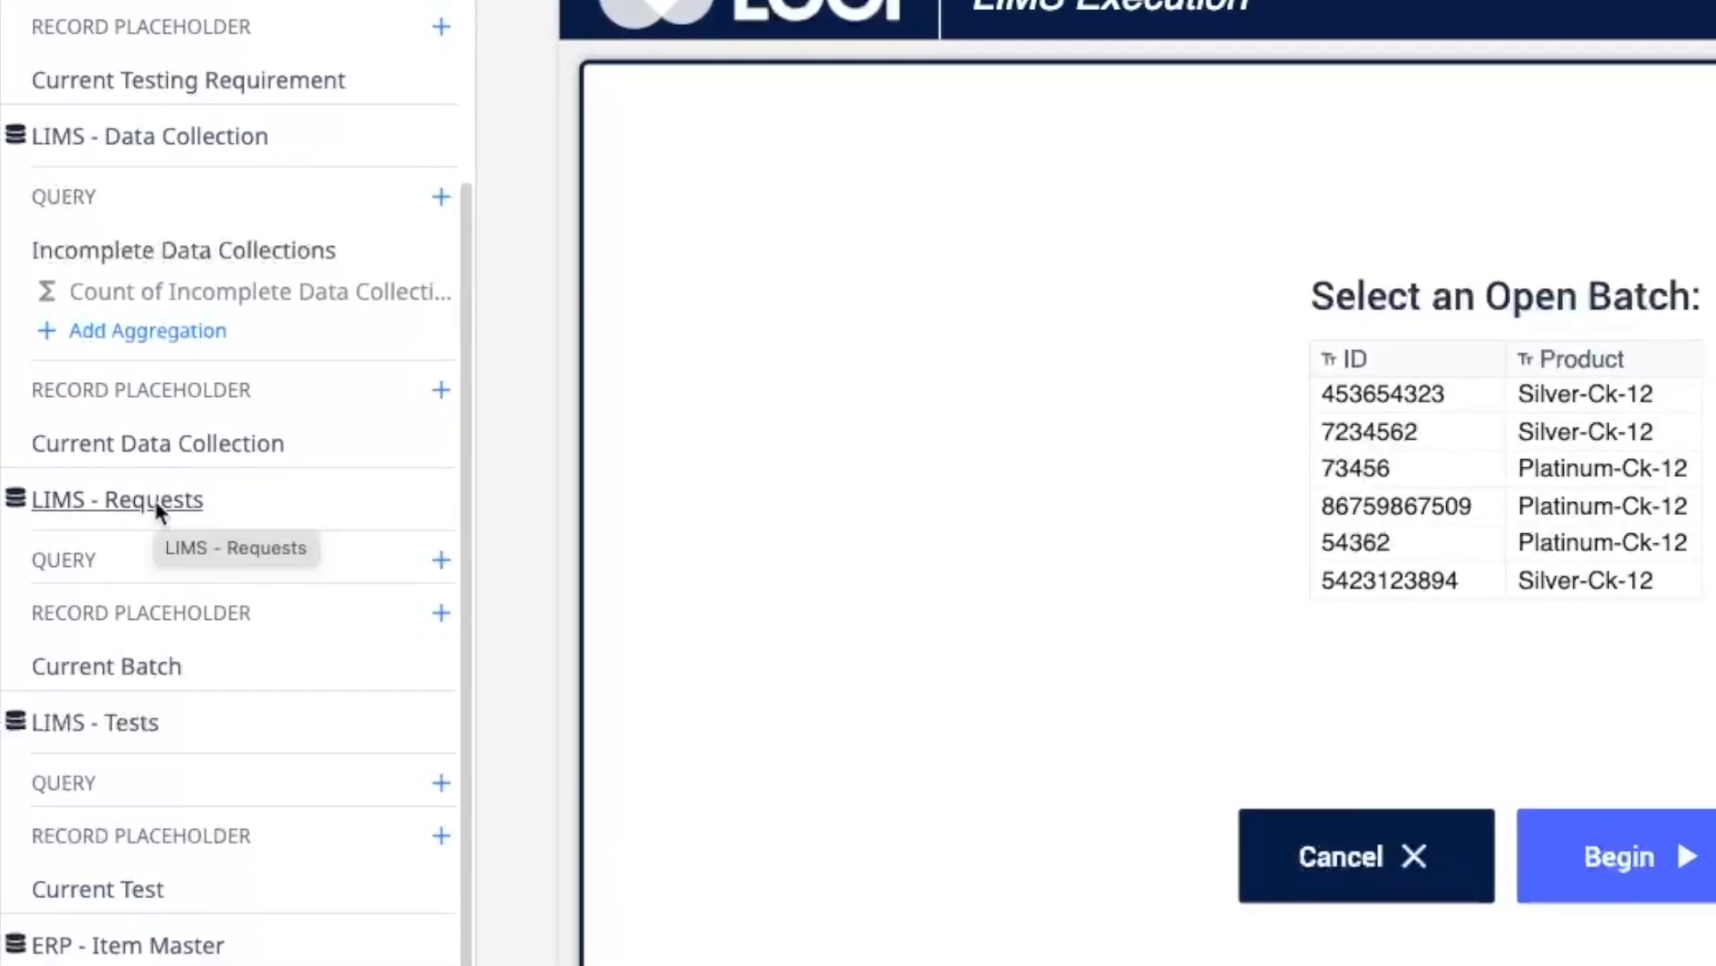
Open the LIMS - Requests table from the Records tab in a new browser tab
{"action": "left_click", "coordinate": [116, 501]}
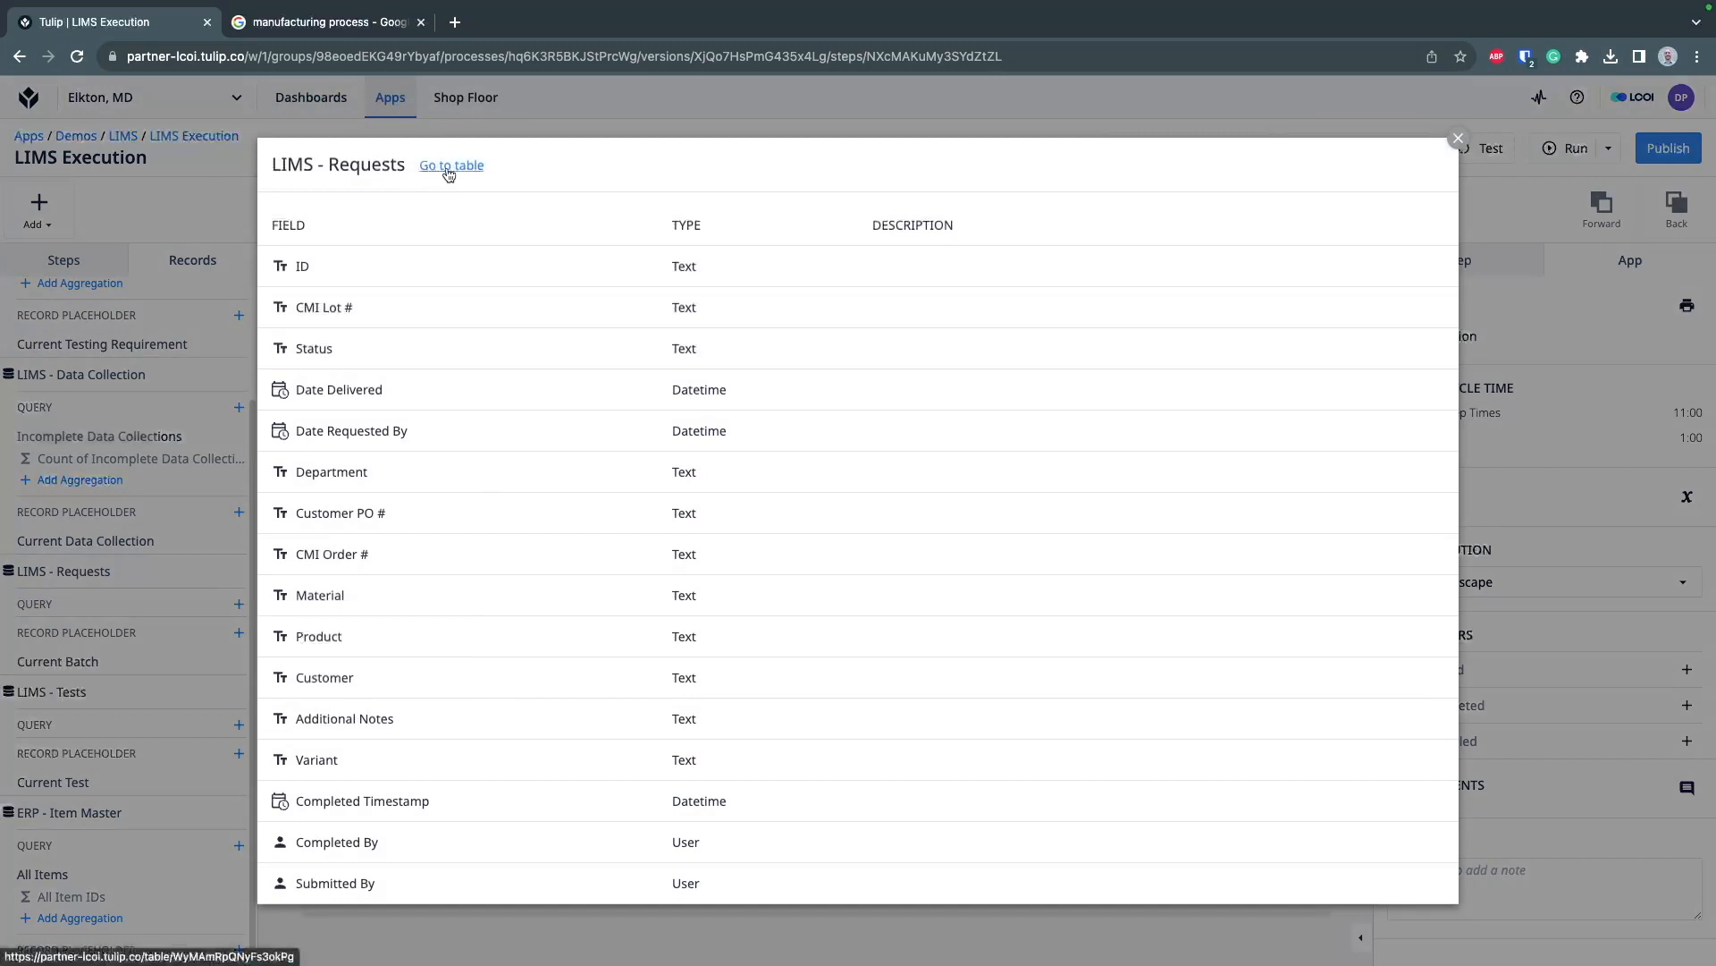
{"action": "right_click", "coordinate": [451, 164]}
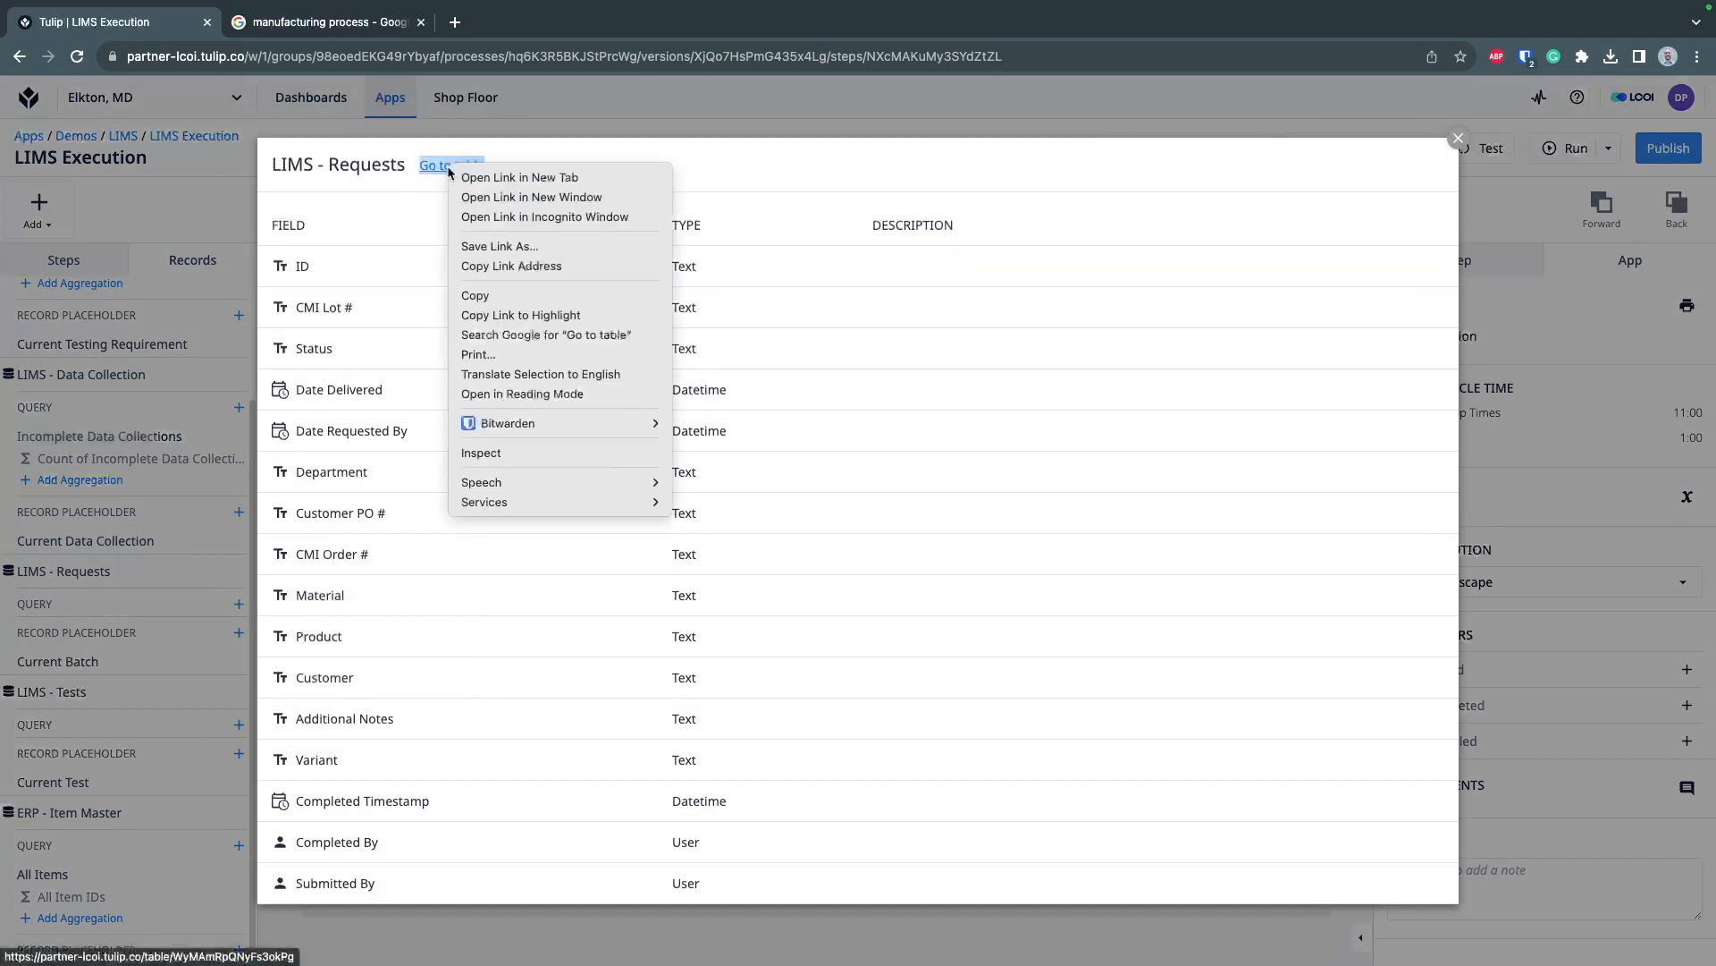
{"action": "left_click", "coordinate": [519, 177]}
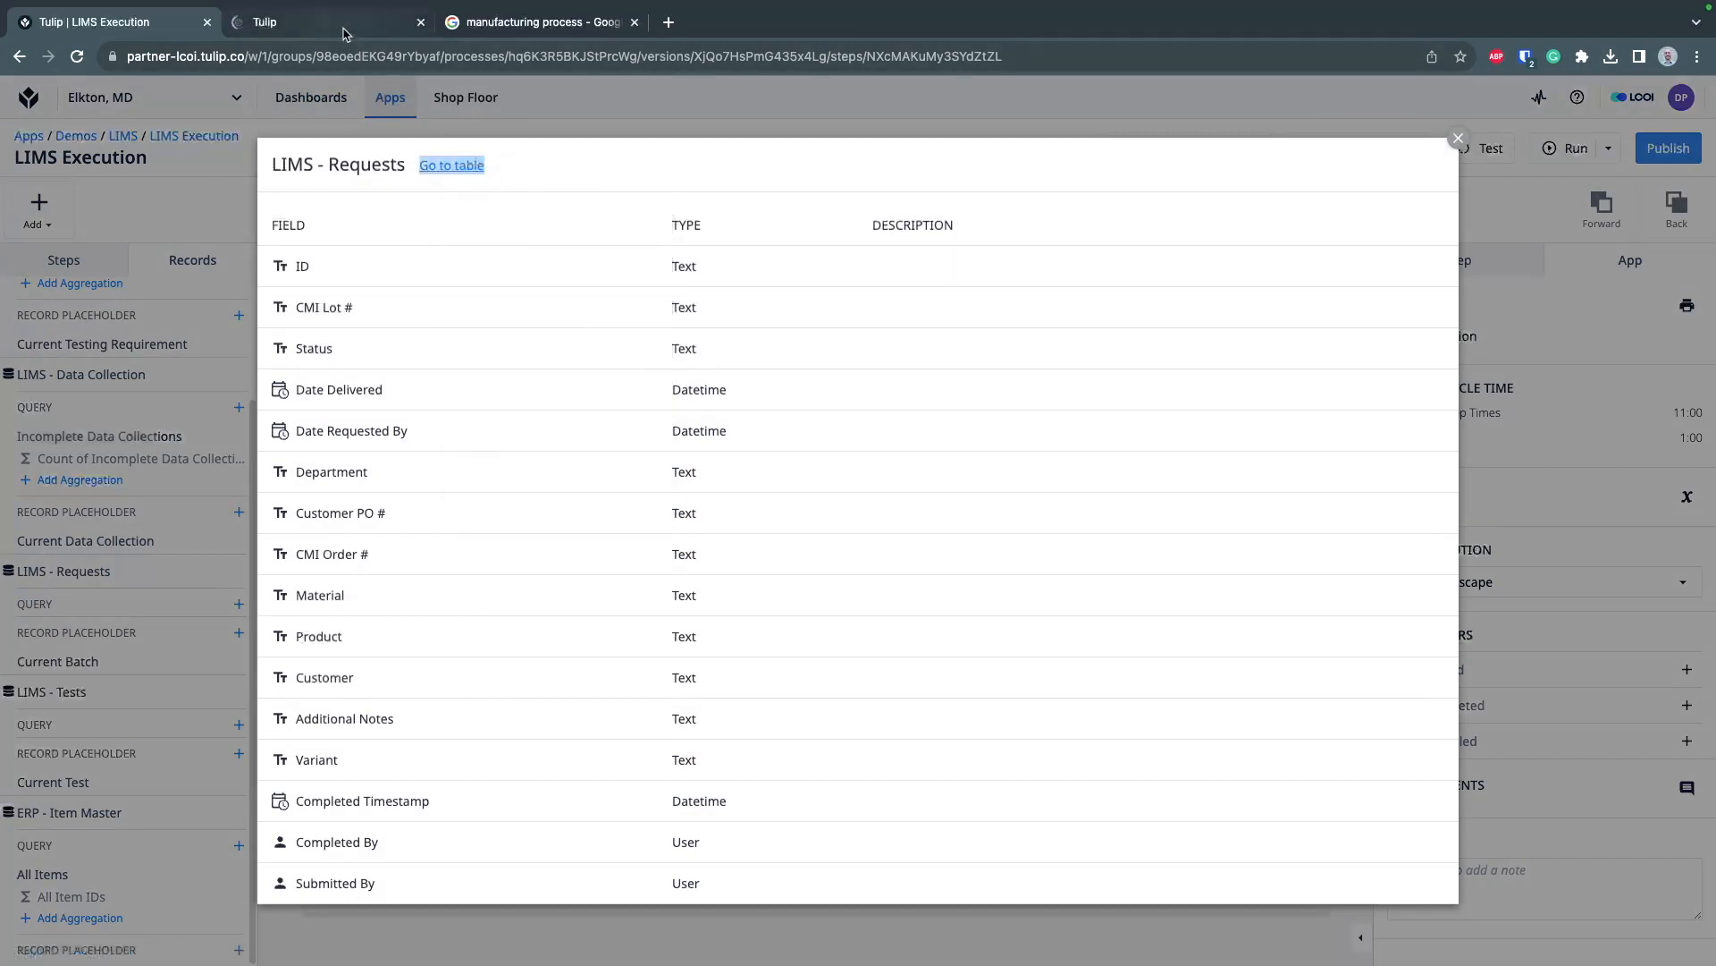
{"action": "left_click", "coordinate": [453, 164]}
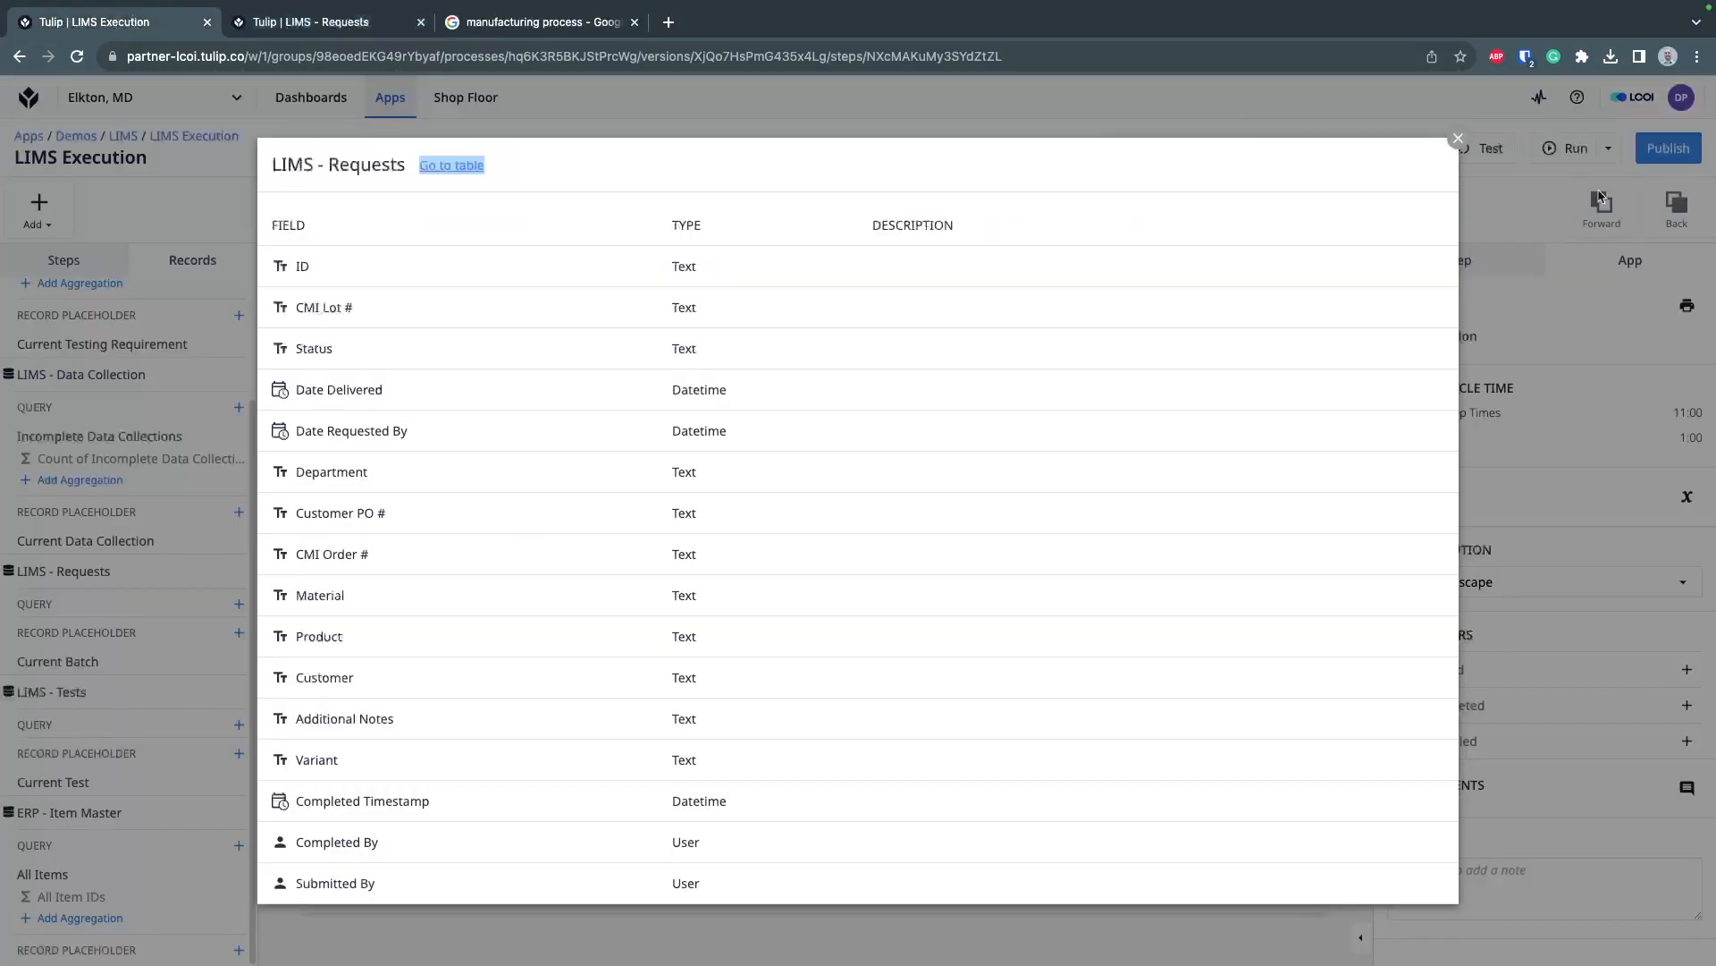
{"action": "left_click", "coordinate": [1458, 139]}
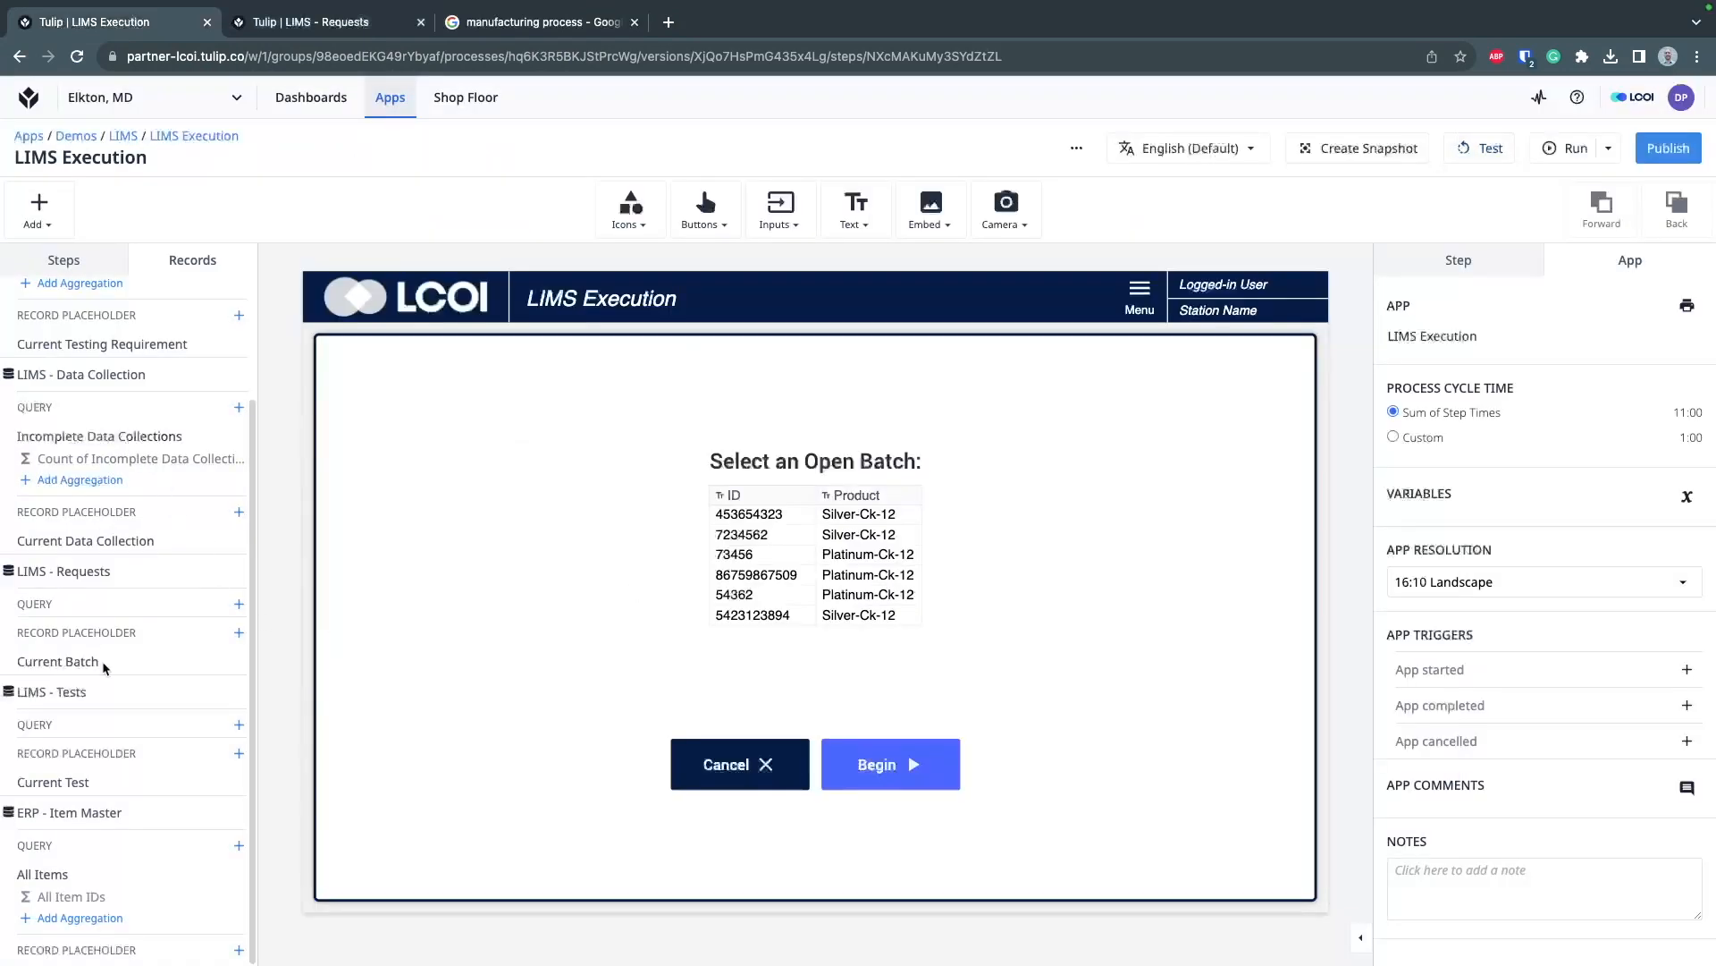
{"action": "mouse_move", "coordinate": [106, 597]}
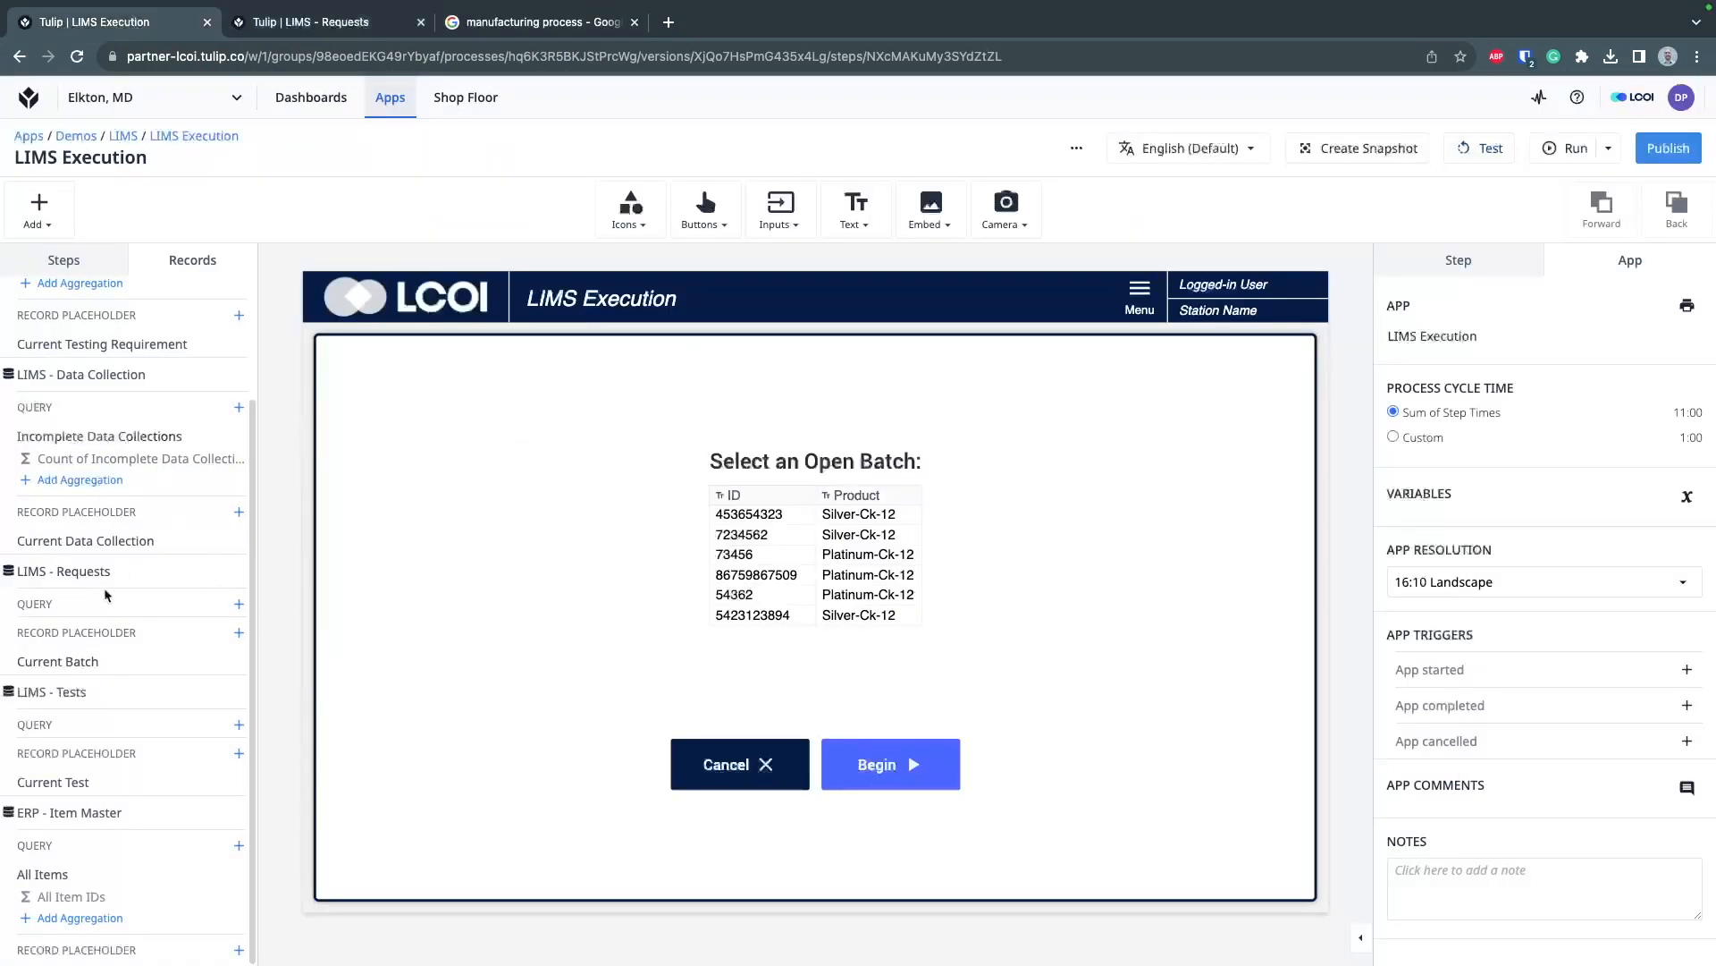
Open the Incomplete Data Collections table query in a new browser tab
{"action": "left_click", "coordinate": [97, 434]}
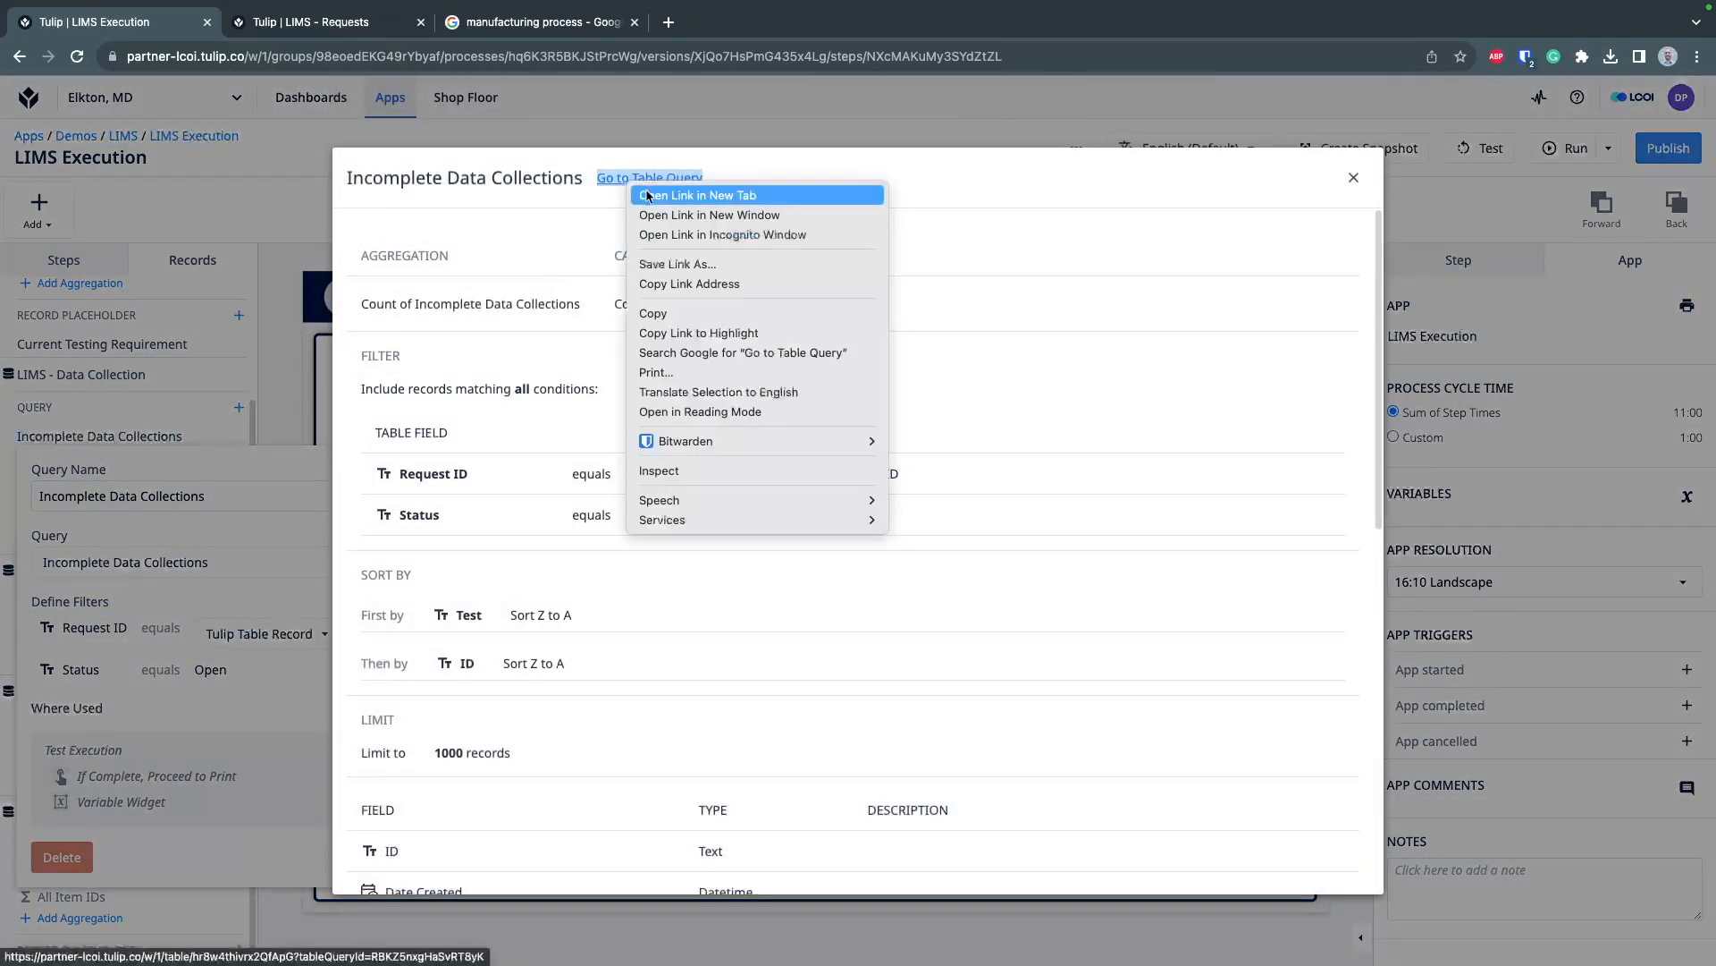
{"action": "left_click", "coordinate": [699, 195]}
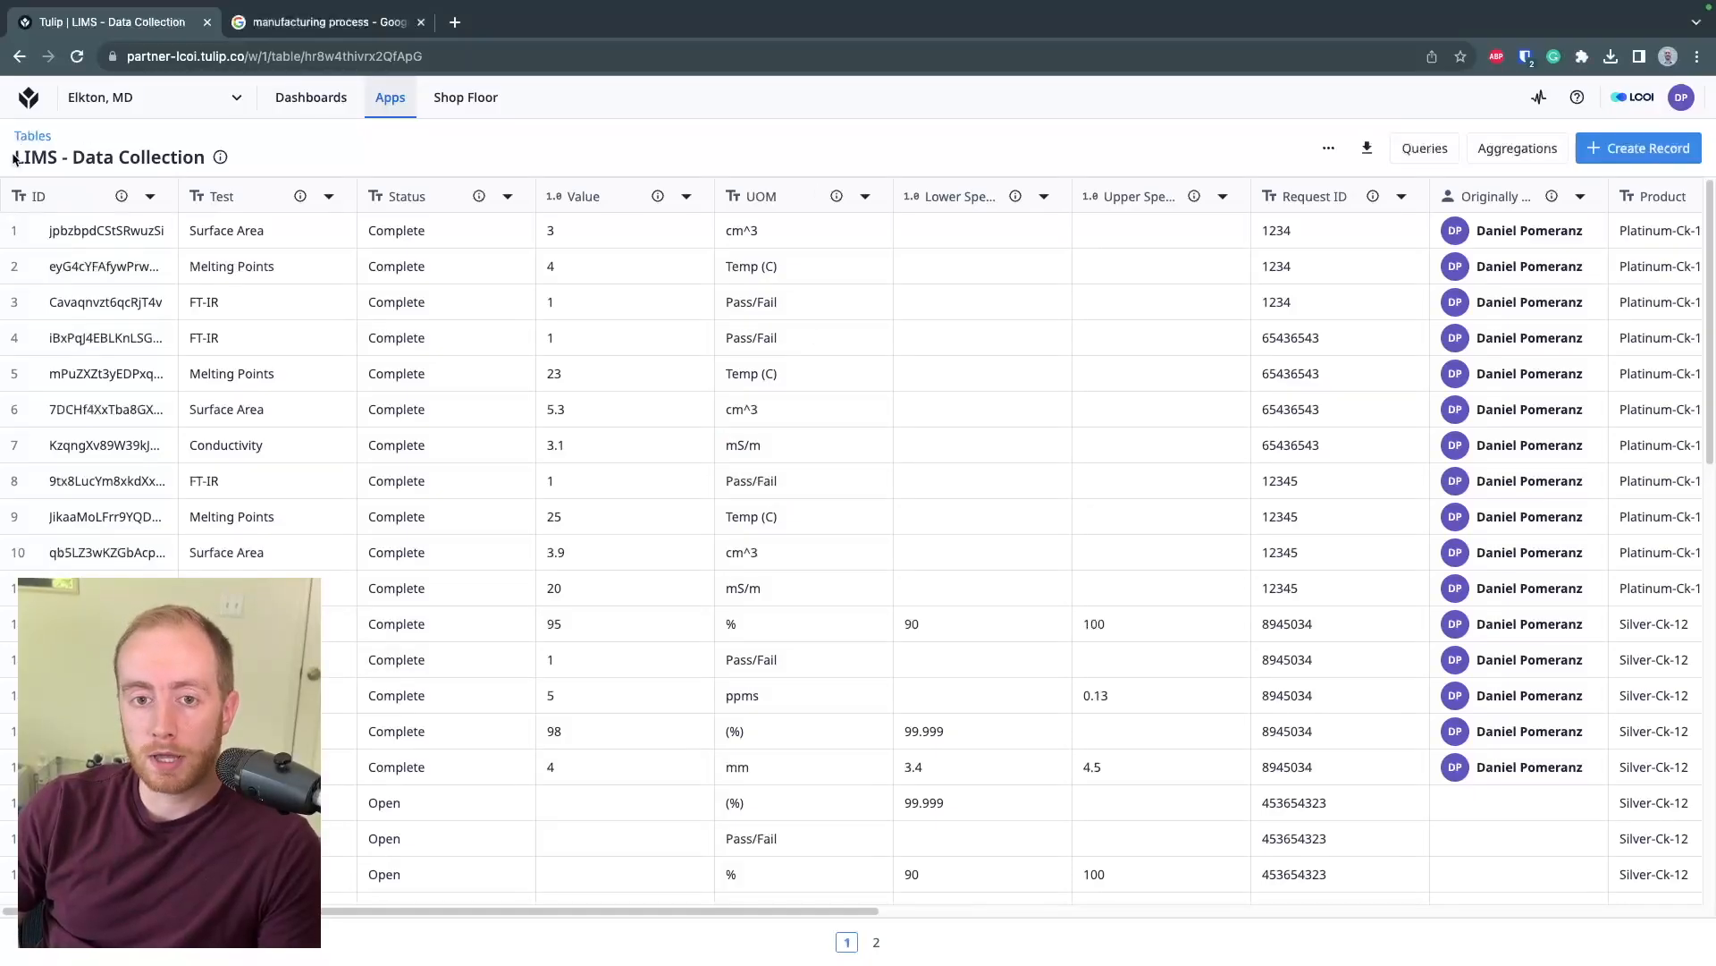
Show the metadata date columns in the LIMS - Data Collection table
{"action": "left_click", "coordinate": [802, 445]}
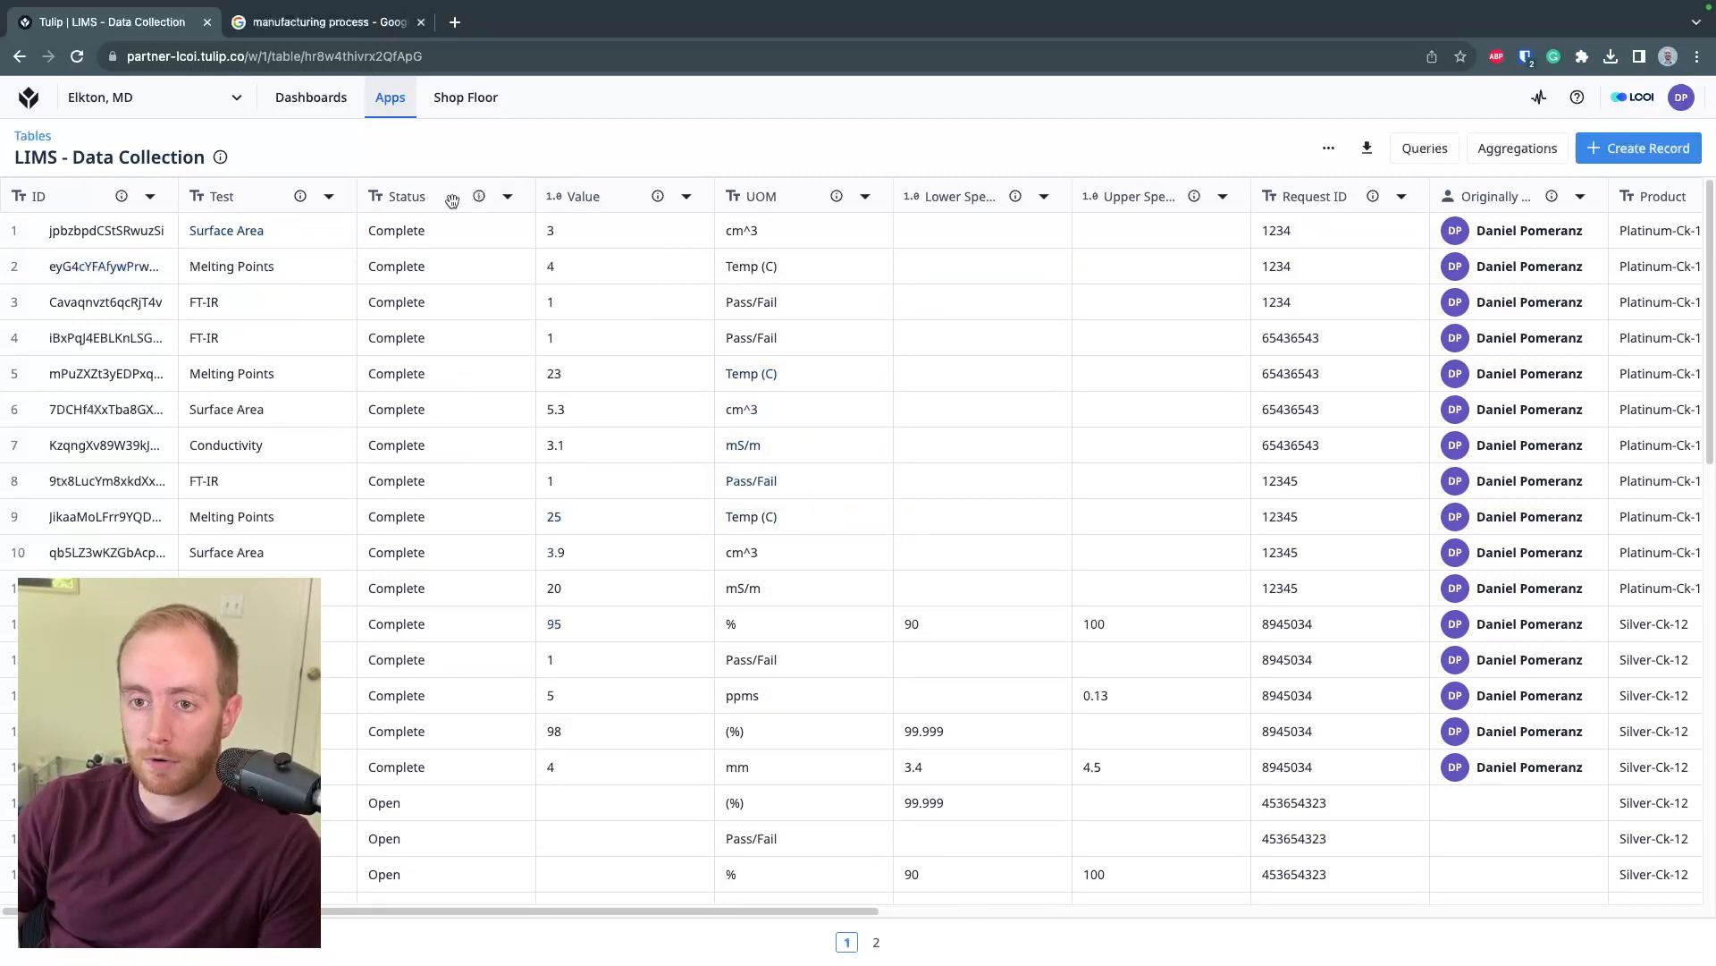
{"action": "left_click", "coordinate": [397, 230]}
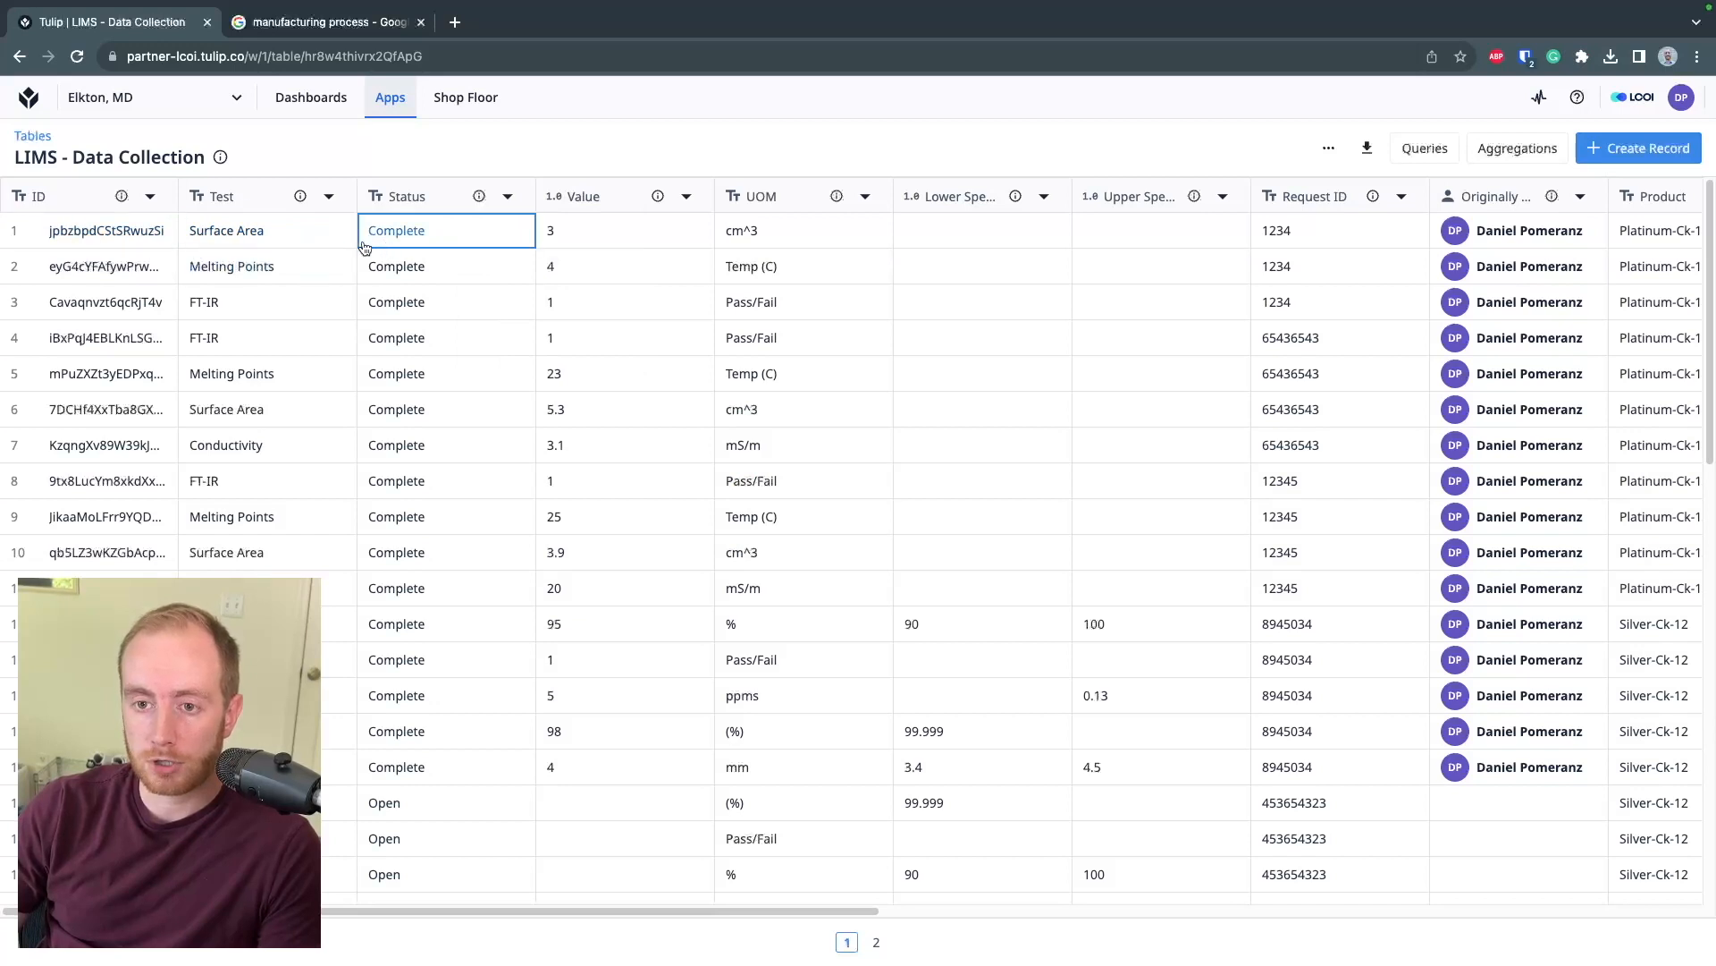
{"action": "left_click", "coordinate": [803, 265]}
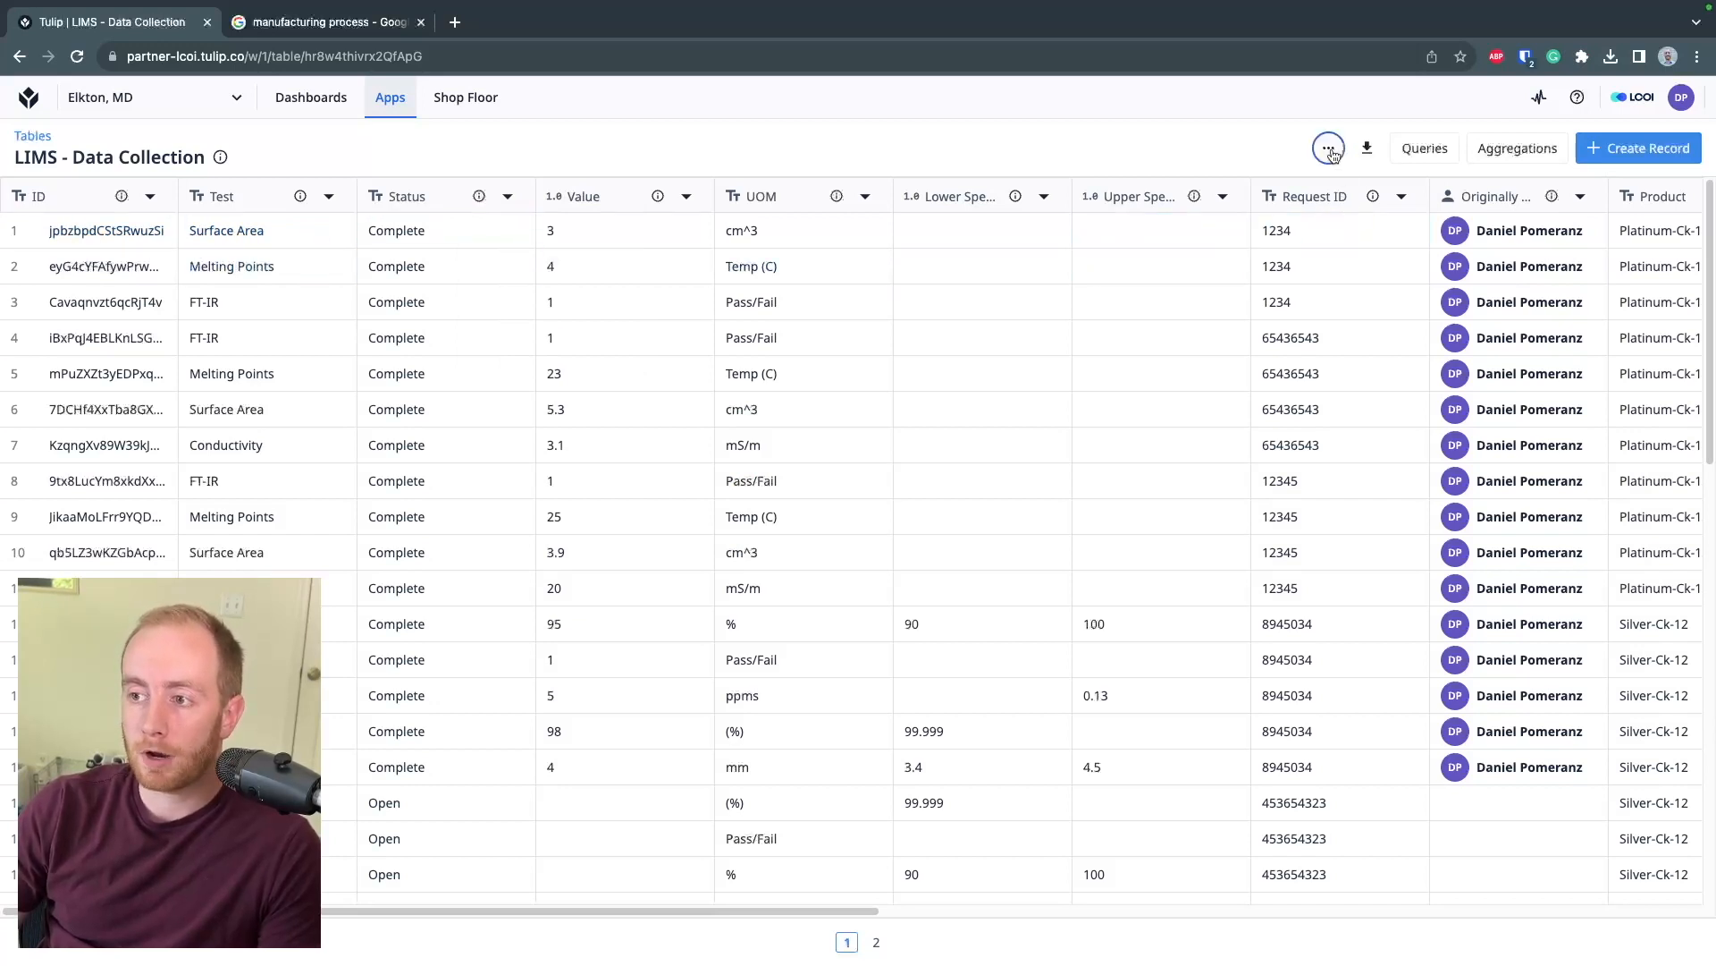
{"action": "left_click", "coordinate": [1329, 149]}
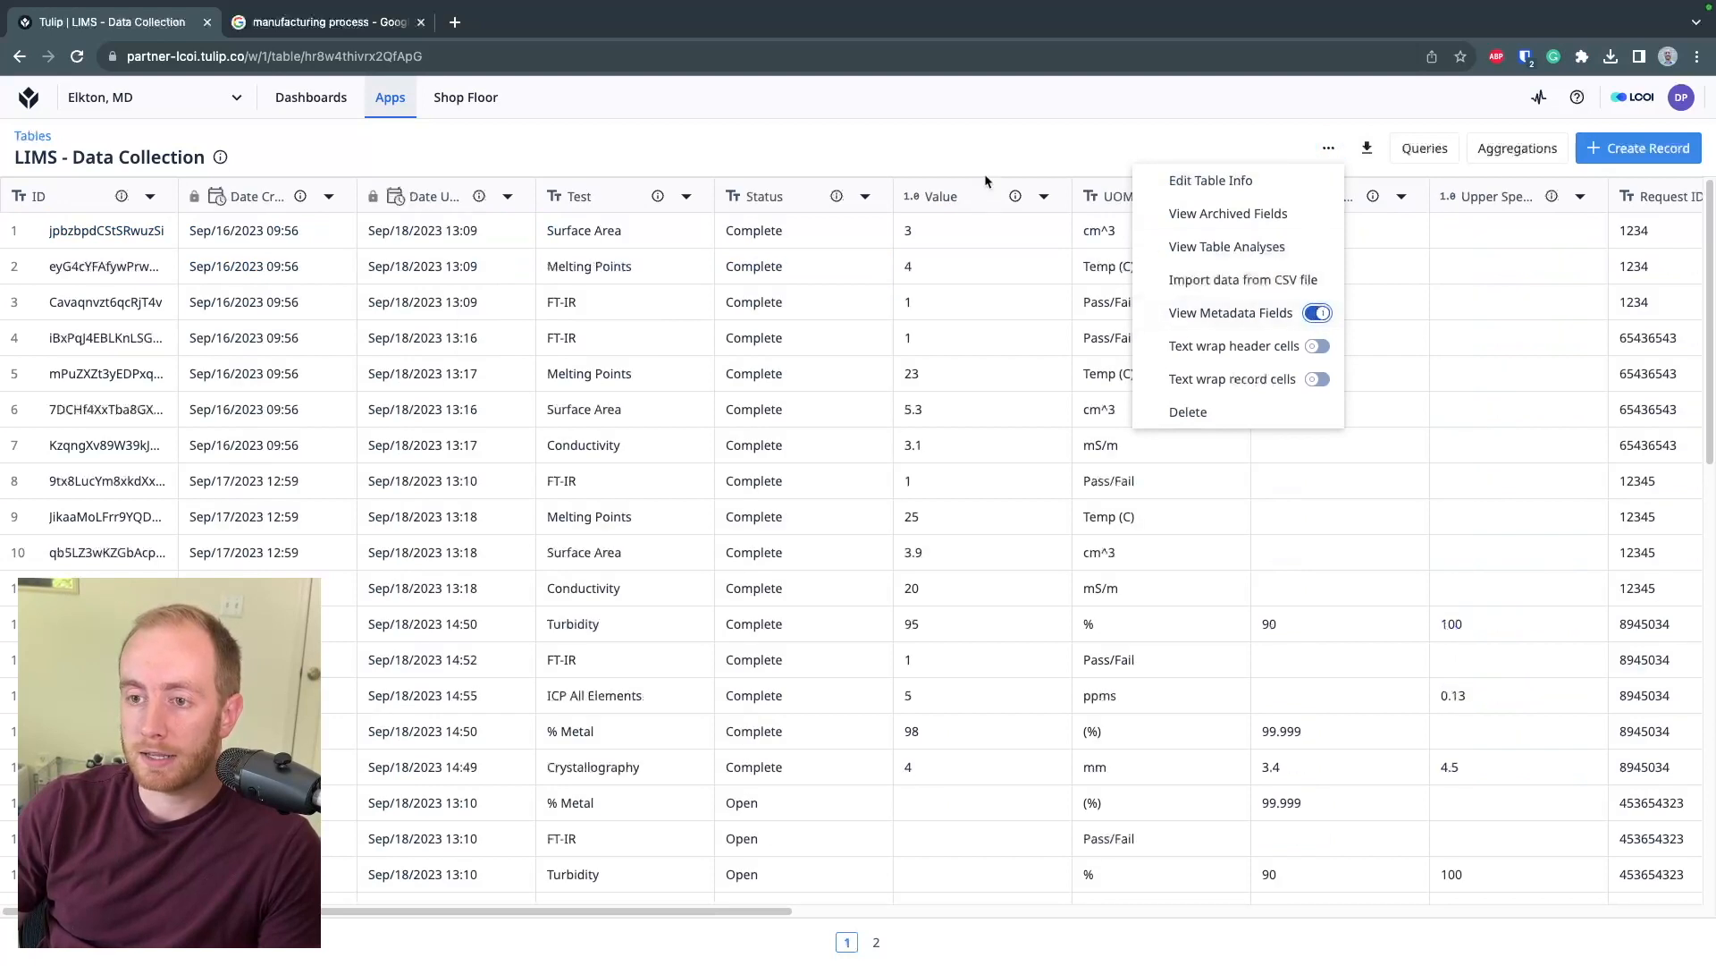
Sort the Data Collection records newest to oldest by Date Created
{"action": "left_click", "coordinate": [329, 197]}
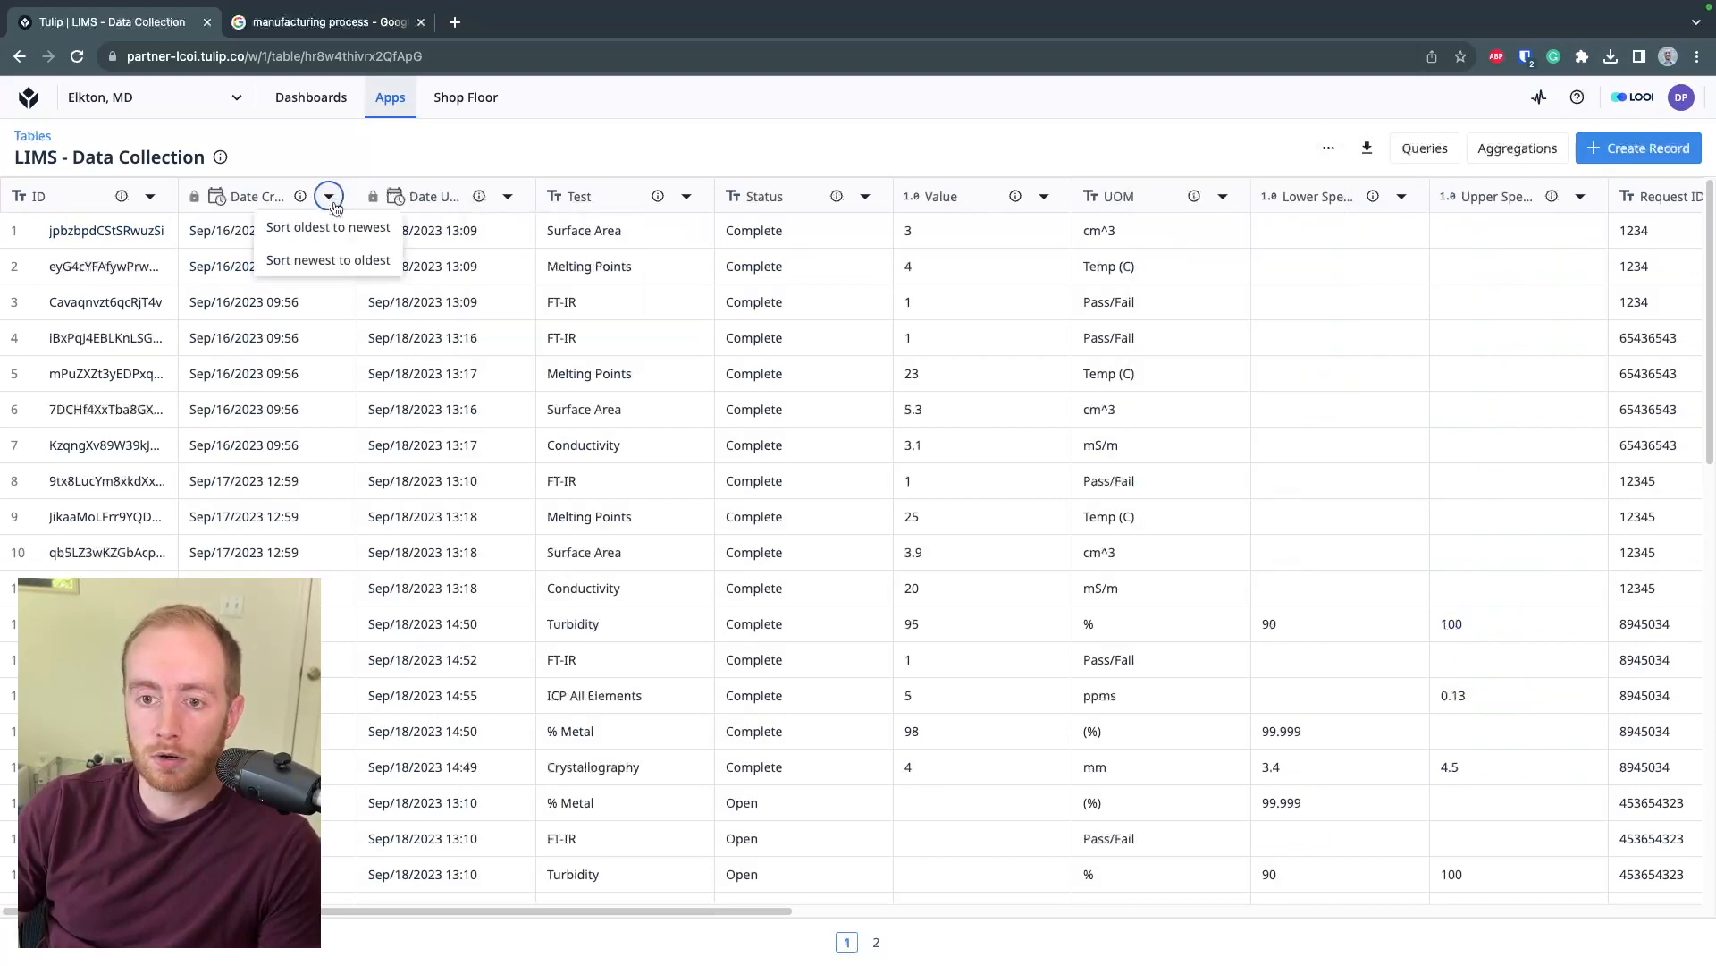
{"action": "left_click", "coordinate": [328, 261]}
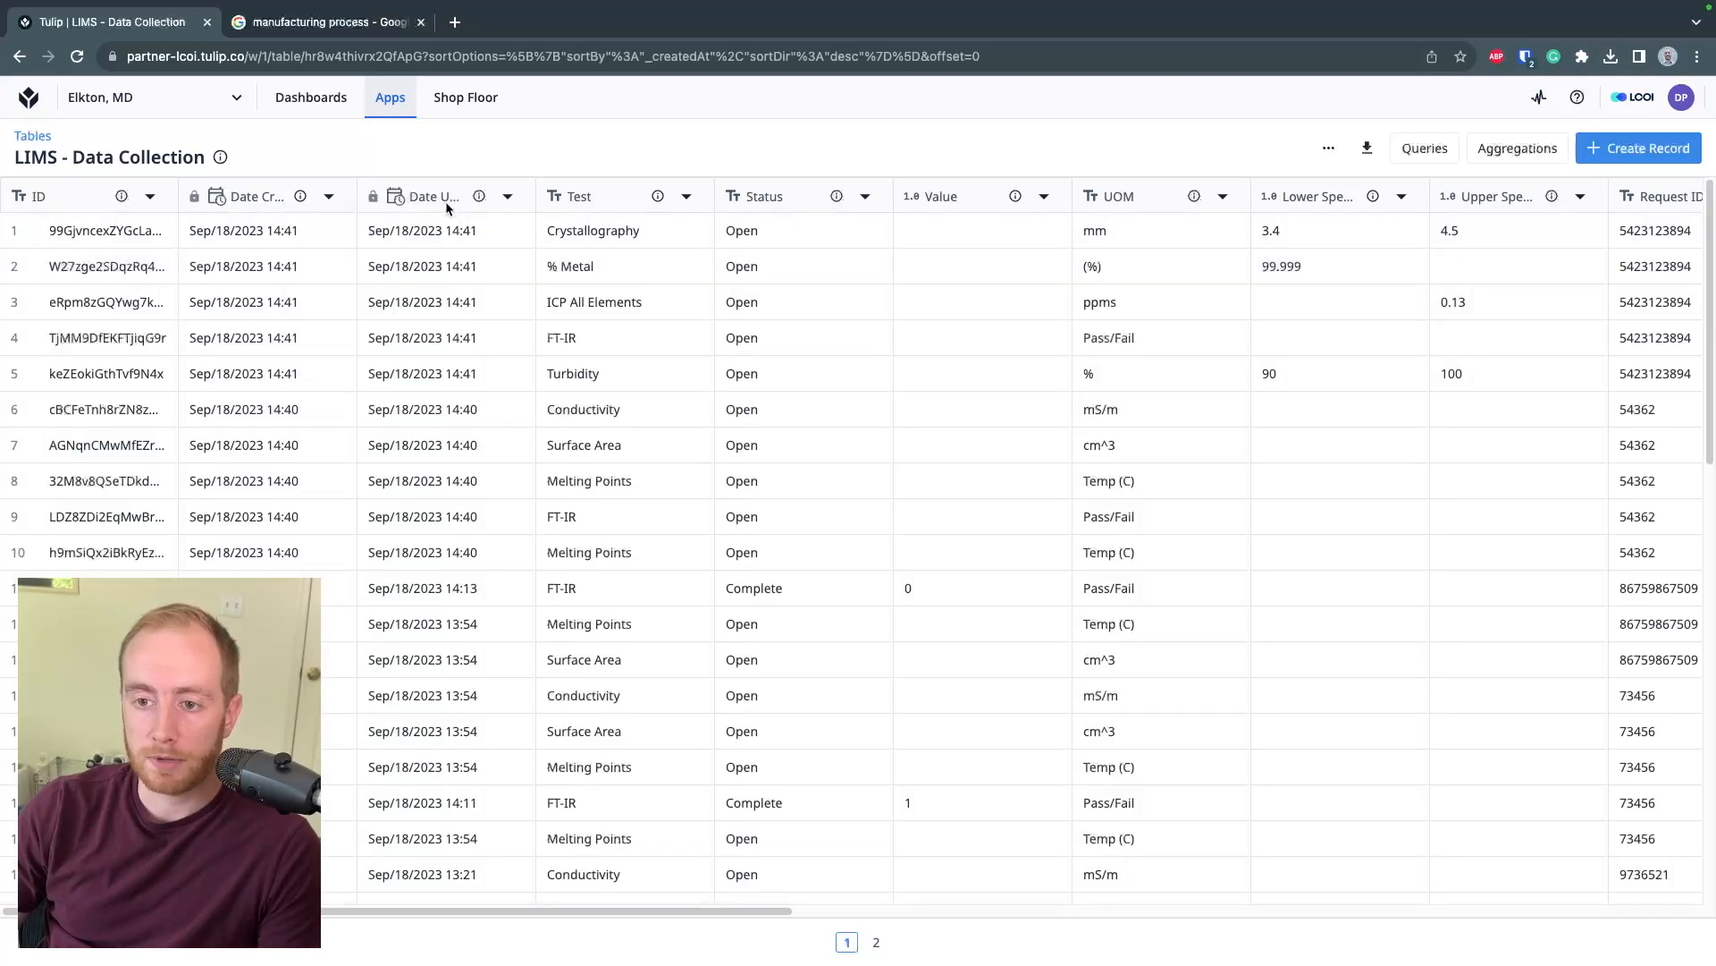
{"action": "left_click", "coordinate": [266, 231]}
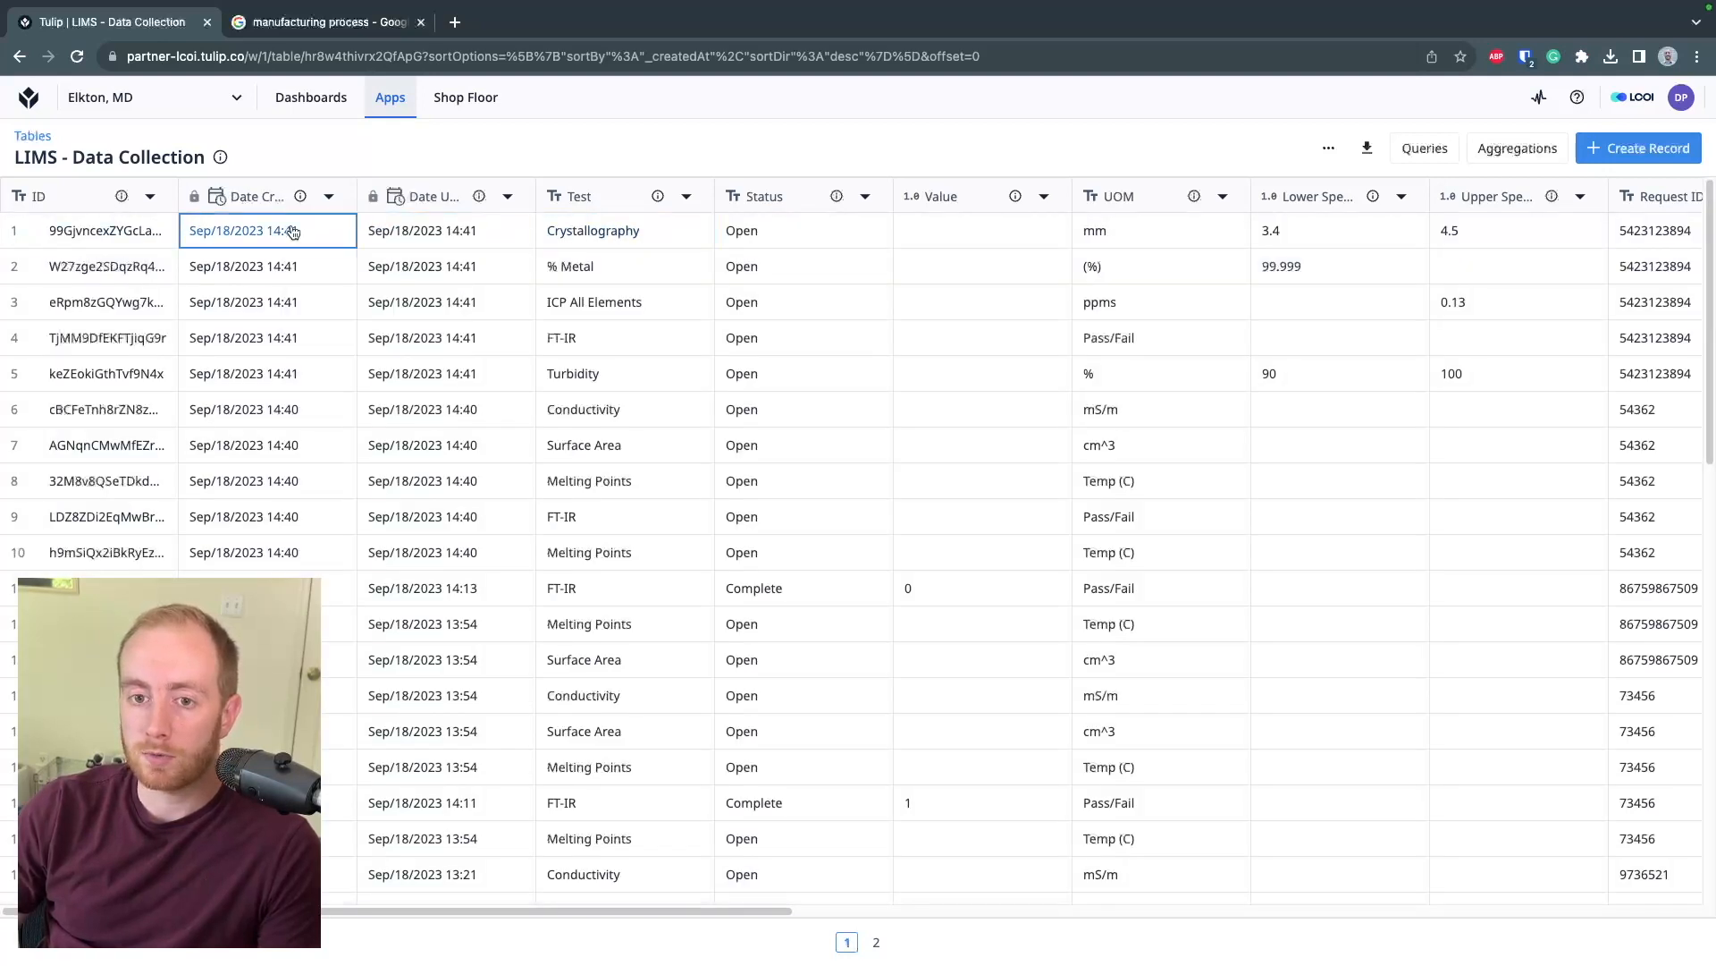
{"action": "left_click", "coordinate": [803, 338]}
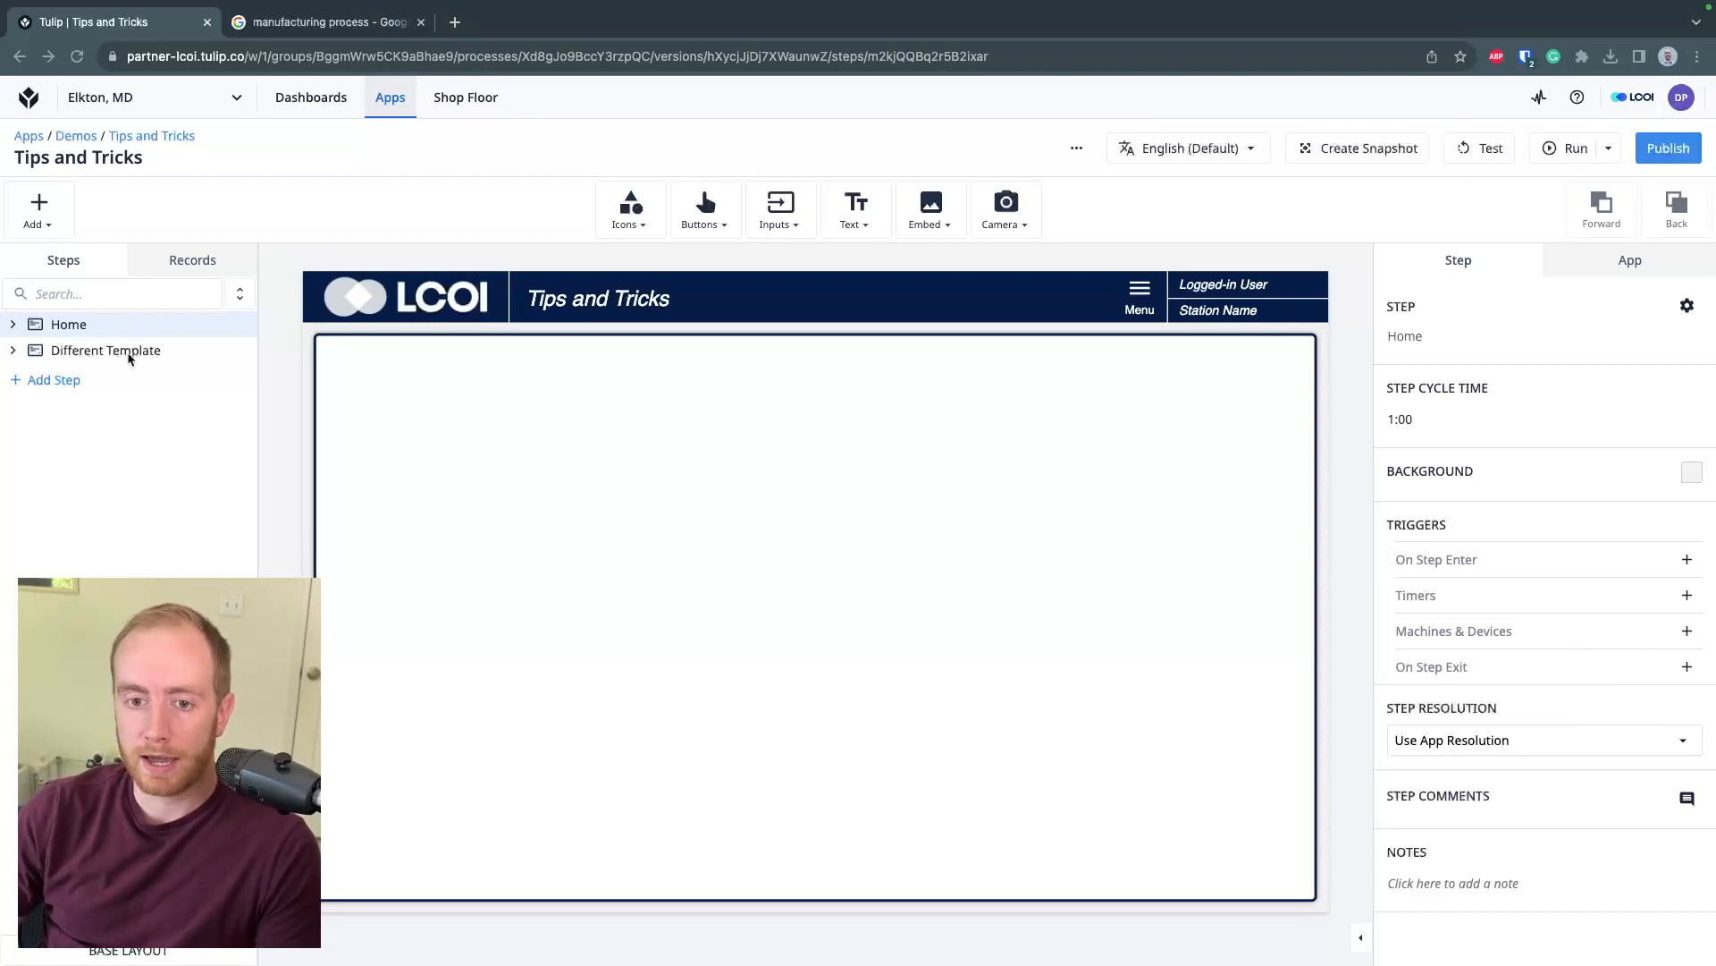
Remove all base layout widgets from the Different Template step via Step Actions
{"action": "left_click", "coordinate": [105, 350]}
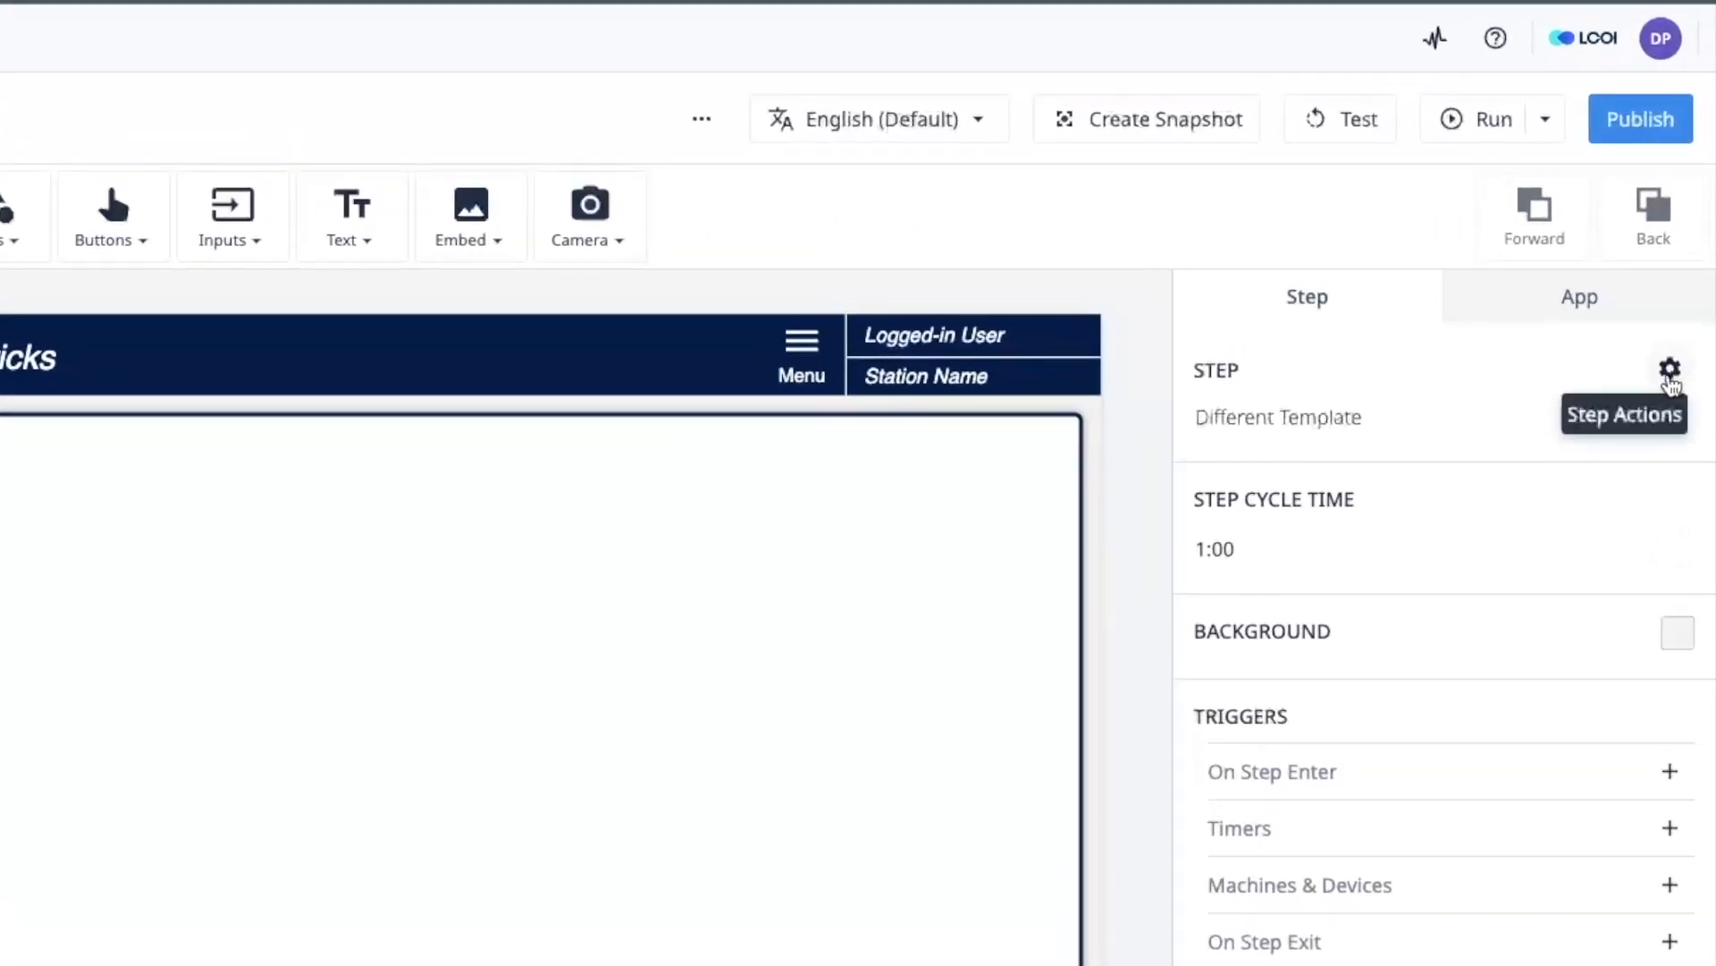
{"action": "left_click", "coordinate": [1670, 365]}
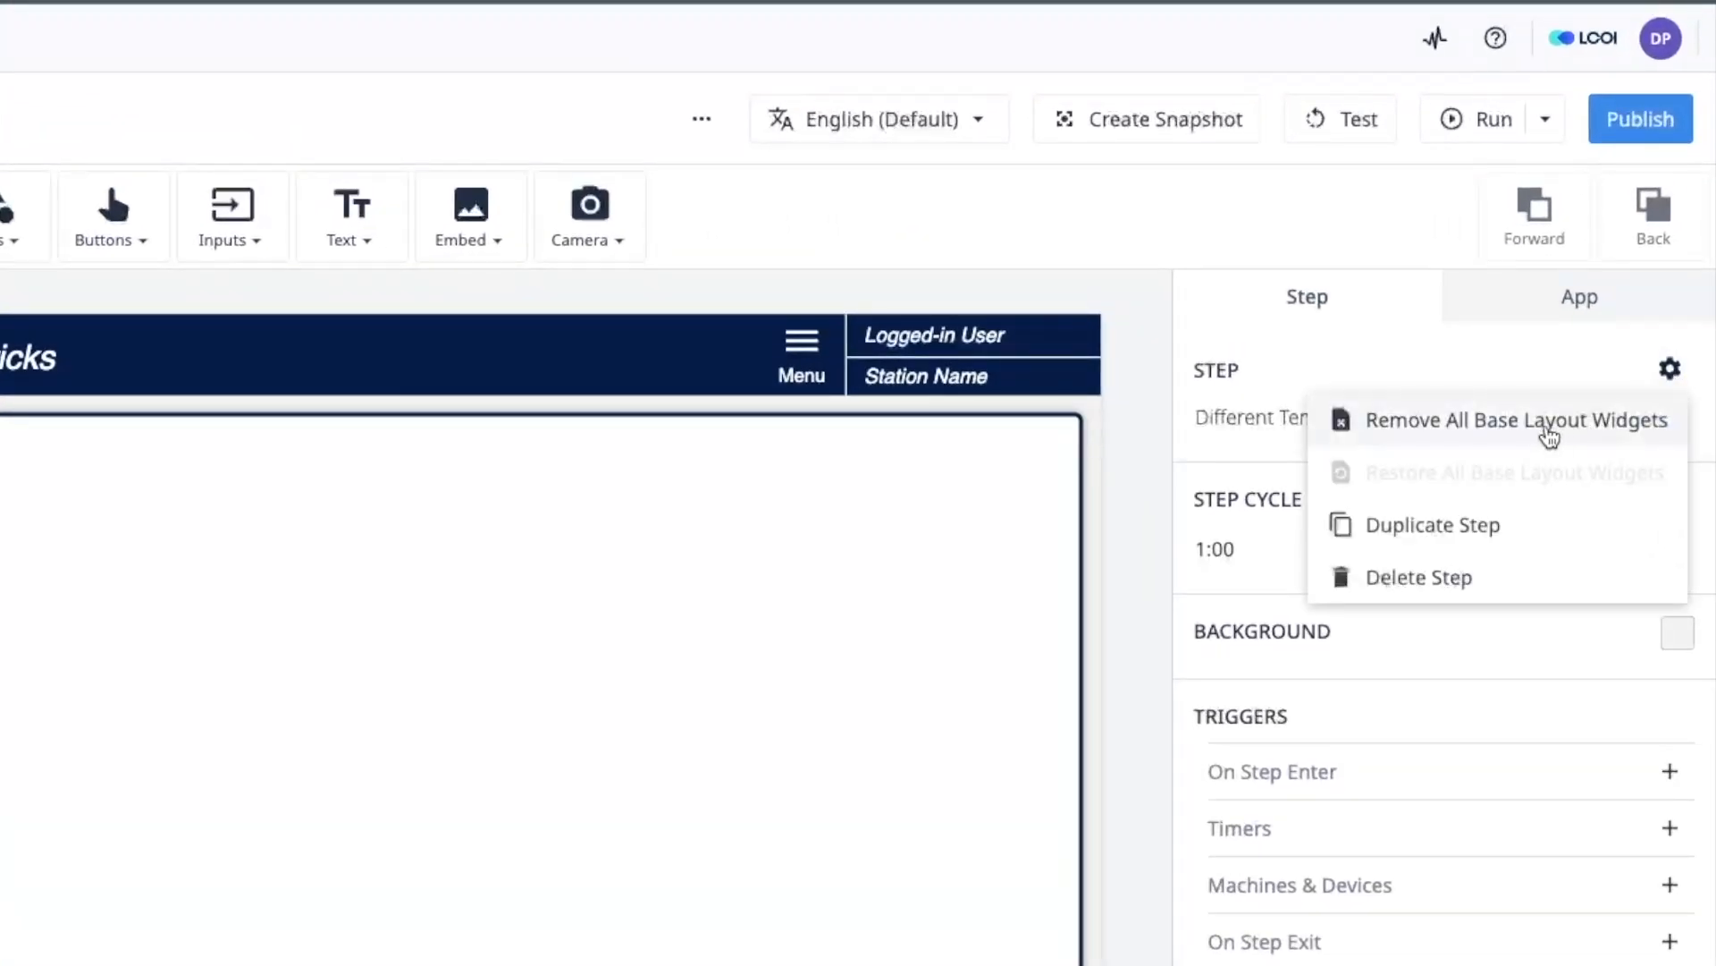
{"action": "mouse_move", "coordinate": [1427, 434]}
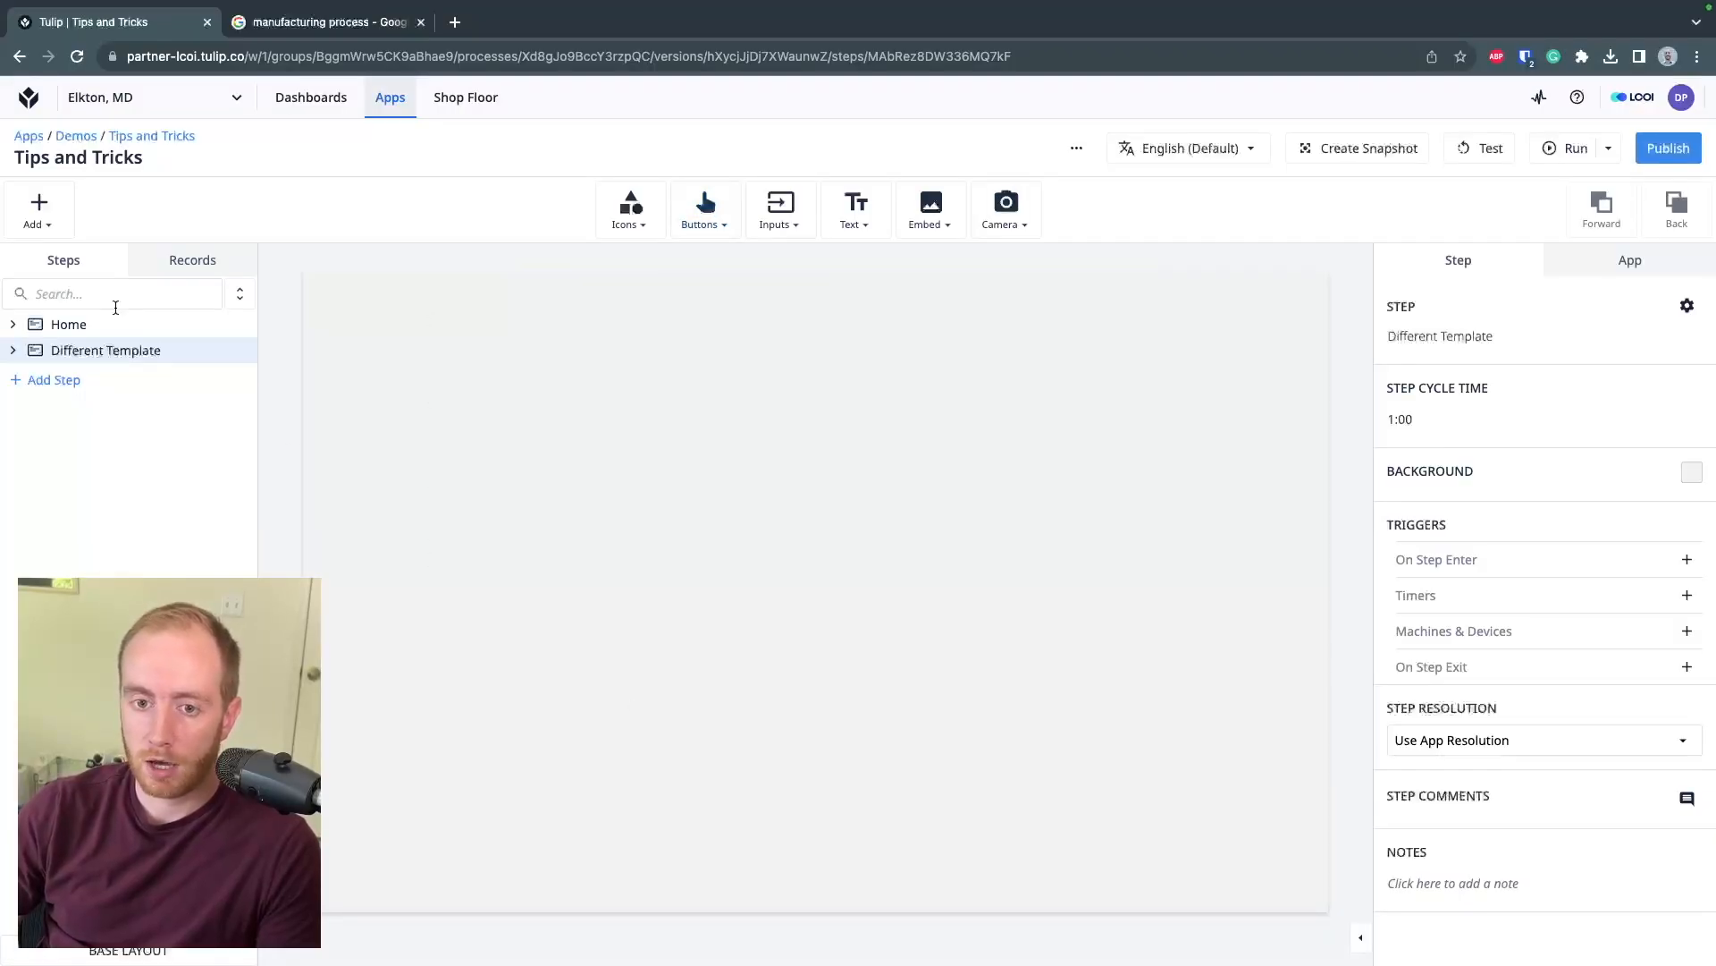
{"action": "left_click", "coordinate": [105, 350]}
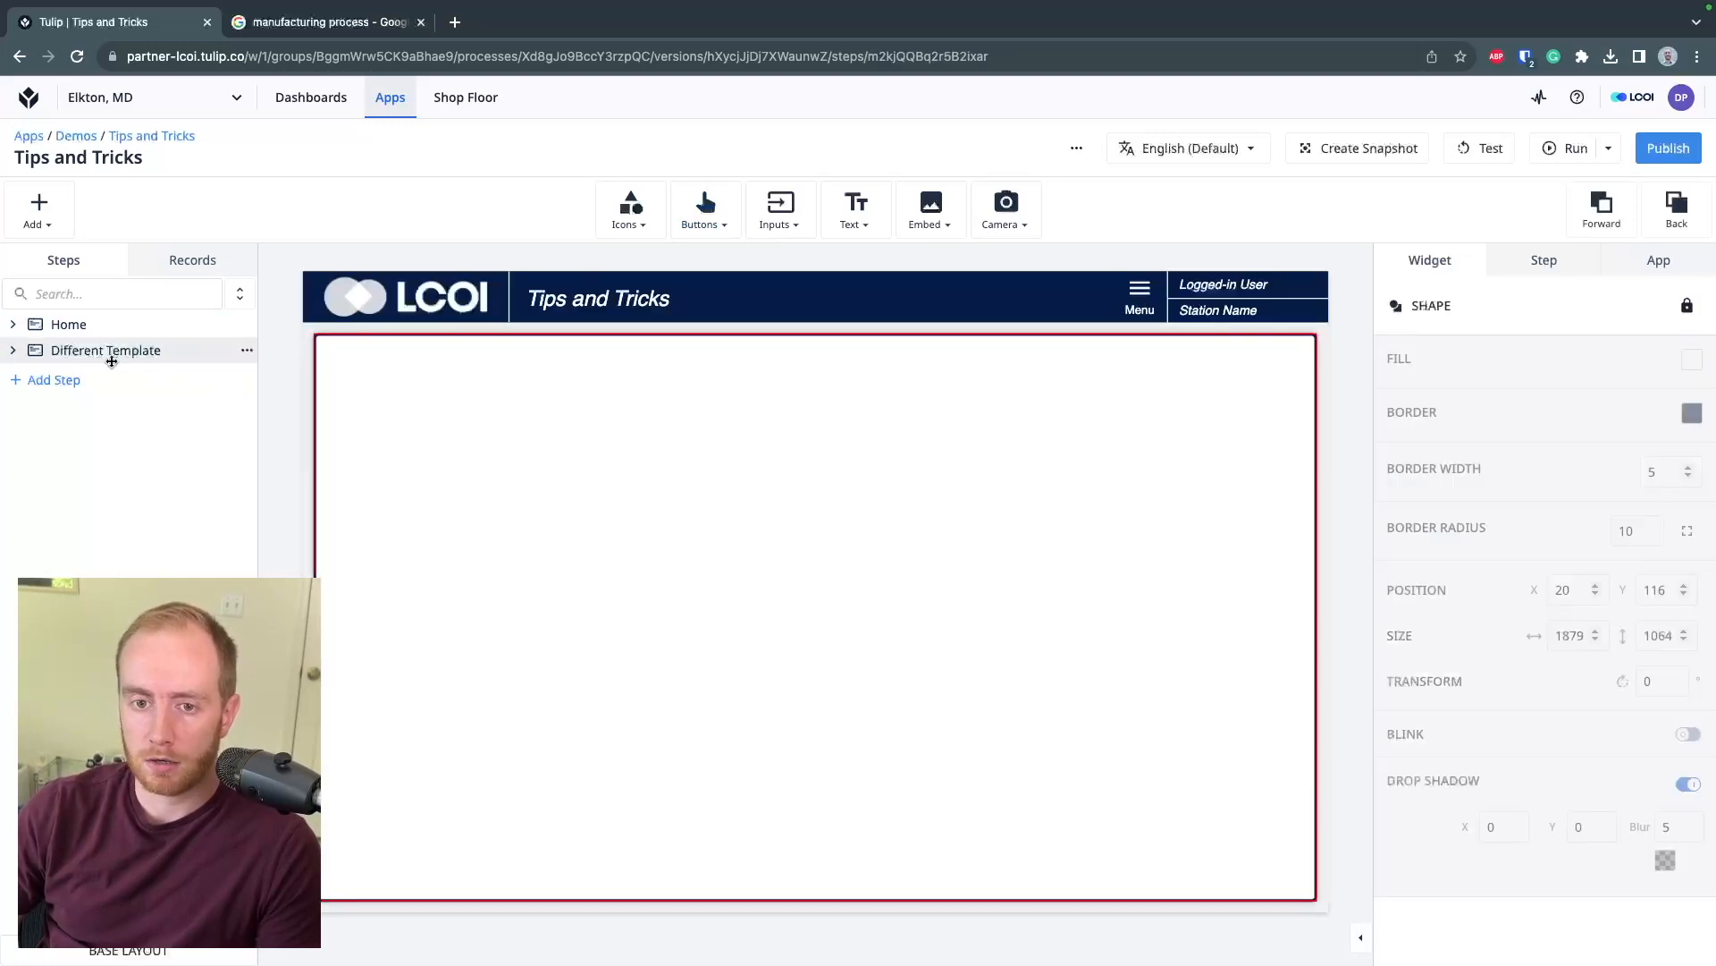
{"action": "left_click", "coordinate": [104, 350]}
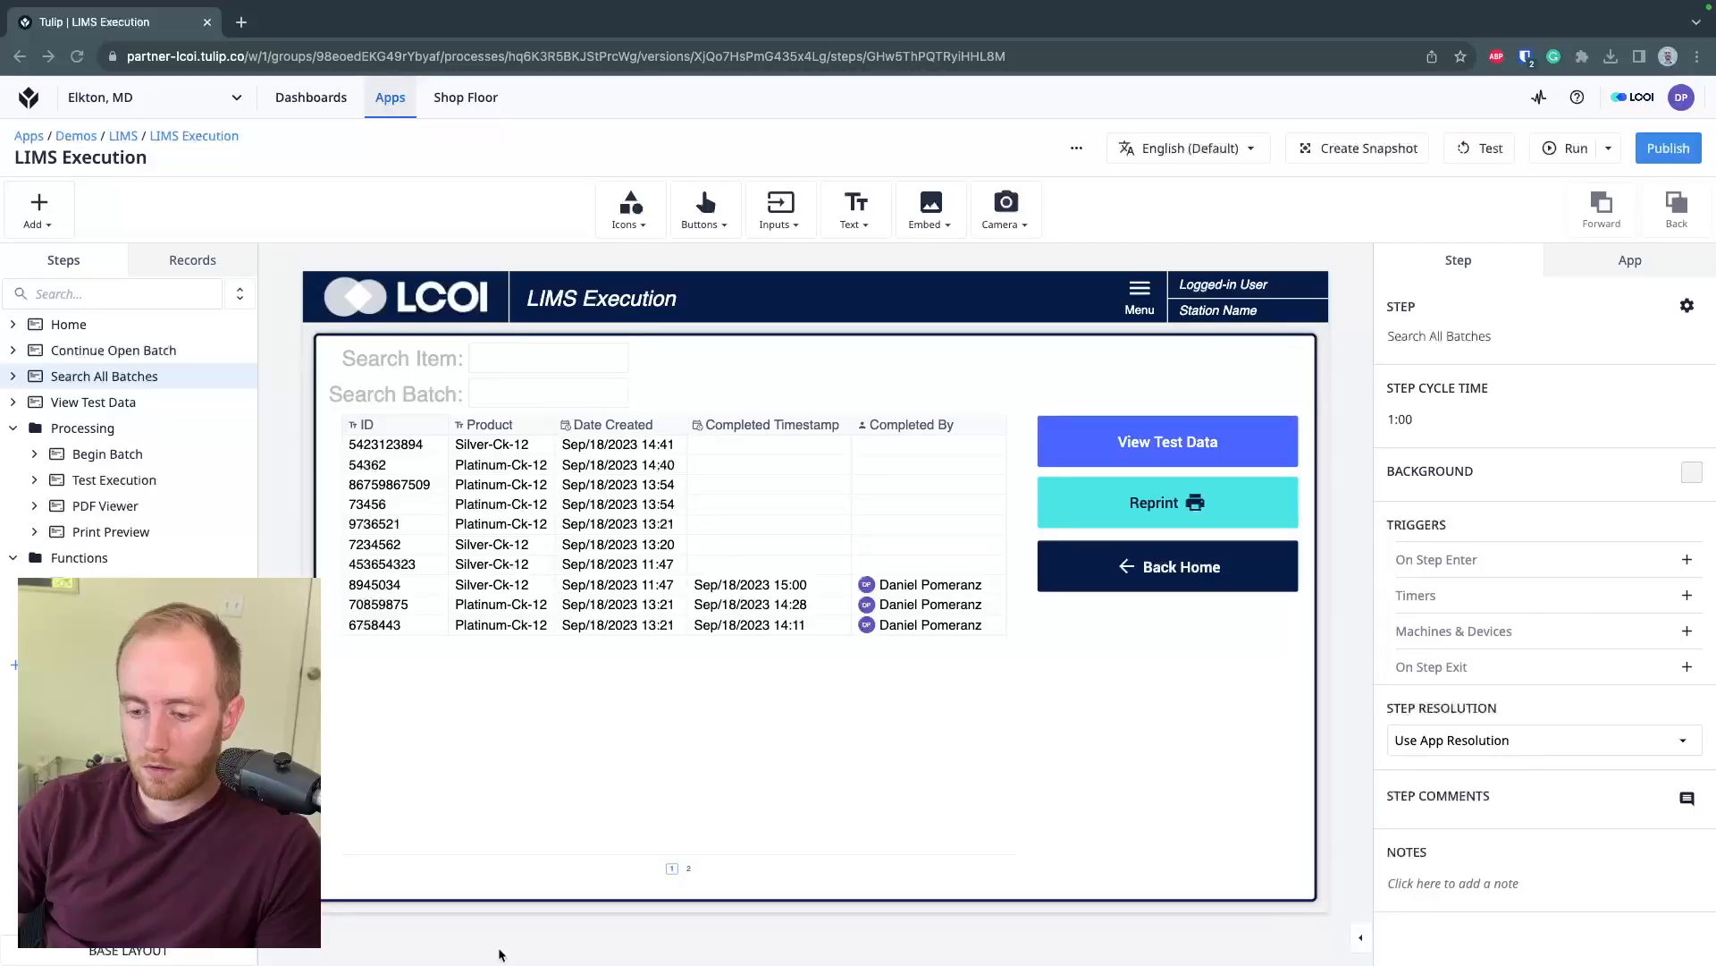
{"action": "mouse_move", "coordinate": [1434, 786]}
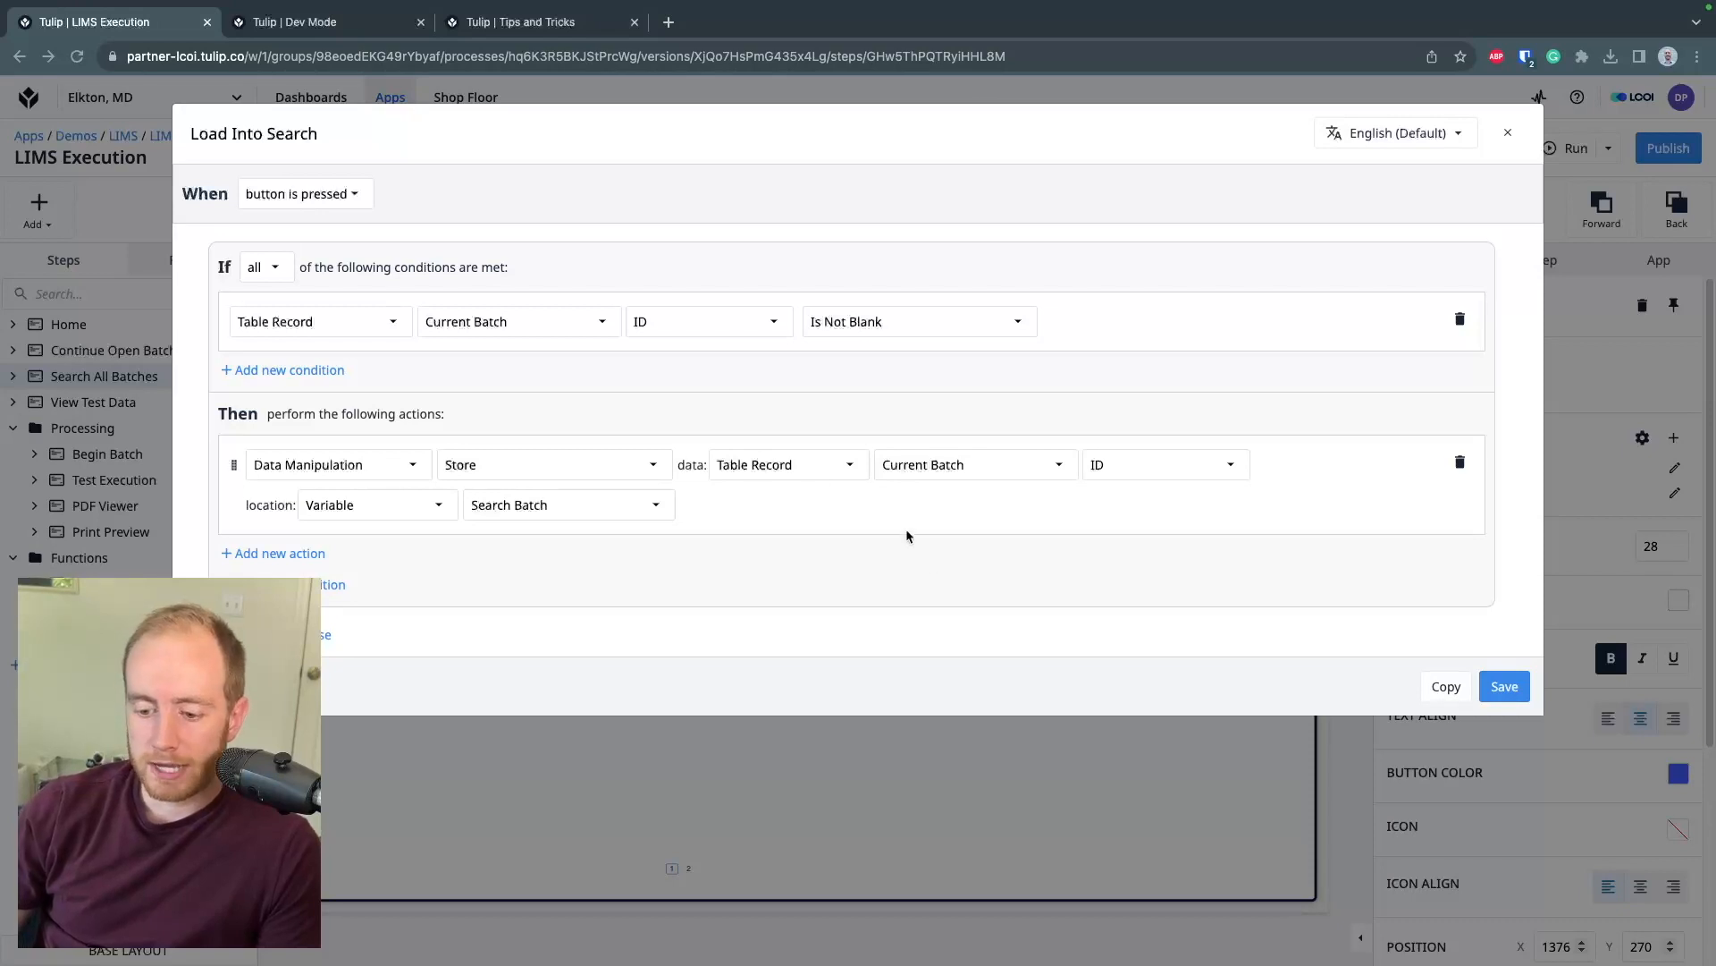
{"action": "mouse_move", "coordinate": [345, 571]}
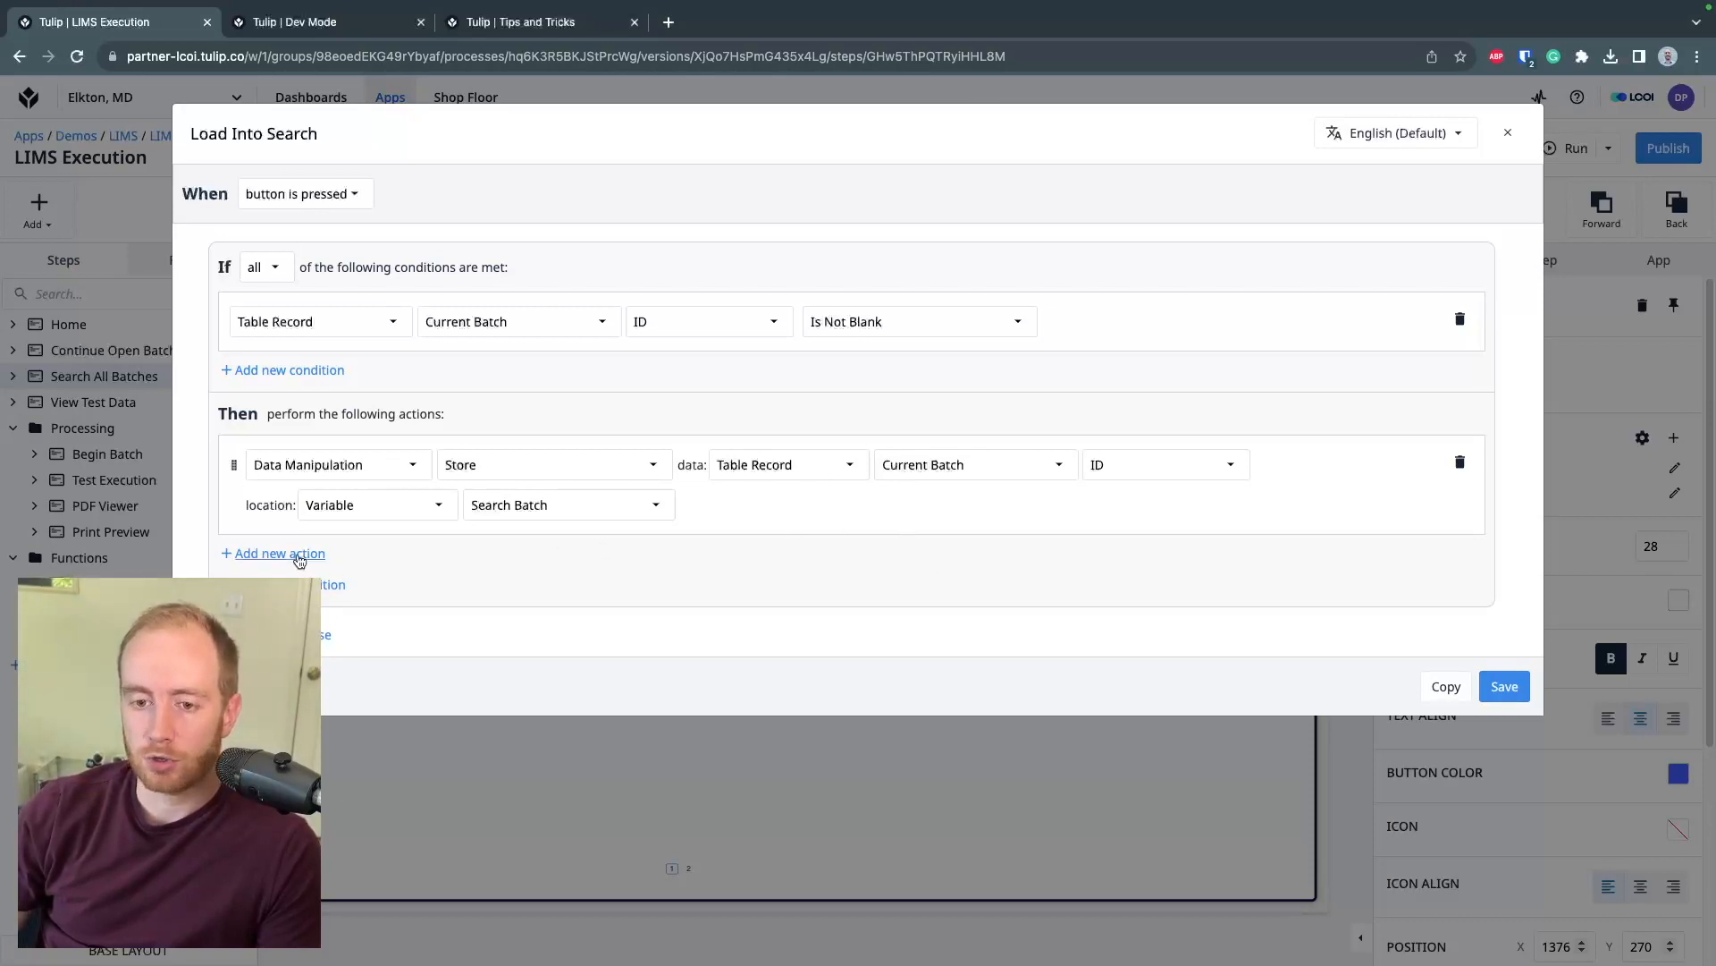
Add a Data Manipulation Store action with the expression 'This is my note'
{"action": "left_click", "coordinate": [278, 554]}
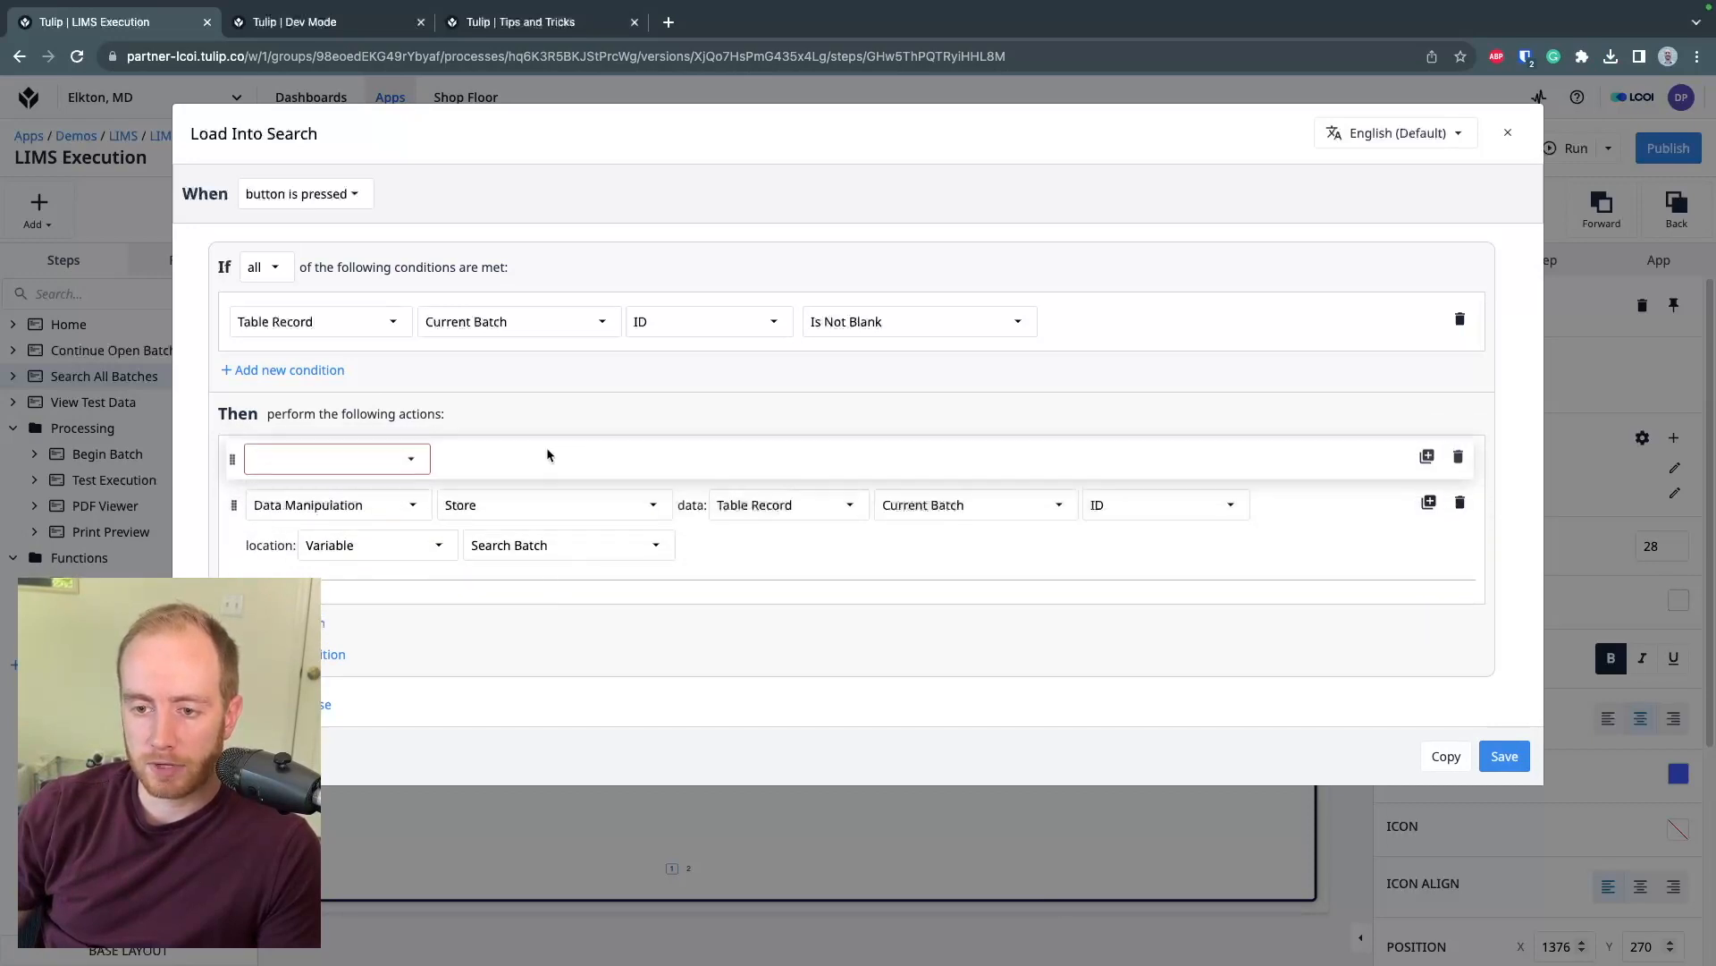
{"action": "left_click", "coordinate": [336, 458]}
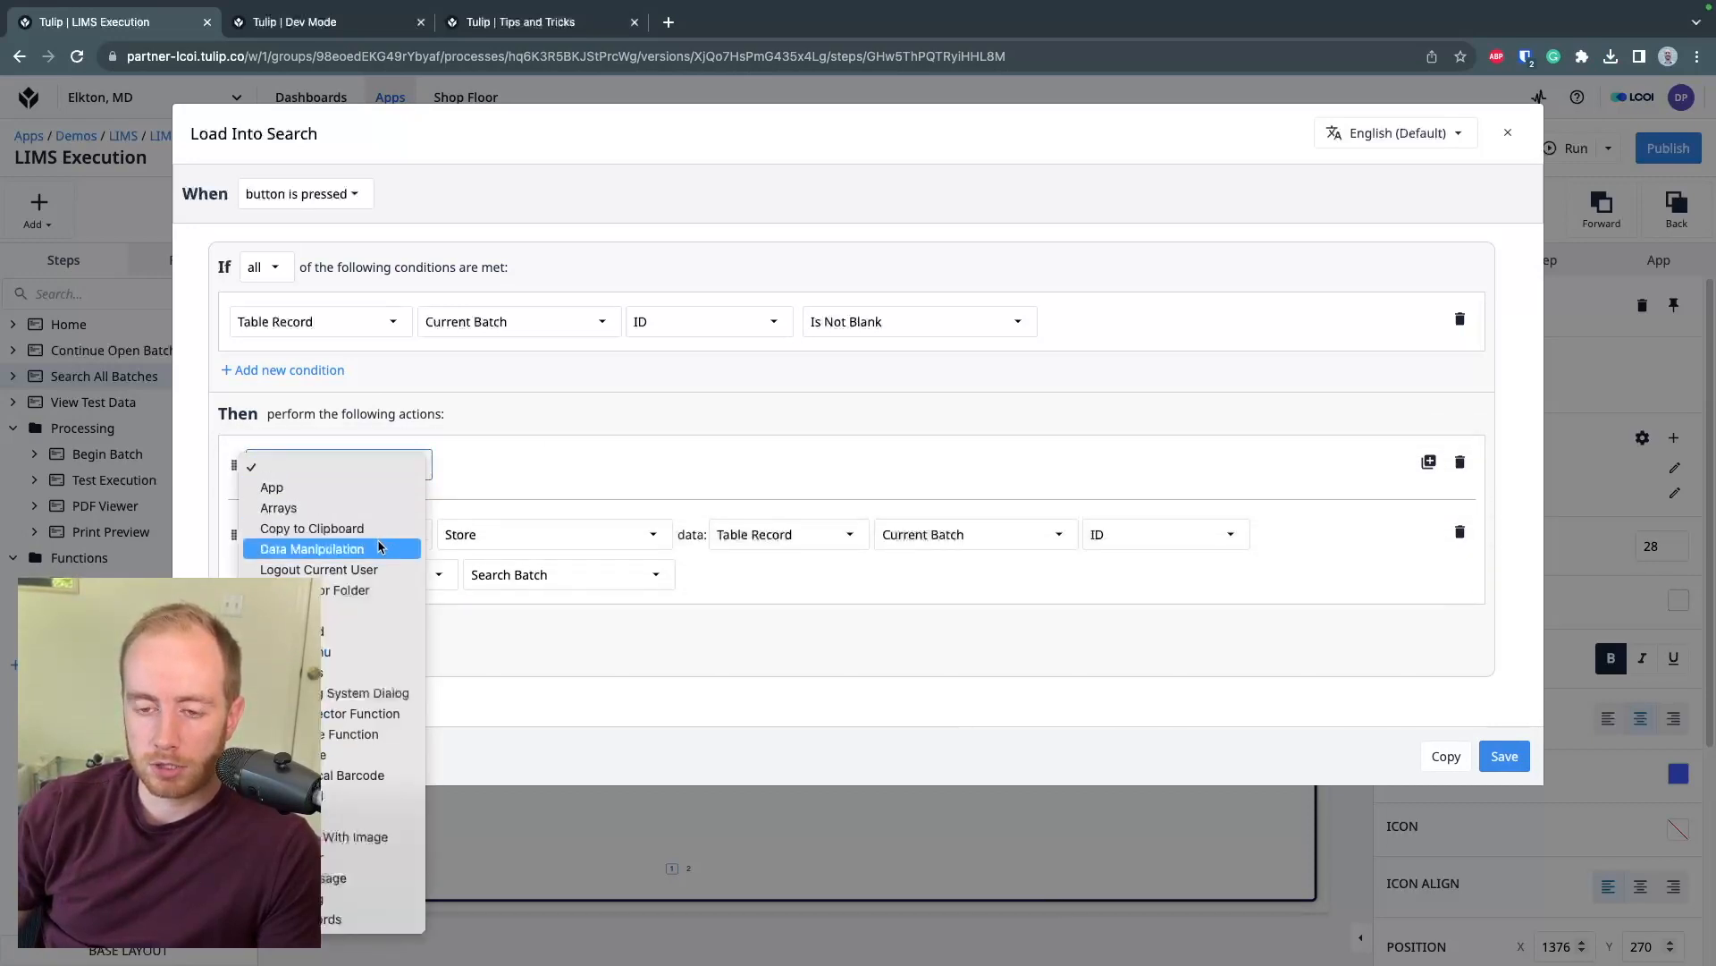
{"action": "left_click", "coordinate": [311, 549]}
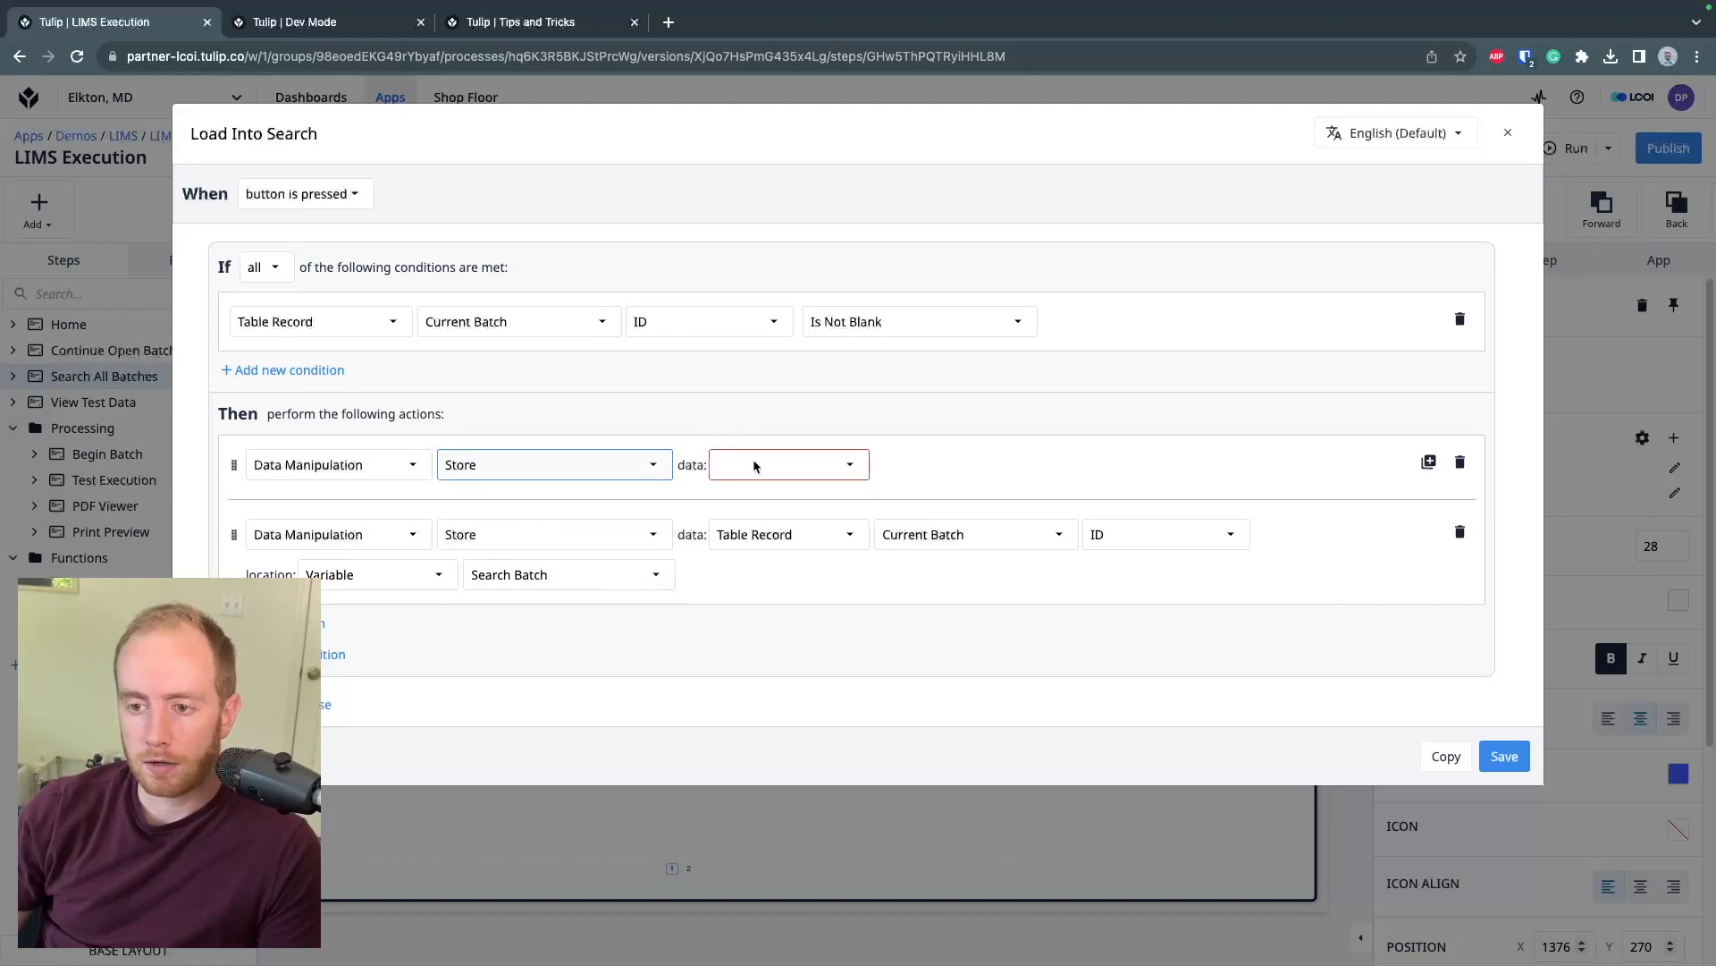
{"action": "left_click", "coordinate": [789, 465]}
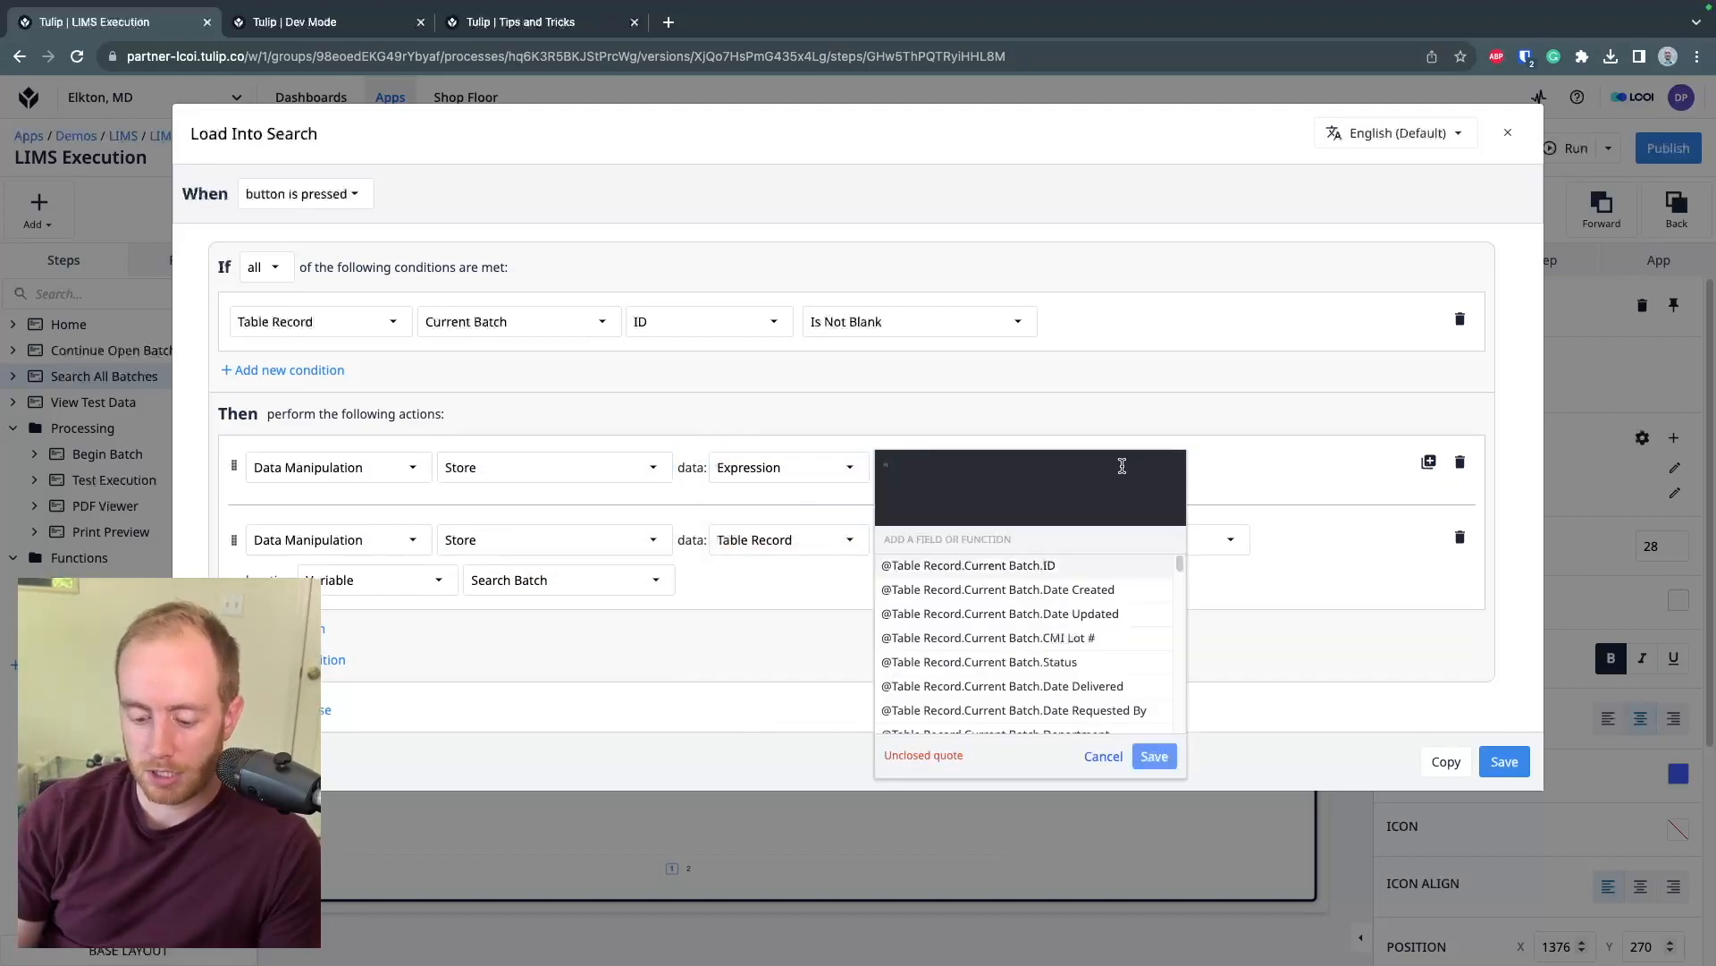
{"action": "type", "text": "\"This is my note"}
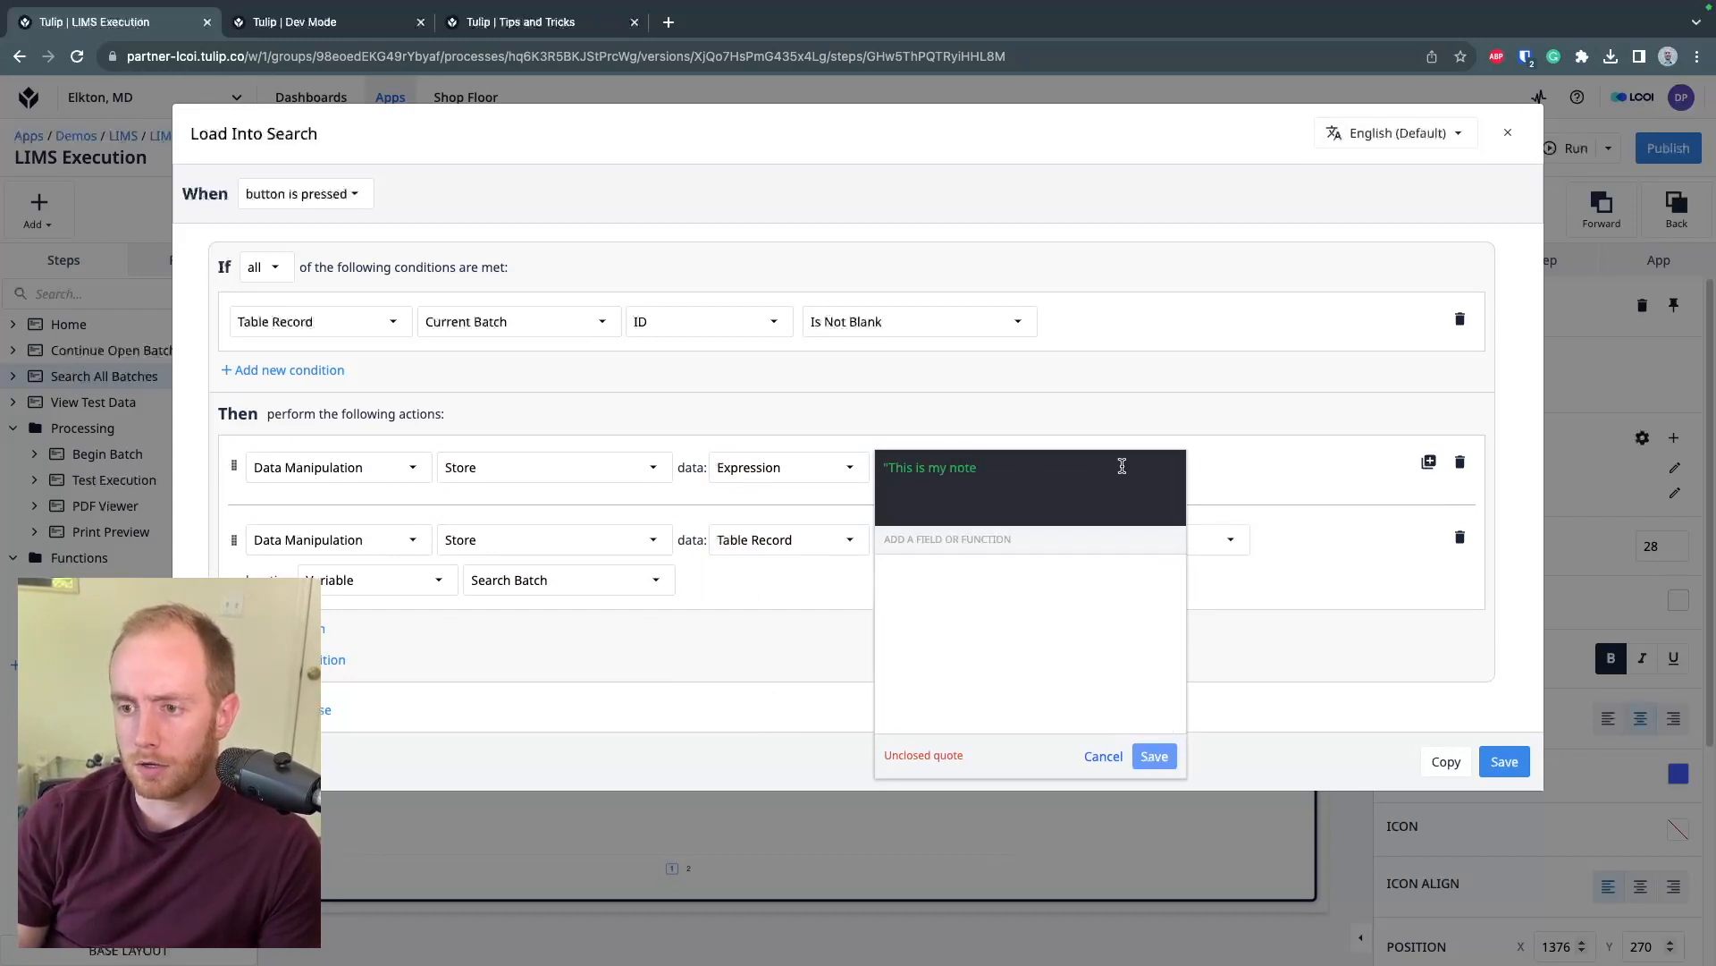
{"action": "left_click", "coordinate": [1155, 755]}
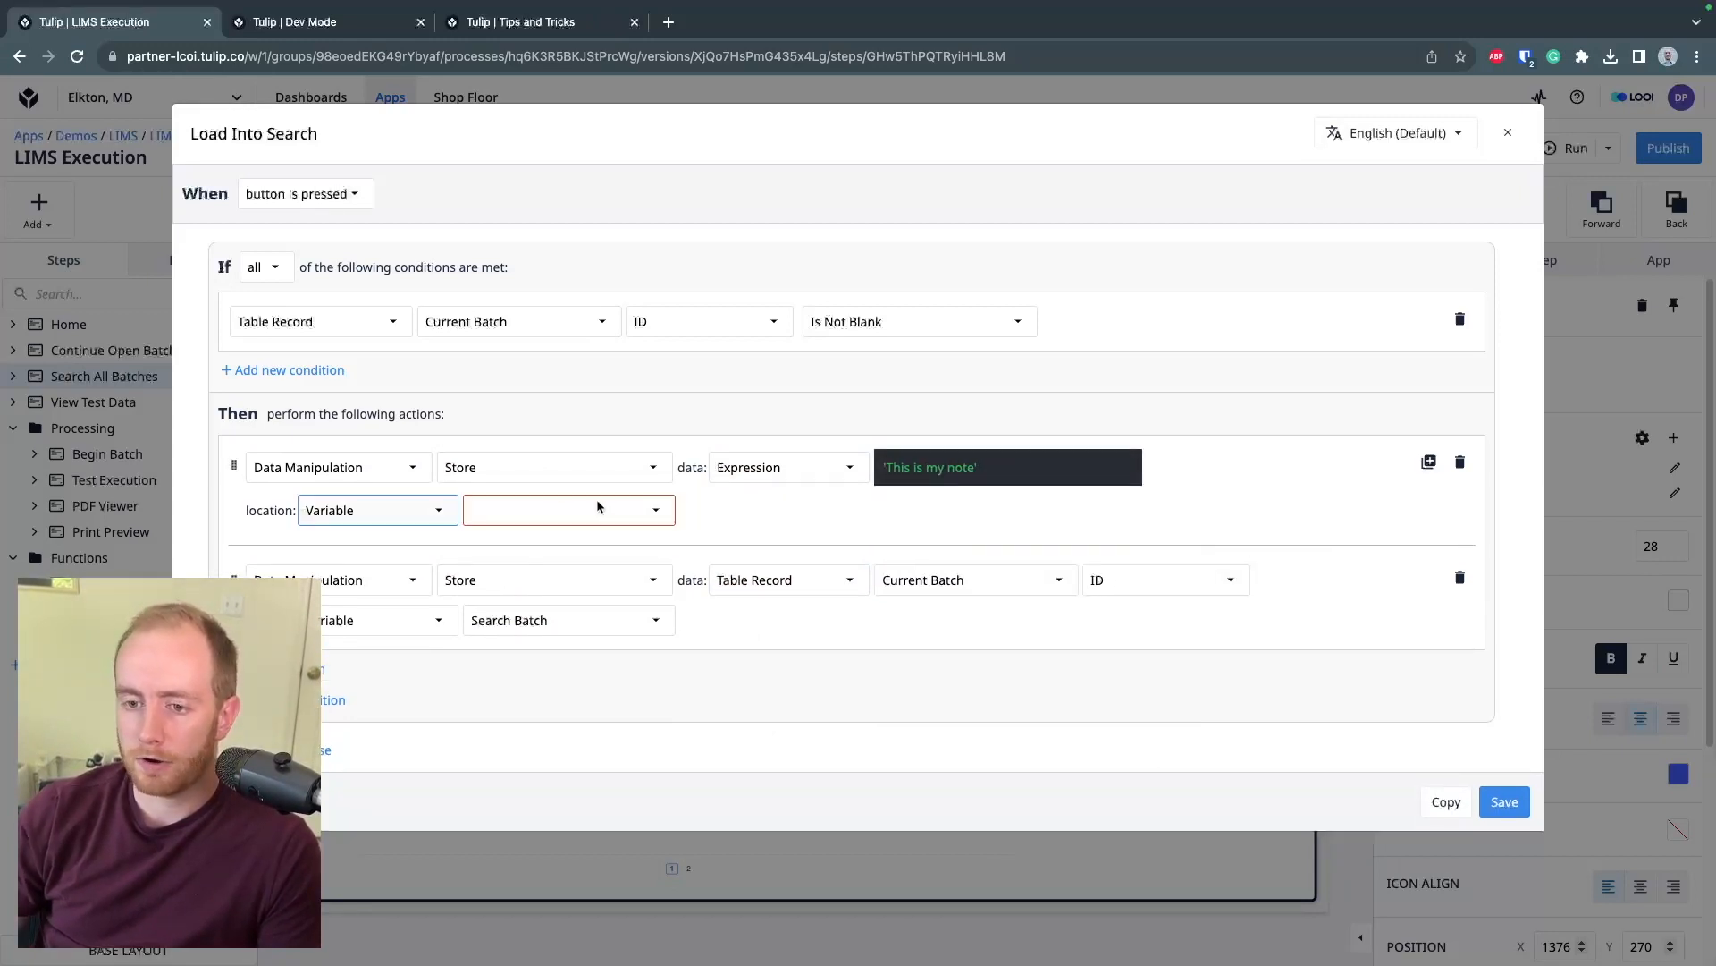
Create a new NOTES variable as the store destination and confirm the action
{"action": "left_click", "coordinate": [552, 509]}
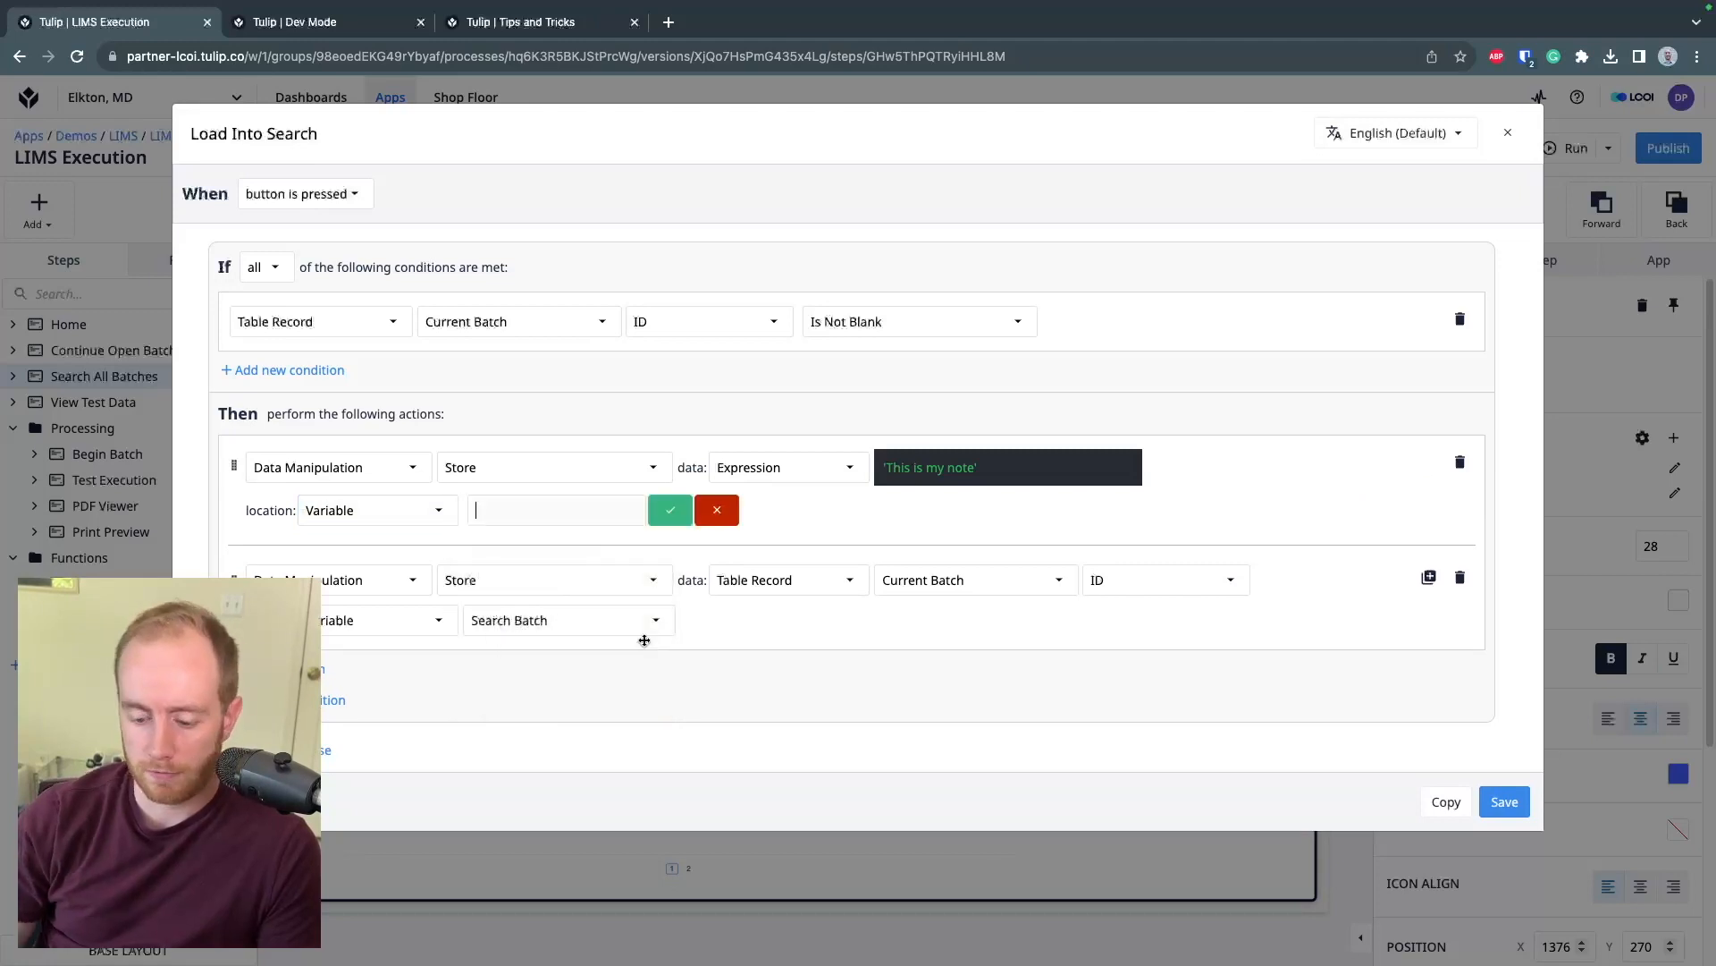
{"action": "type", "text": "NOTES"}
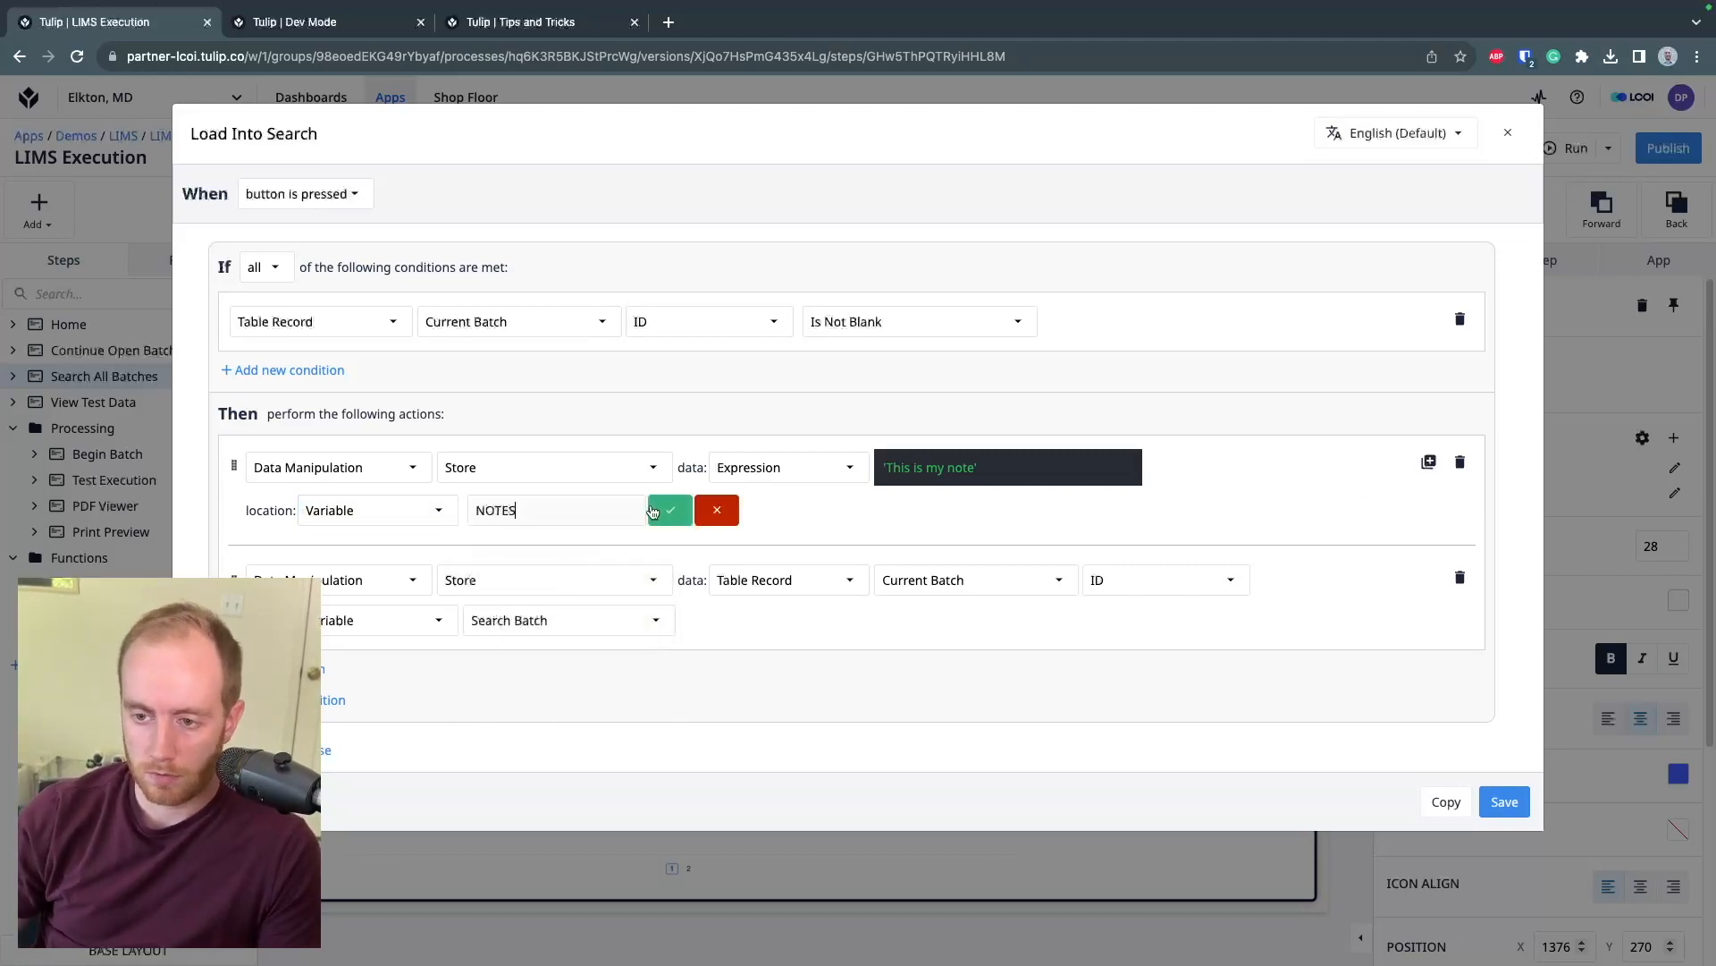
{"action": "left_click", "coordinate": [668, 510]}
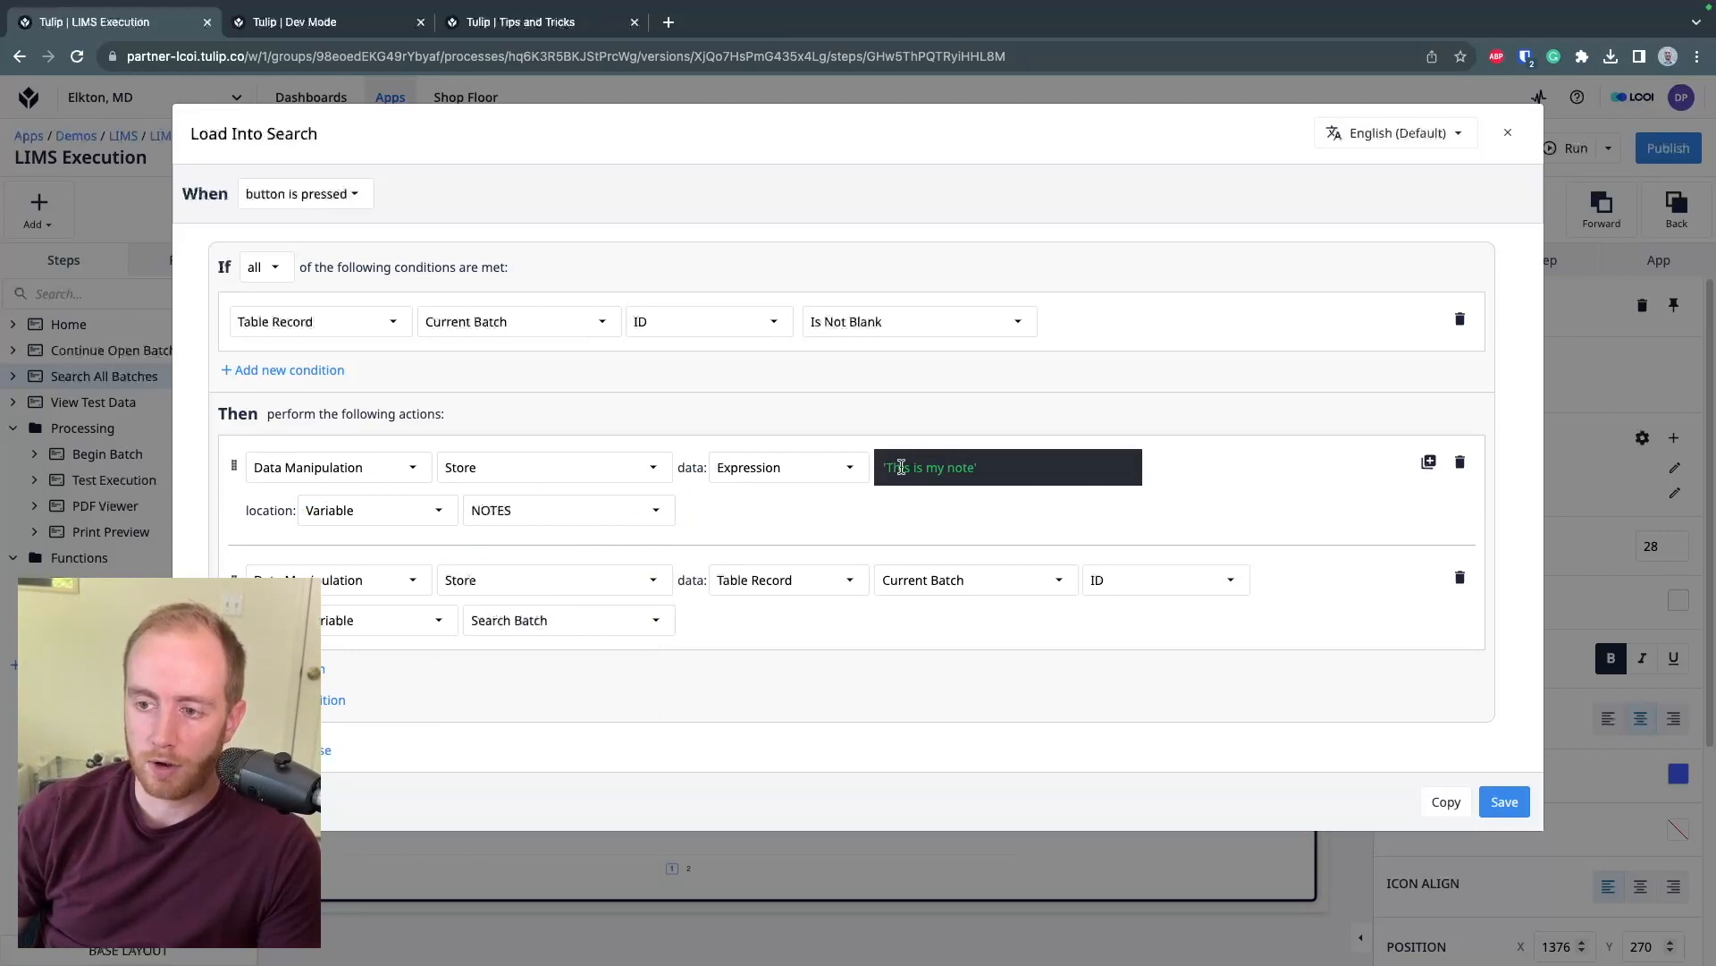
{"action": "left_click", "coordinate": [930, 467]}
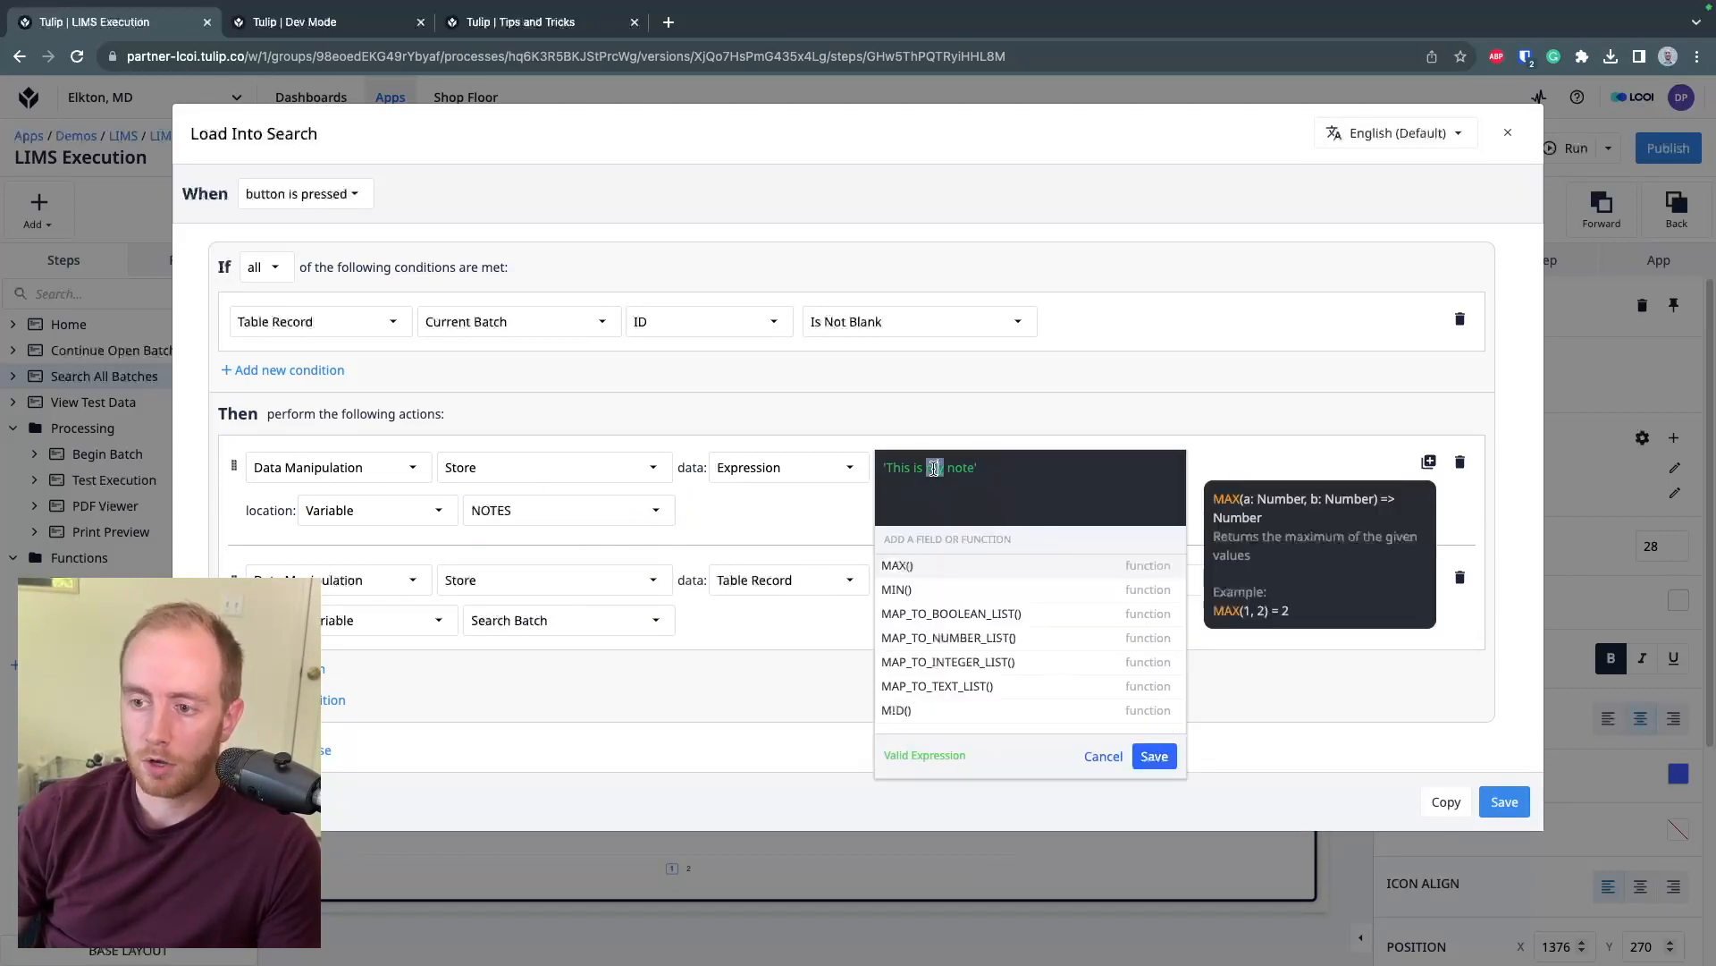
{"action": "left_click", "coordinate": [1153, 755]}
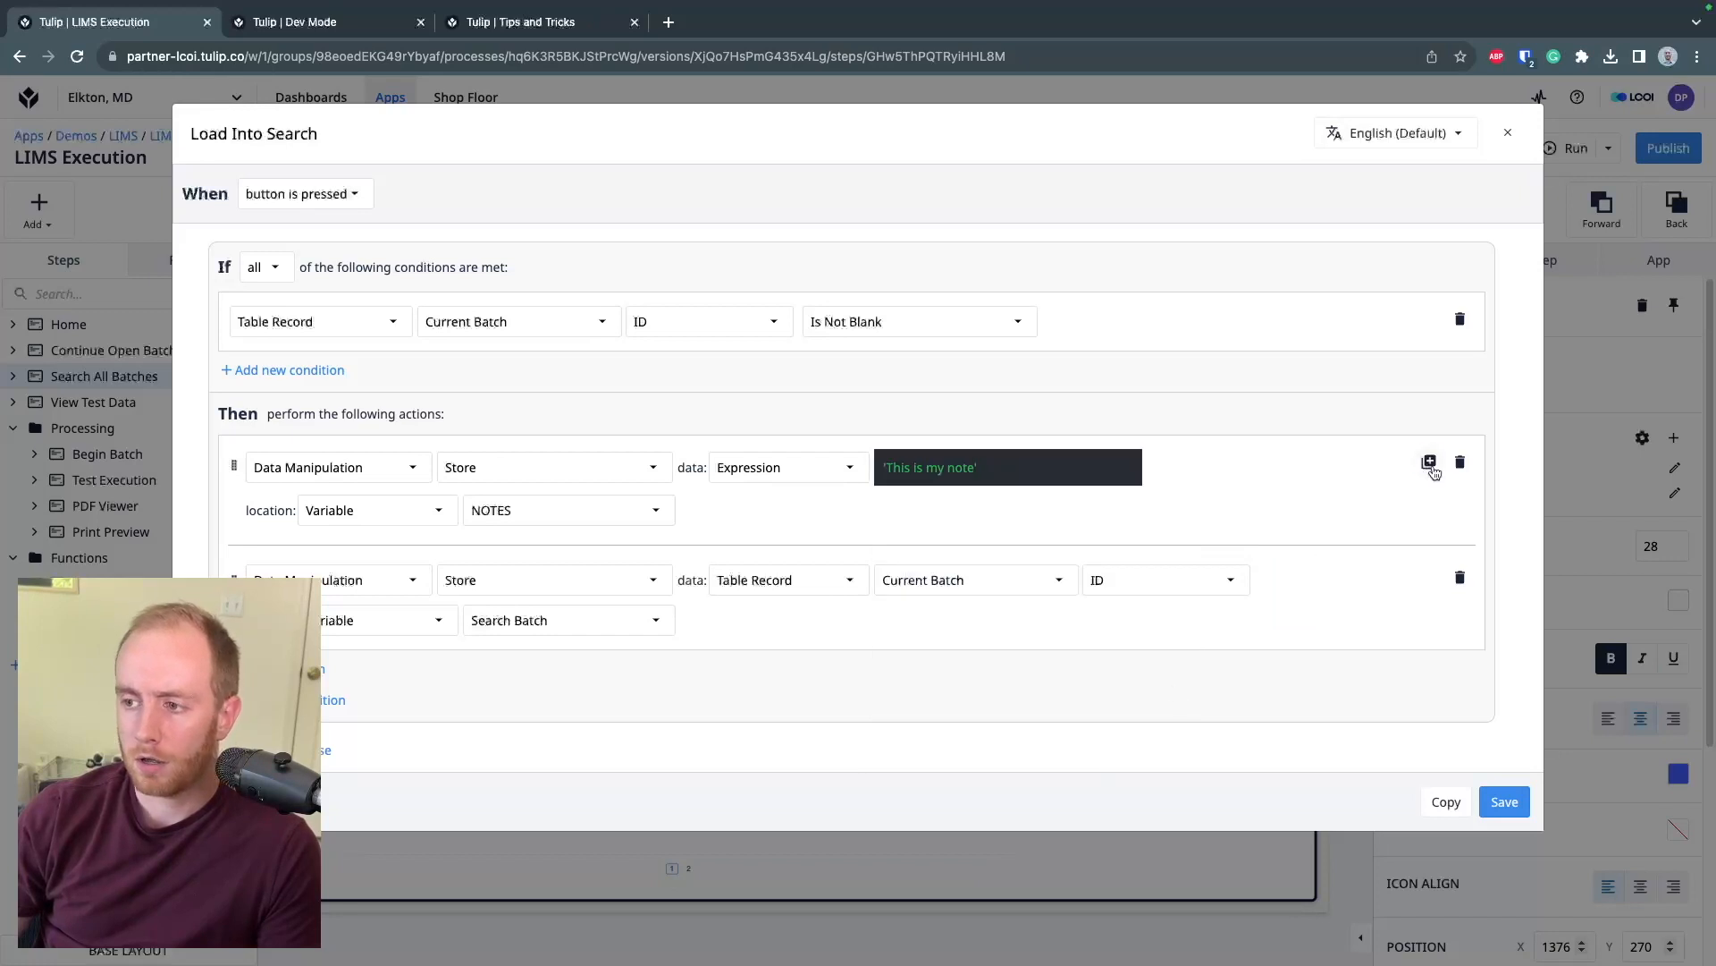
{"action": "left_click", "coordinate": [1428, 461]}
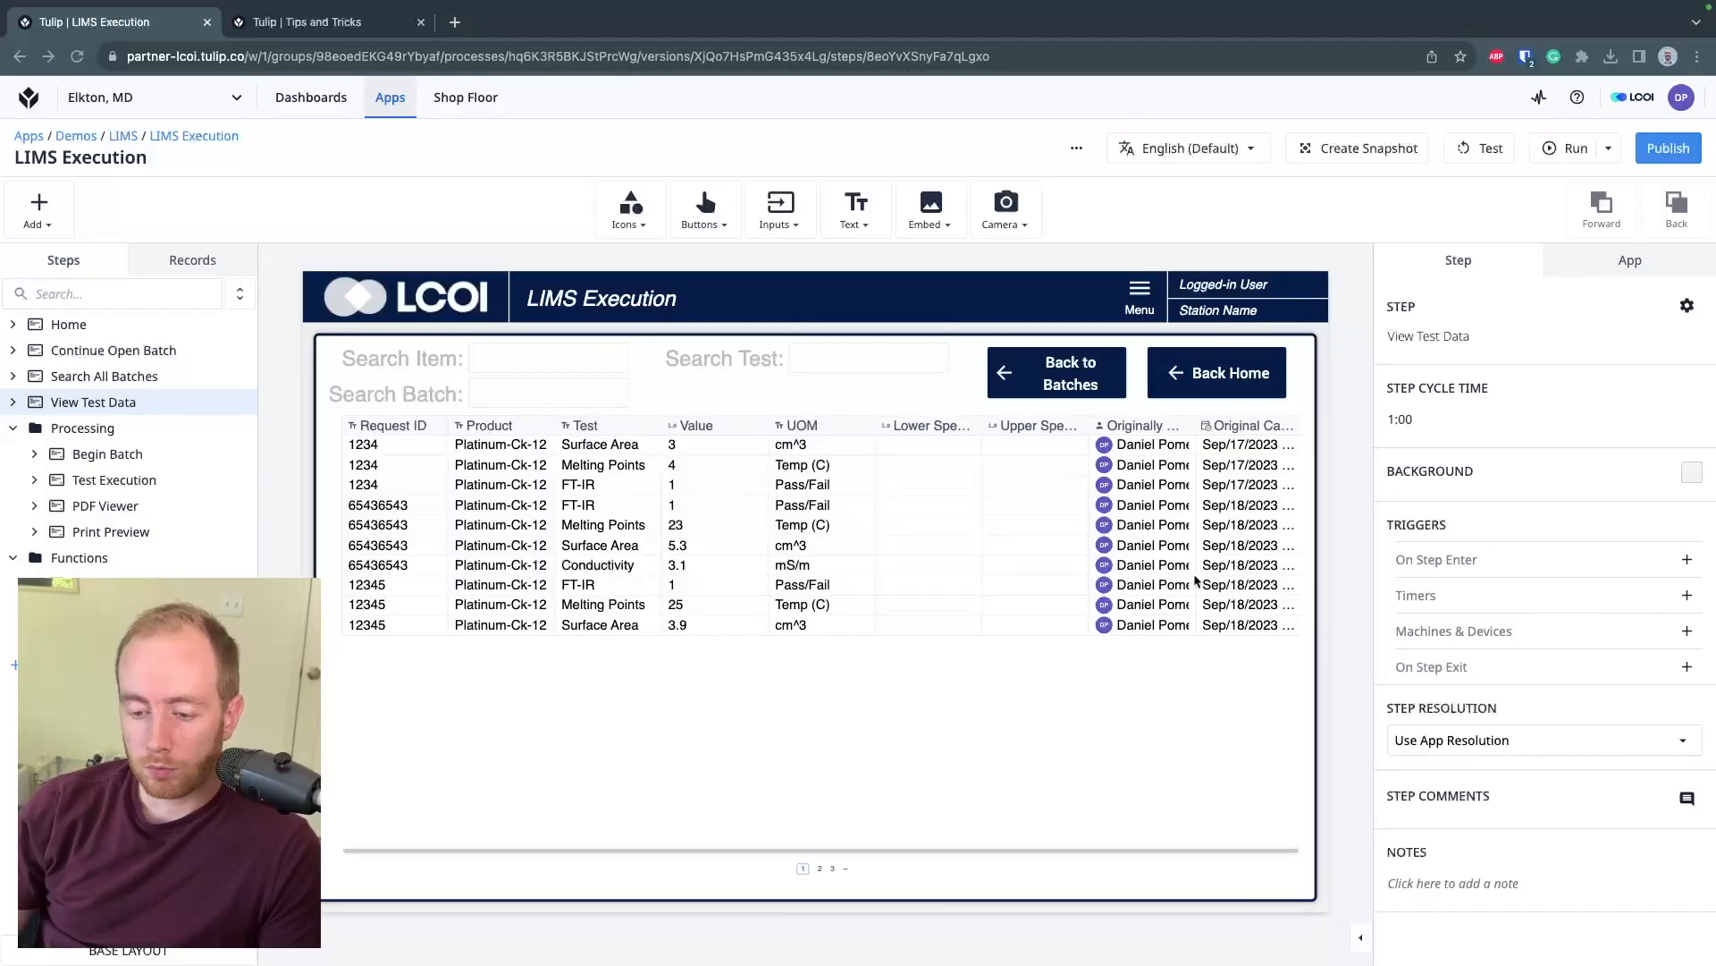
Enable Export to CSV on the View Test Data table widget
{"action": "left_click", "coordinate": [822, 545]}
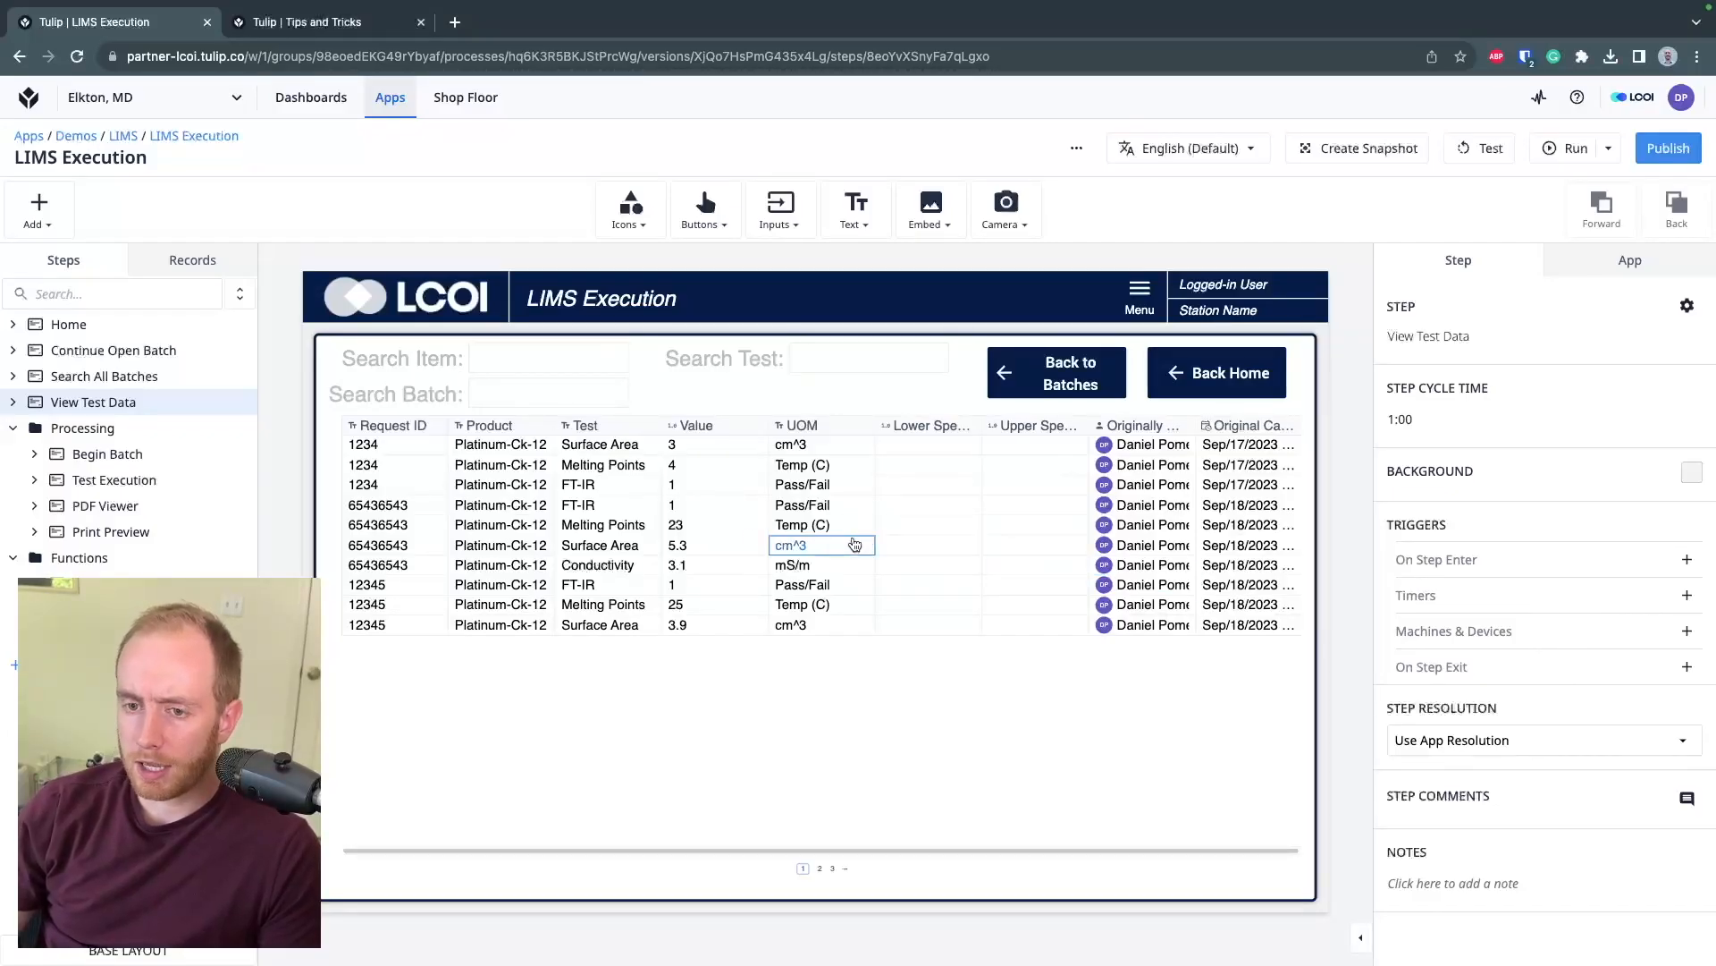
{"action": "left_click", "coordinate": [715, 585]}
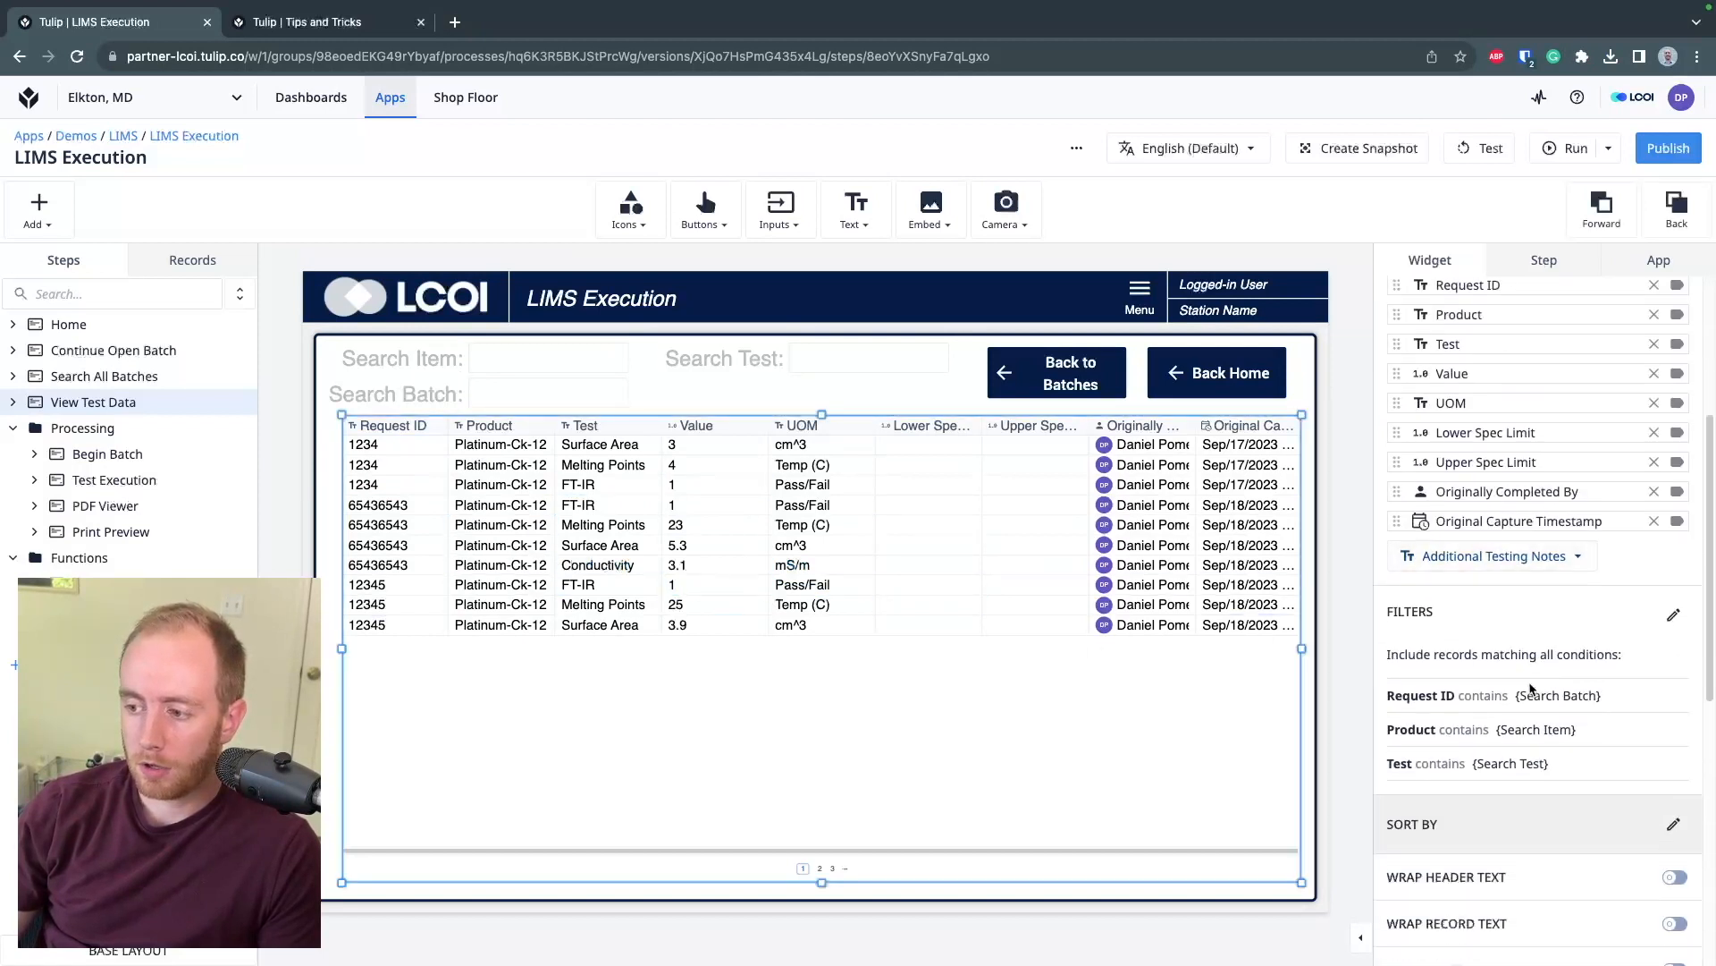
{"action": "scroll", "scroll_direction": "down", "scroll_amount": 3}
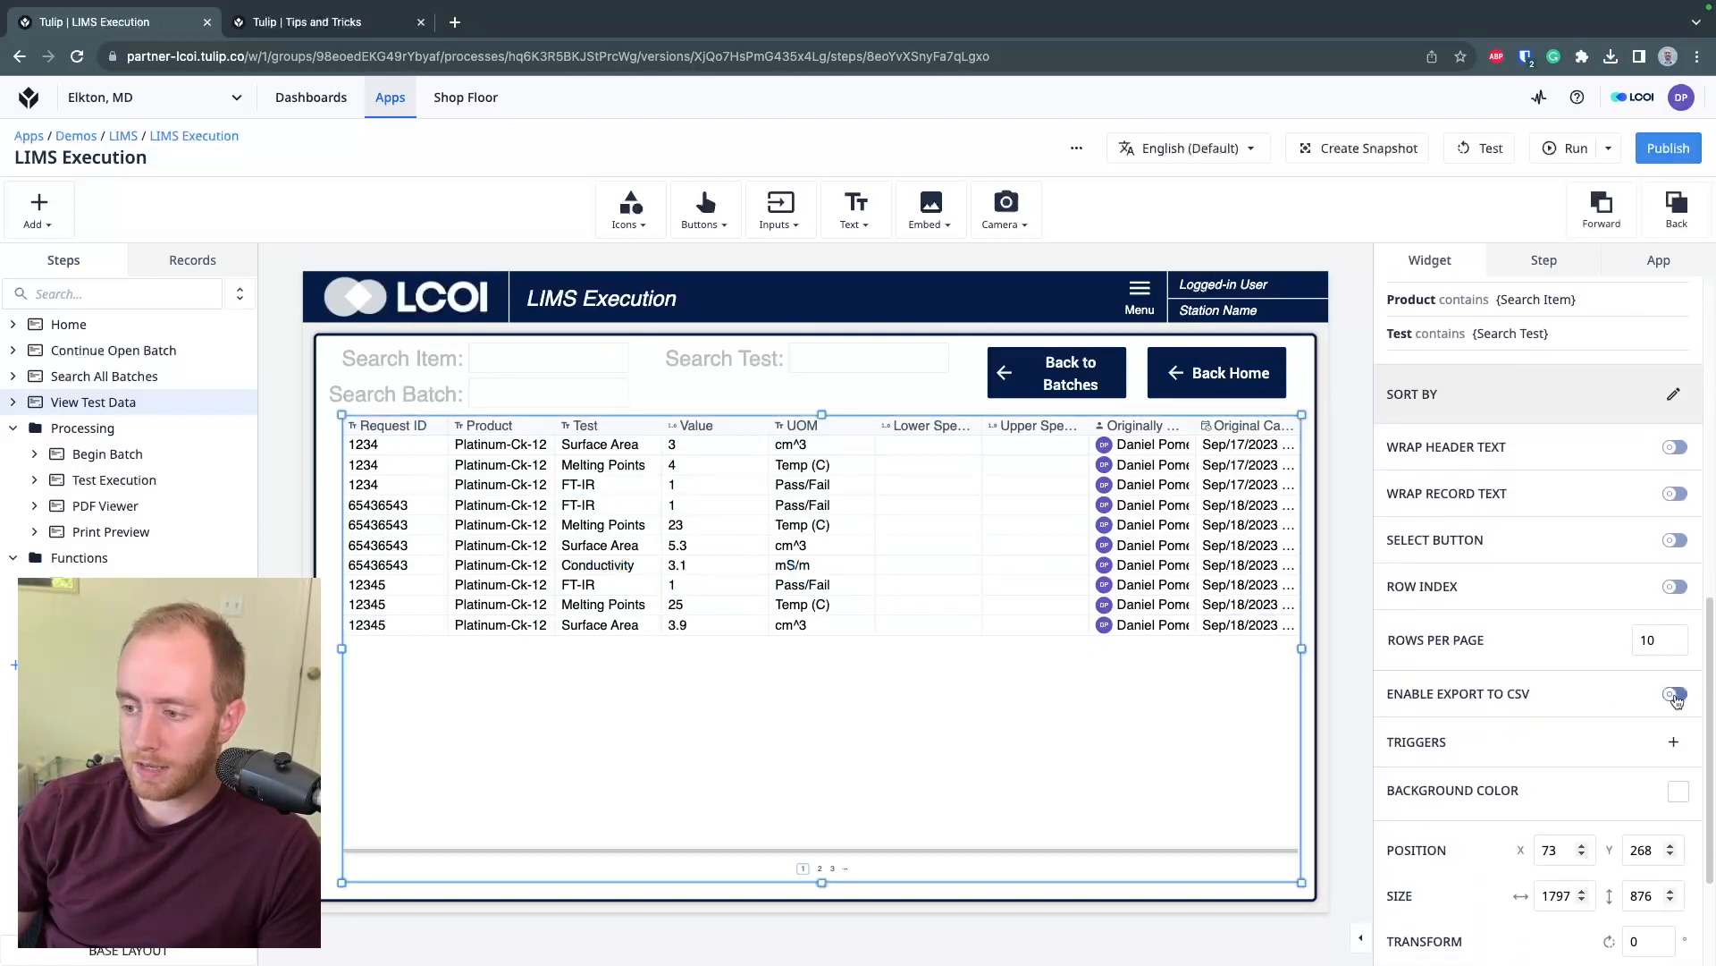
{"action": "left_click", "coordinate": [1674, 694]}
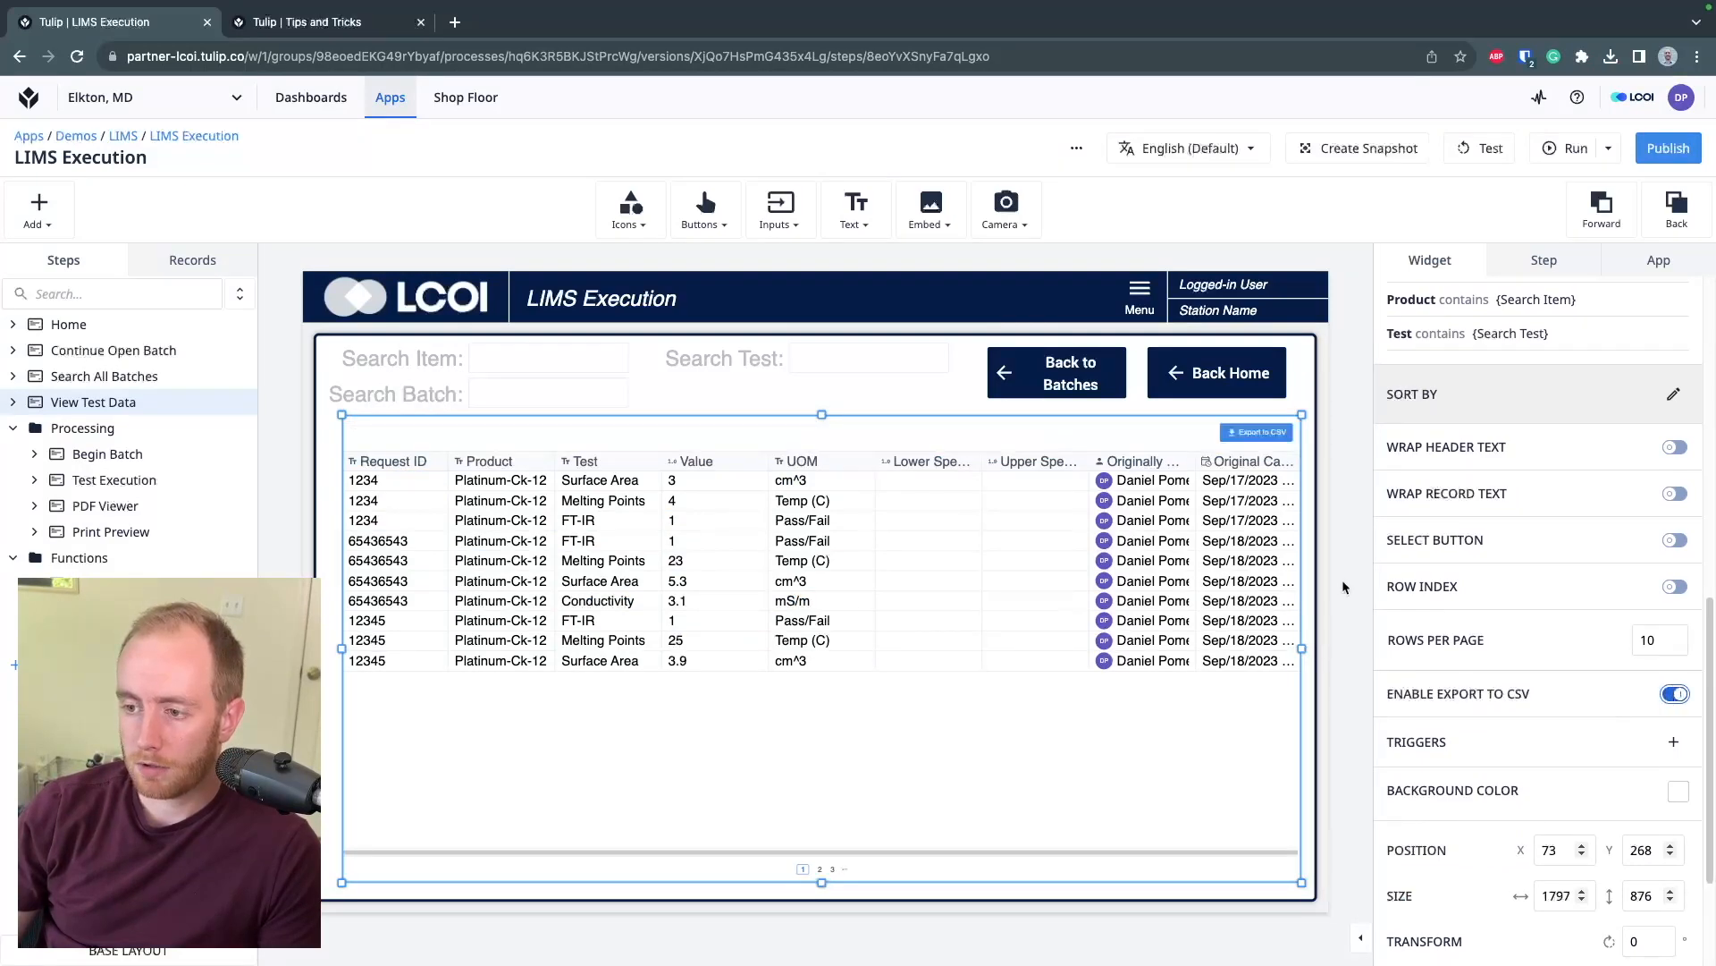
{"action": "left_click", "coordinate": [1563, 147]}
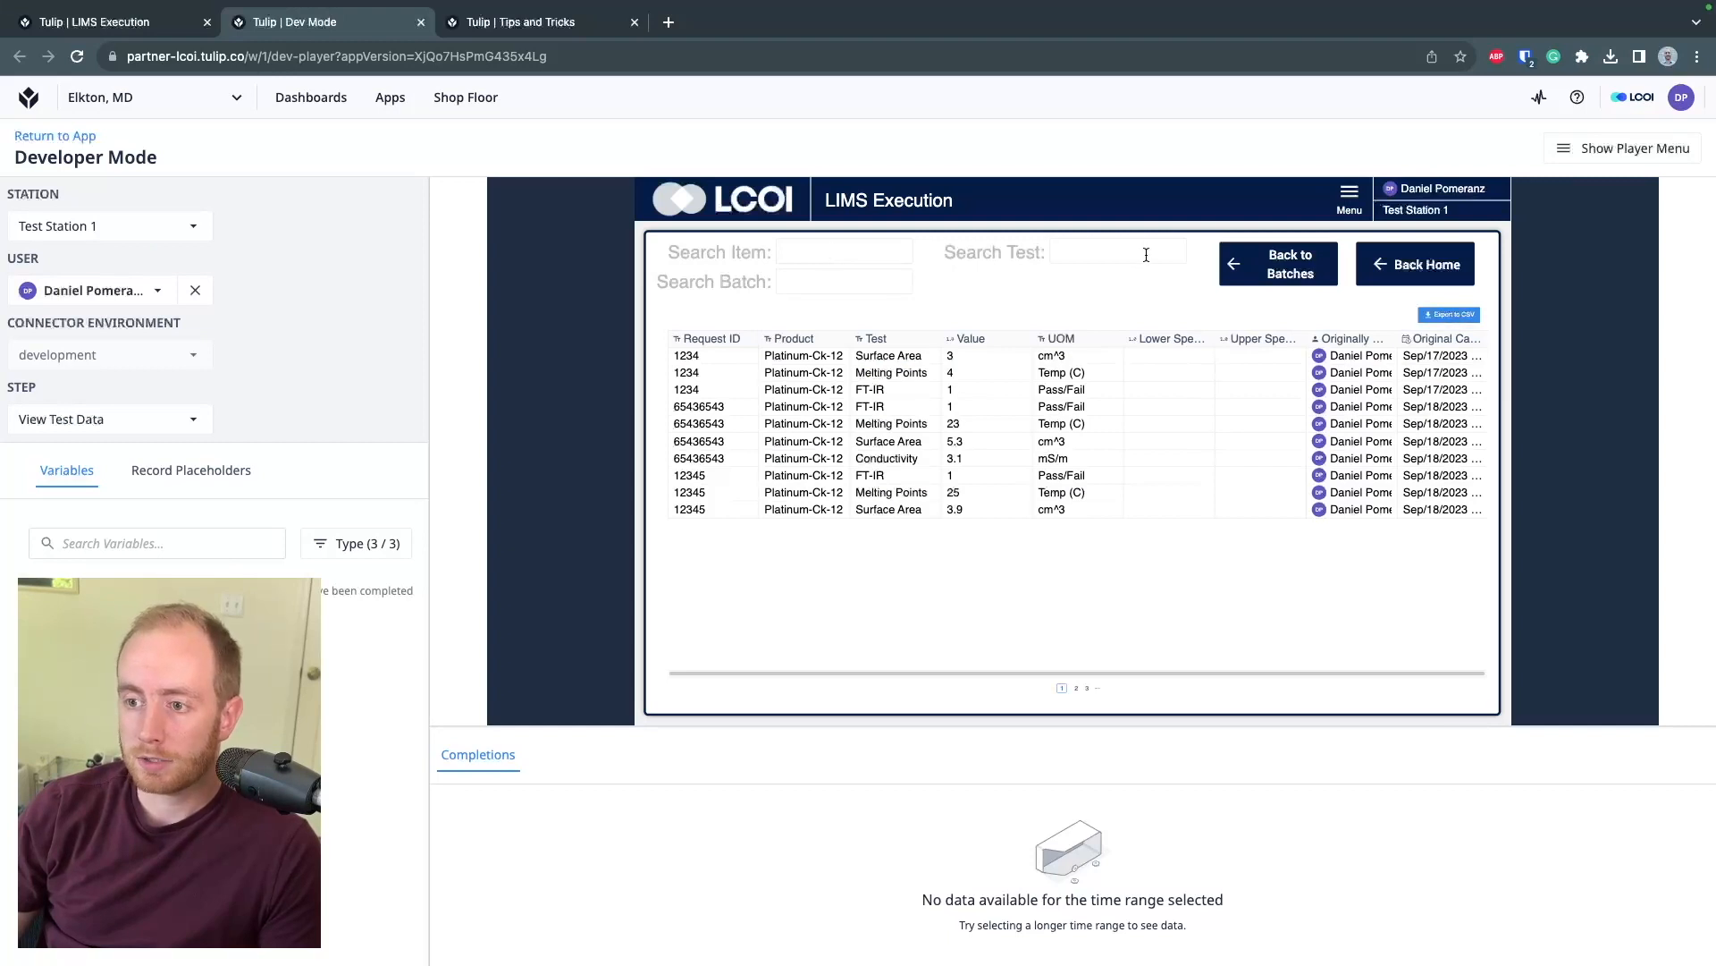
Search 'Surface' in Developer Mode and export the filtered test results to CSV
{"action": "type", "text": "Surface"}
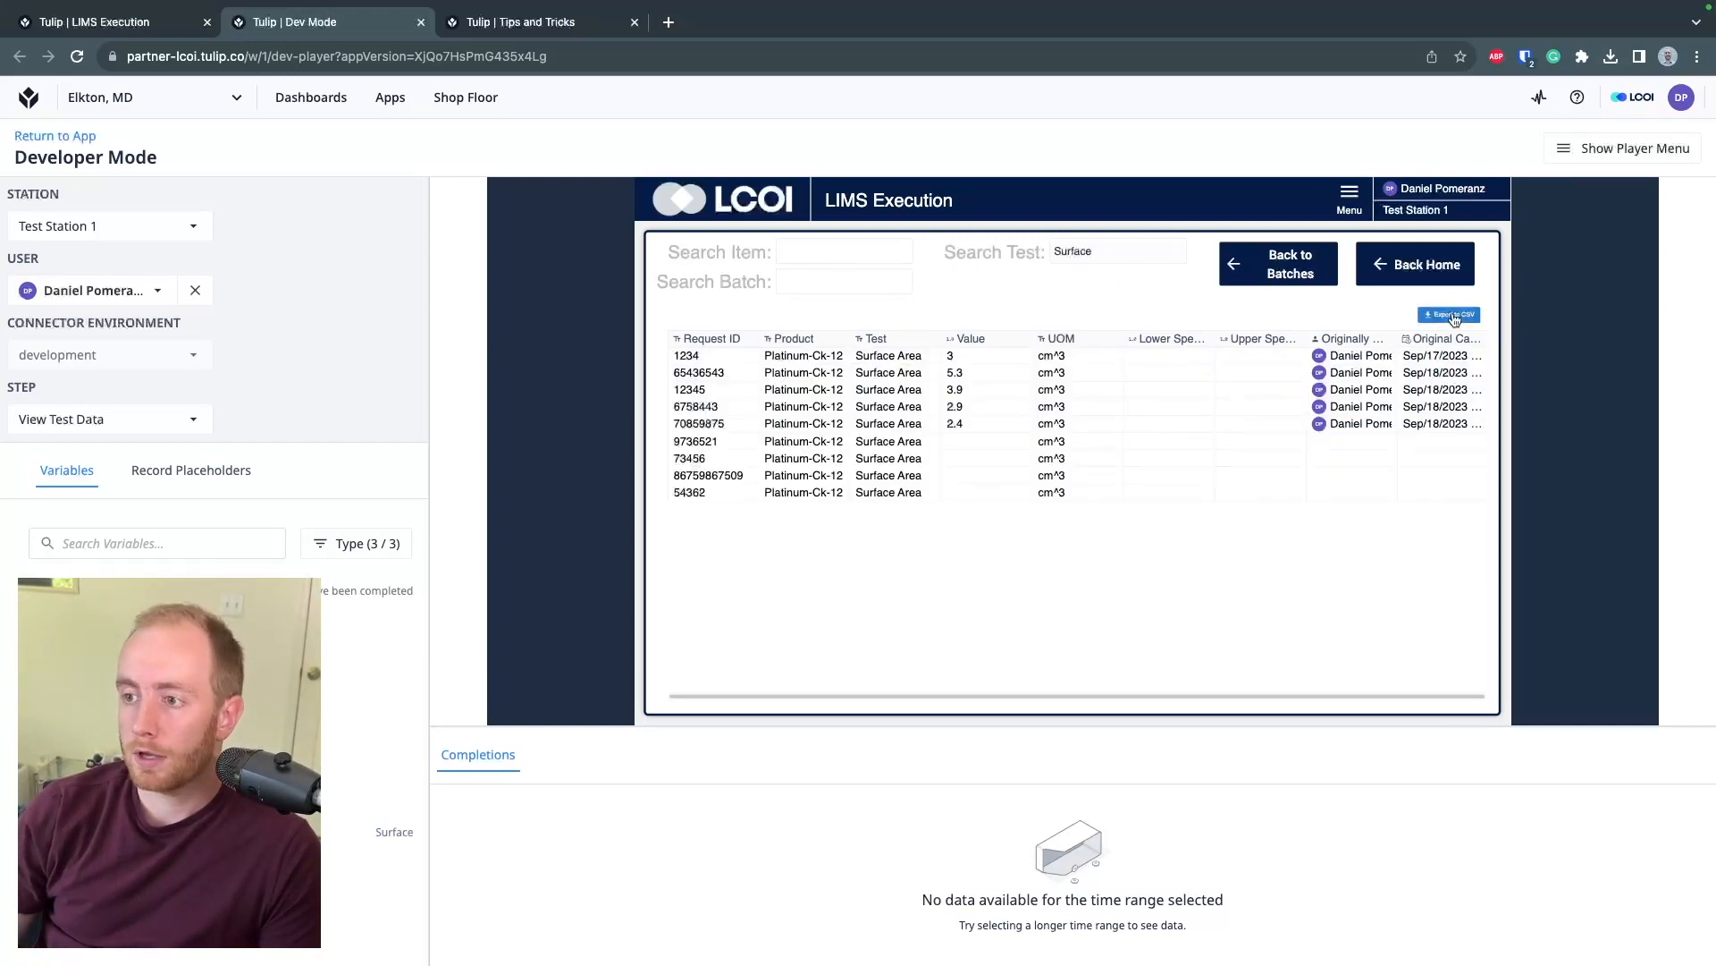
{"action": "left_click", "coordinate": [1448, 313]}
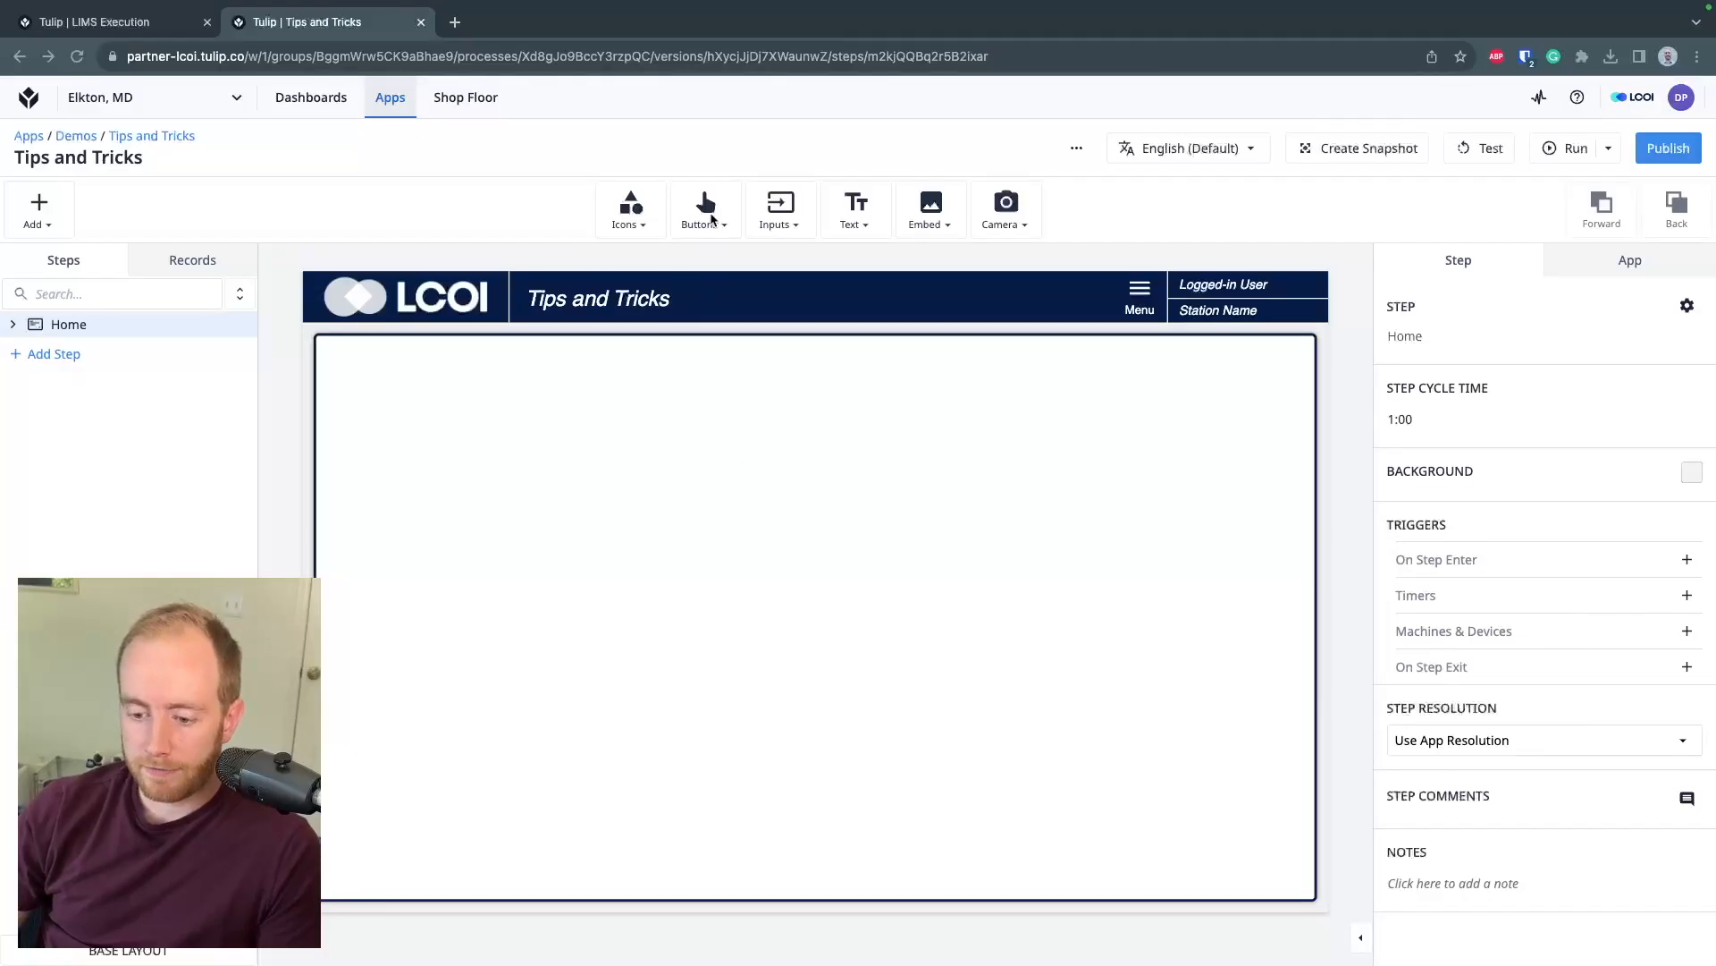
Add a blue button and Alt-drag it into four copies in a row
{"action": "left_click", "coordinate": [704, 209]}
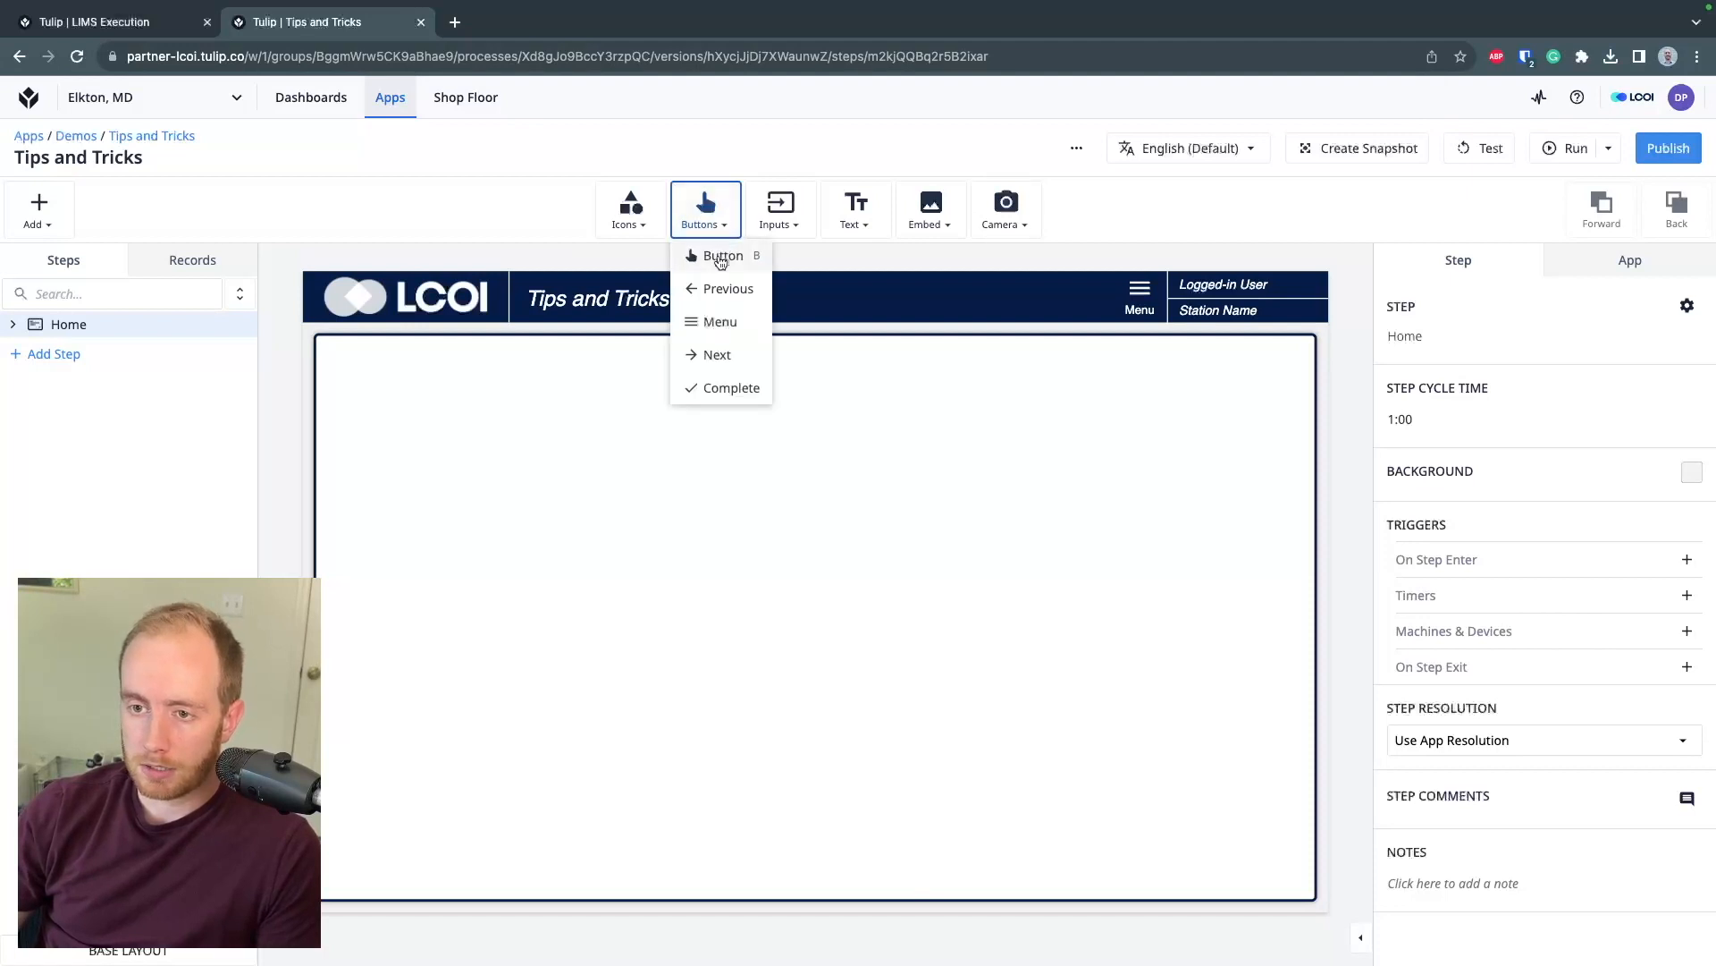
{"action": "left_click", "coordinate": [723, 257]}
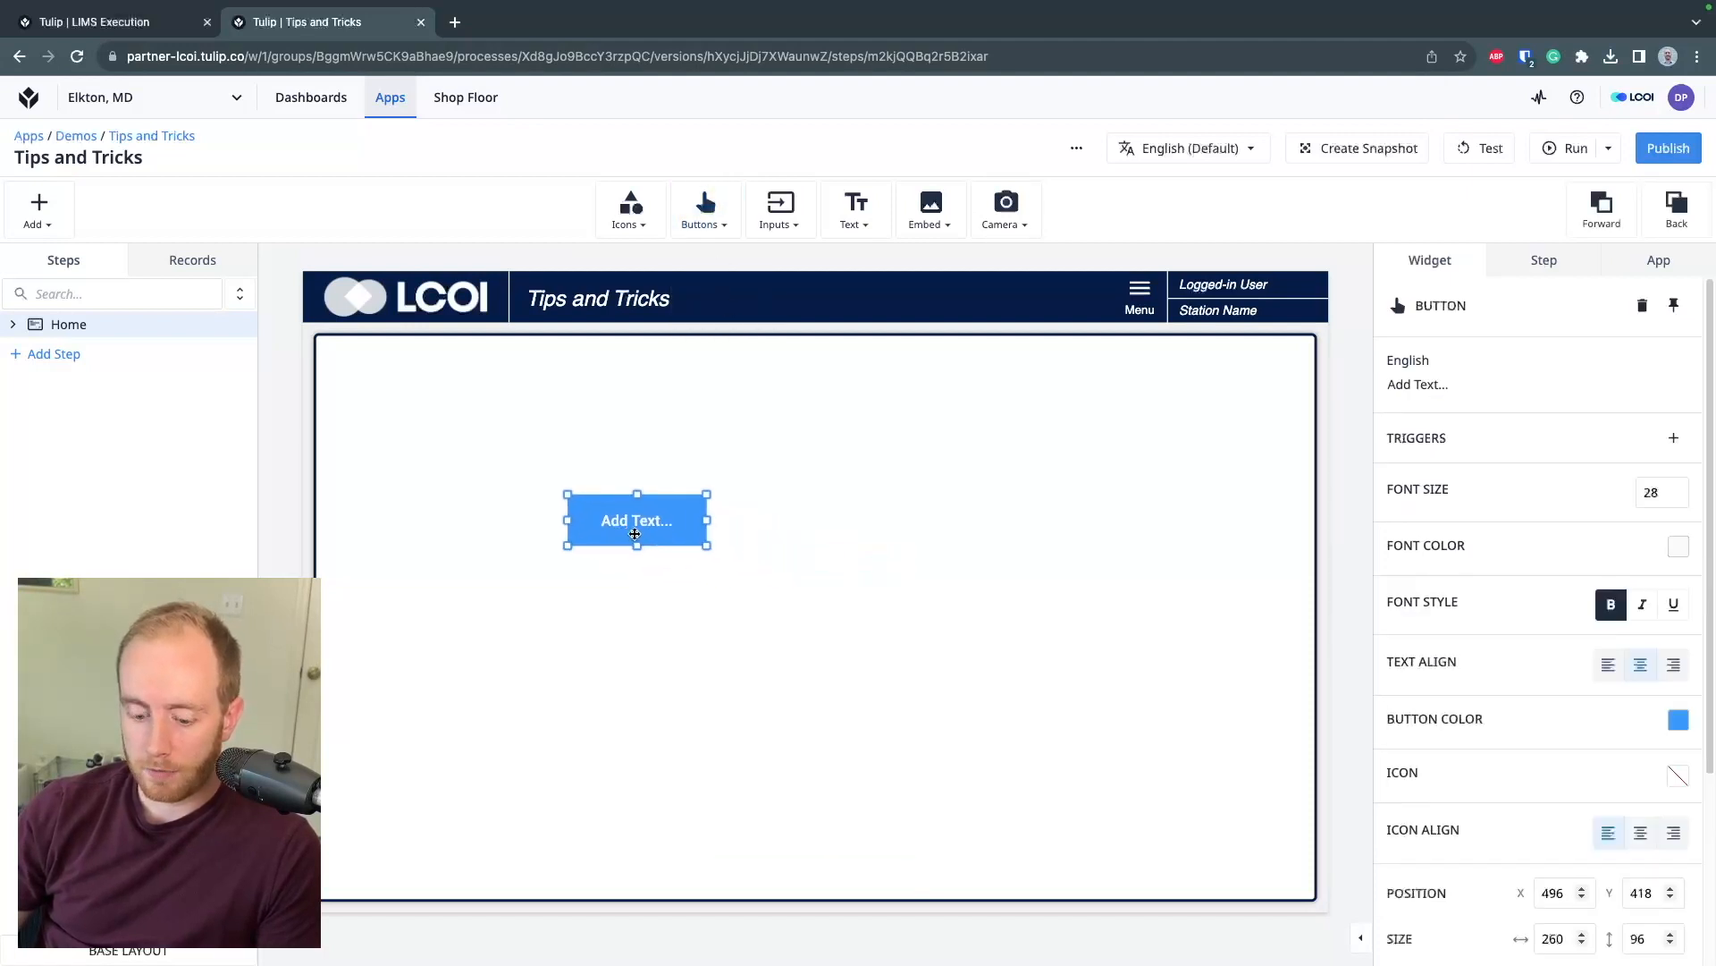
{"action": "left_click_drag", "start_coordinate": [637, 520], "coordinate": [680, 553]}
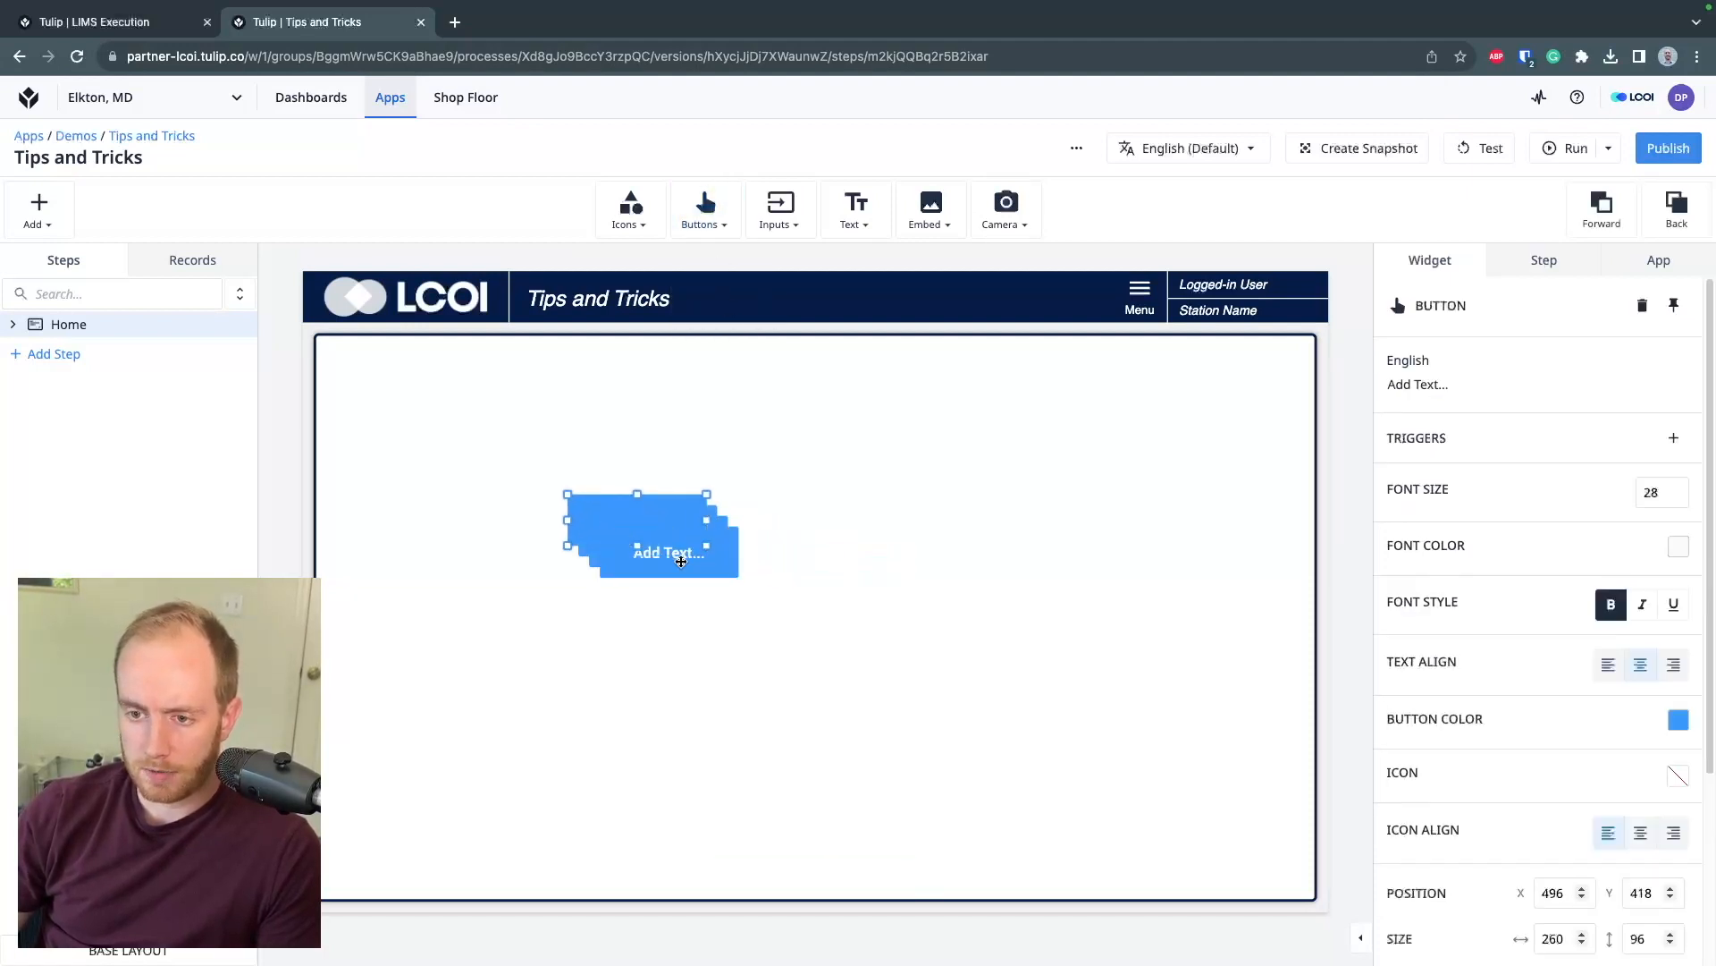
{"action": "left_click_drag", "start_coordinate": [680, 553], "coordinate": [815, 520]}
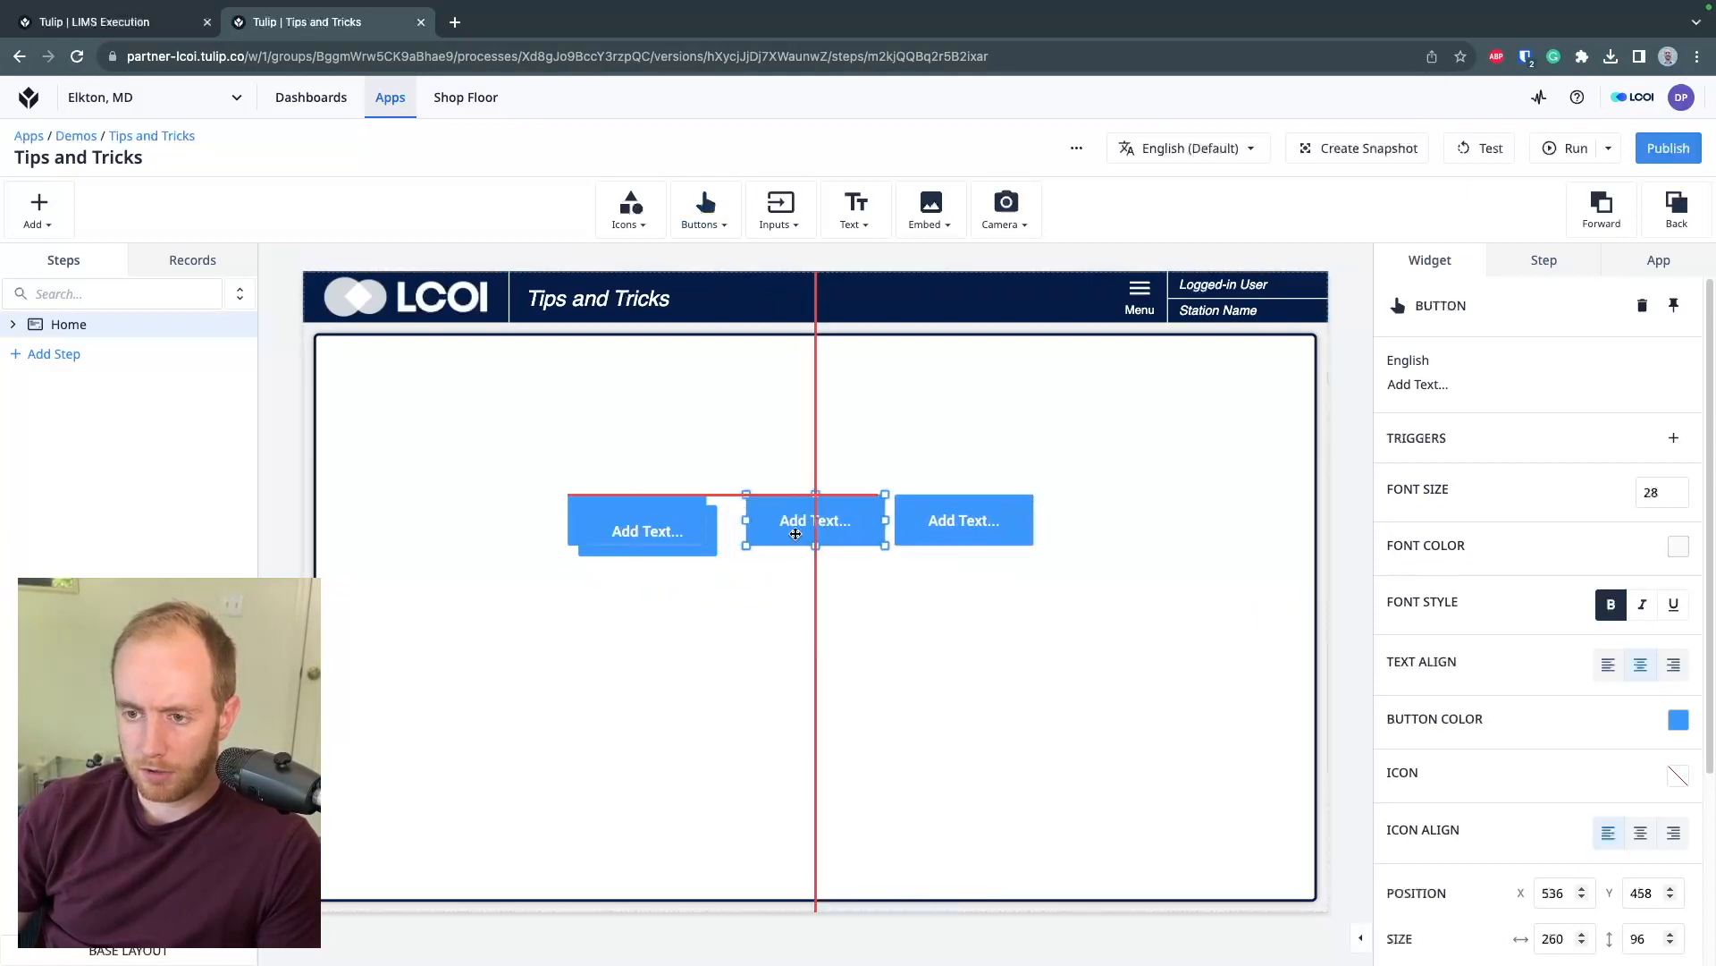
{"action": "left_click_drag", "start_coordinate": [816, 520], "coordinate": [501, 520]}
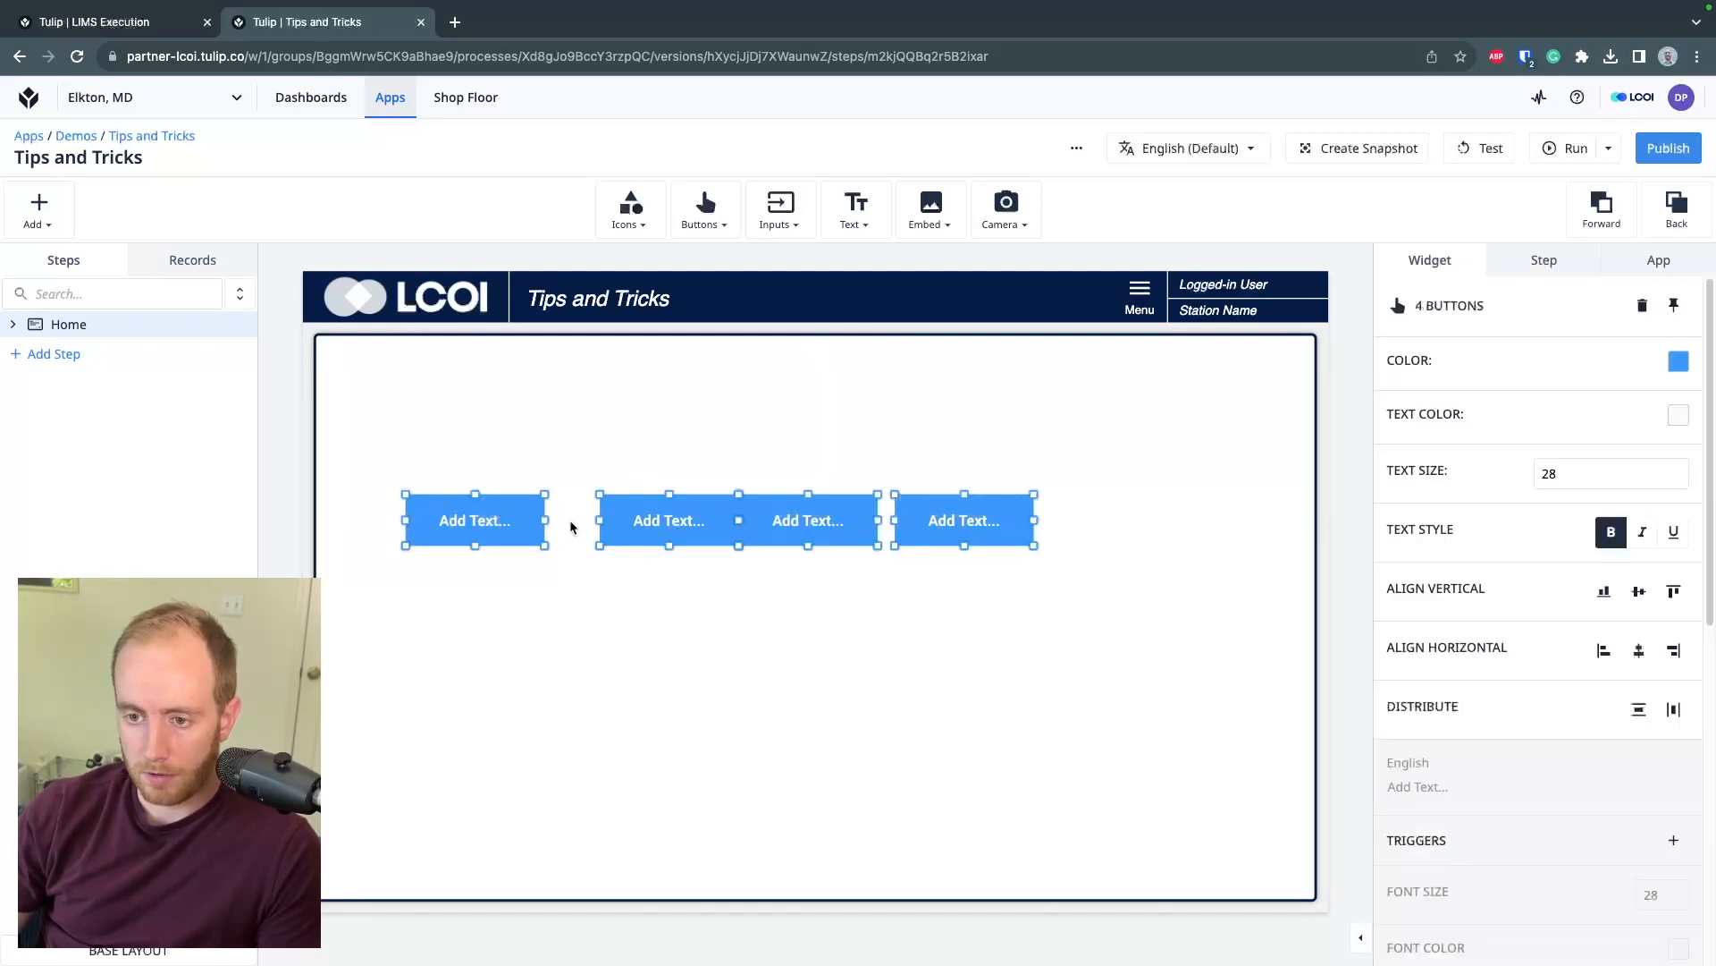
{"action": "mouse_move", "coordinate": [1459, 698]}
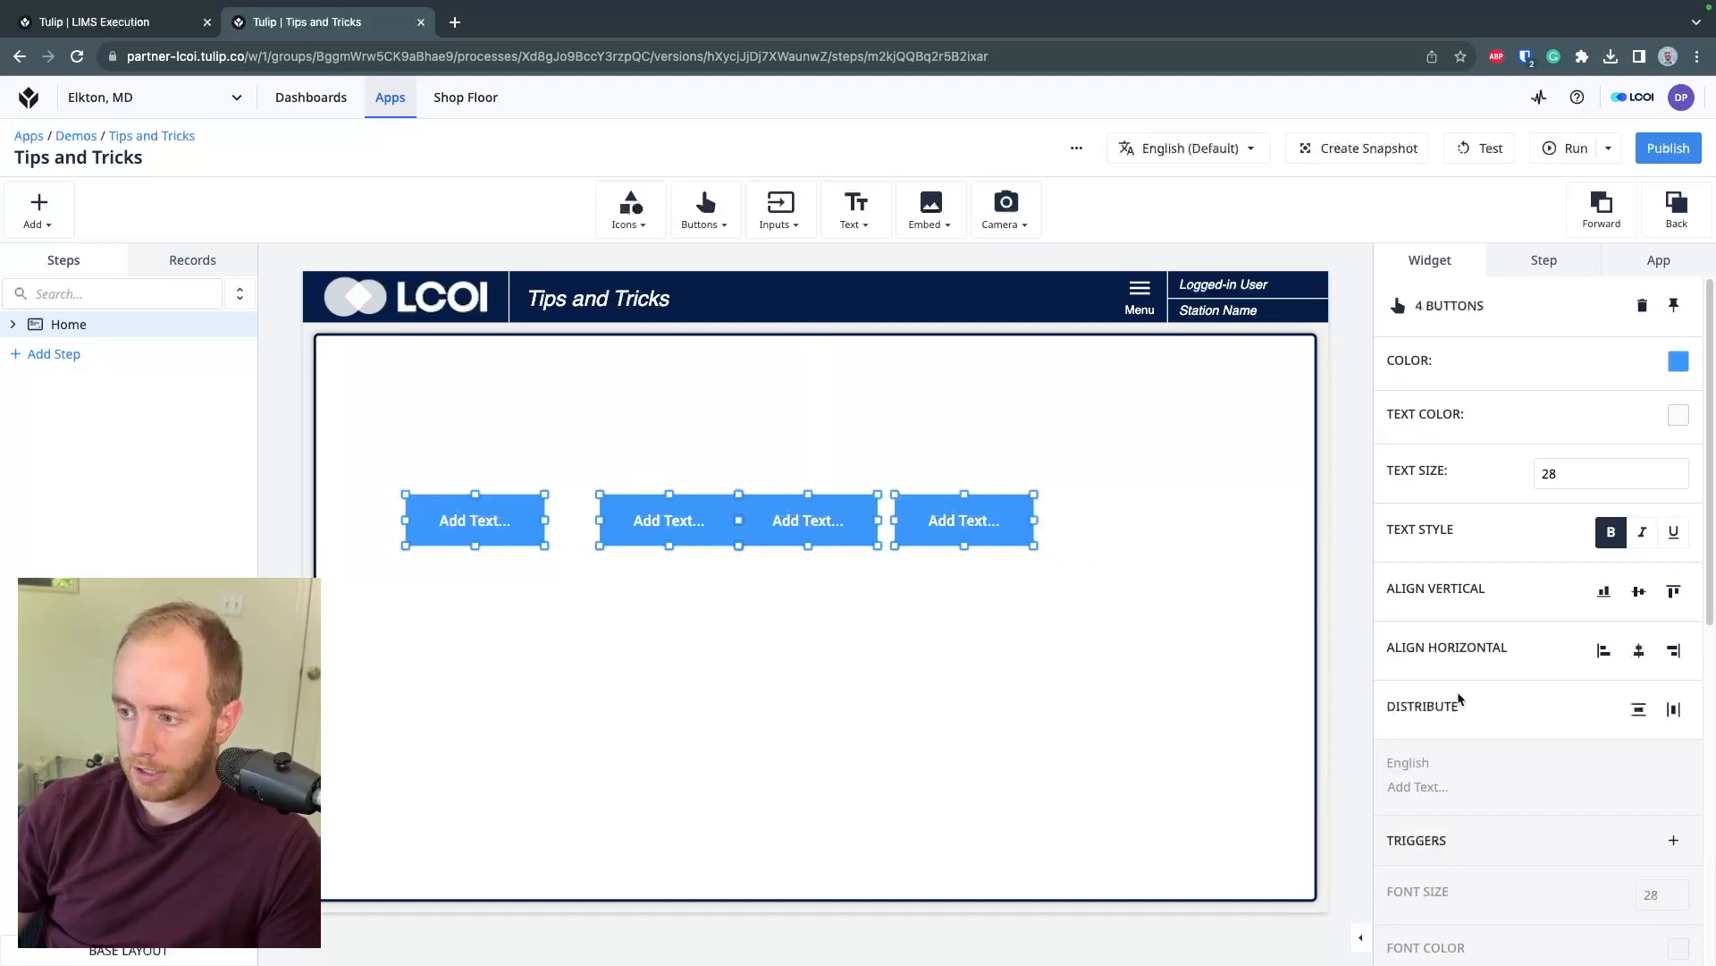
{"action": "mouse_move", "coordinate": [1674, 708]}
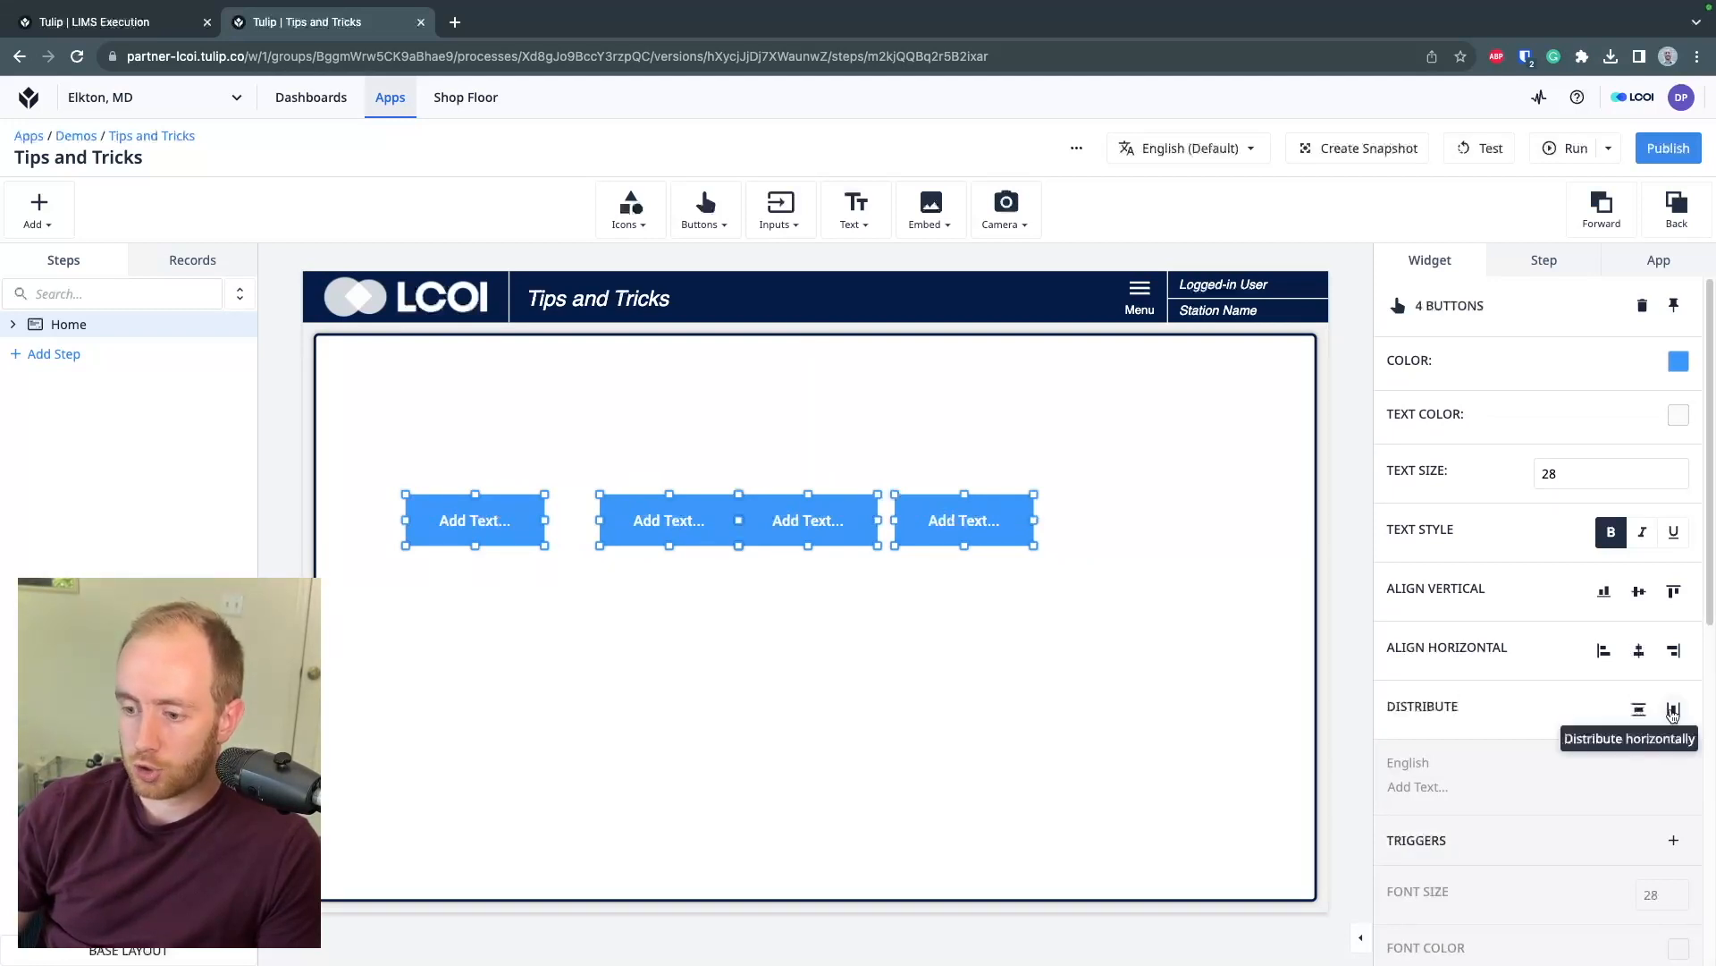
Distribute the four buttons horizontally and move the row to the bottom
{"action": "left_click", "coordinate": [1674, 708]}
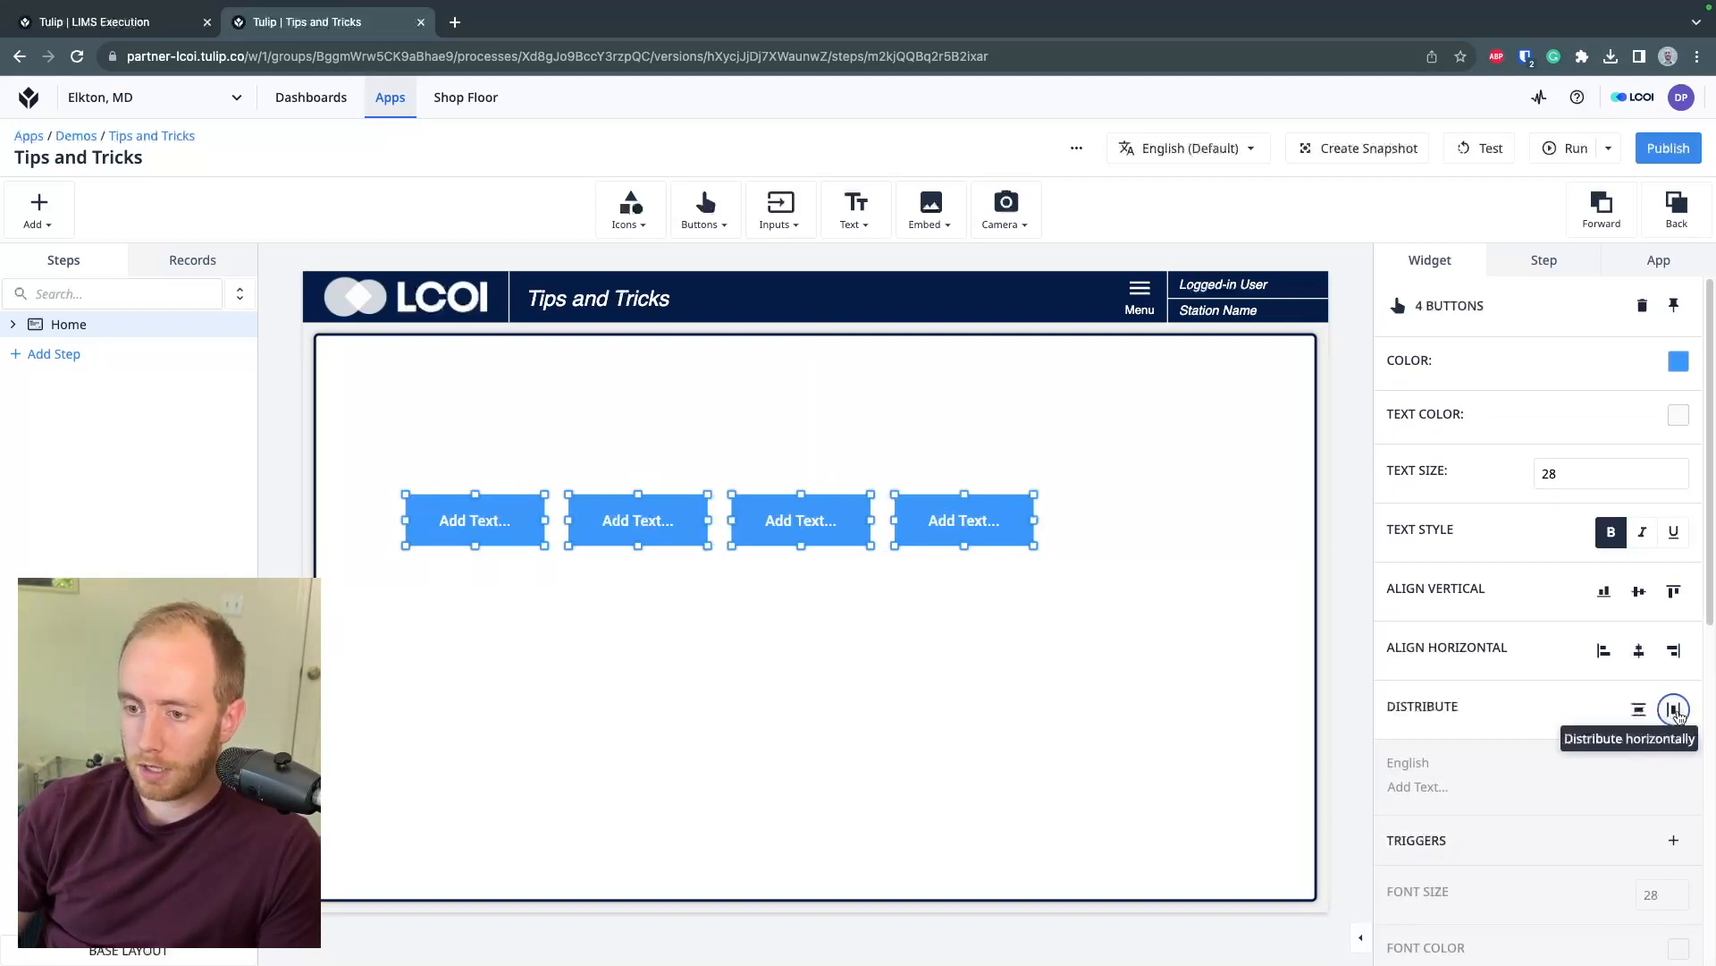
{"action": "mouse_move", "coordinate": [1638, 590]}
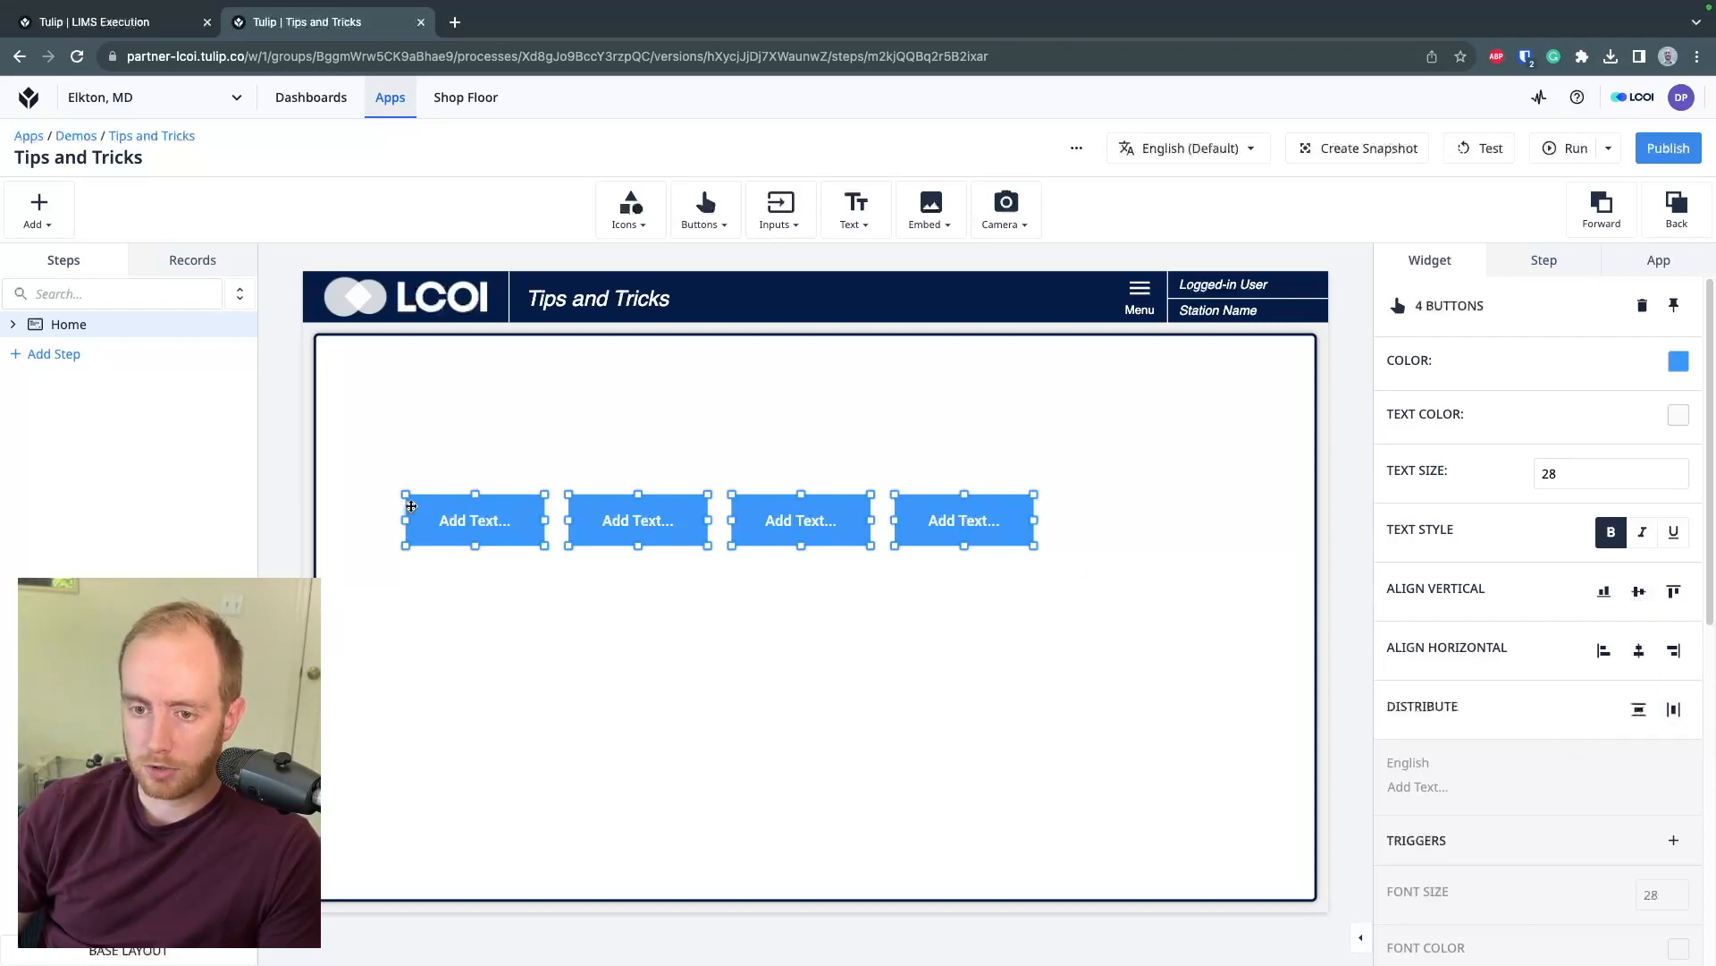
{"action": "left_click", "coordinate": [308, 518]}
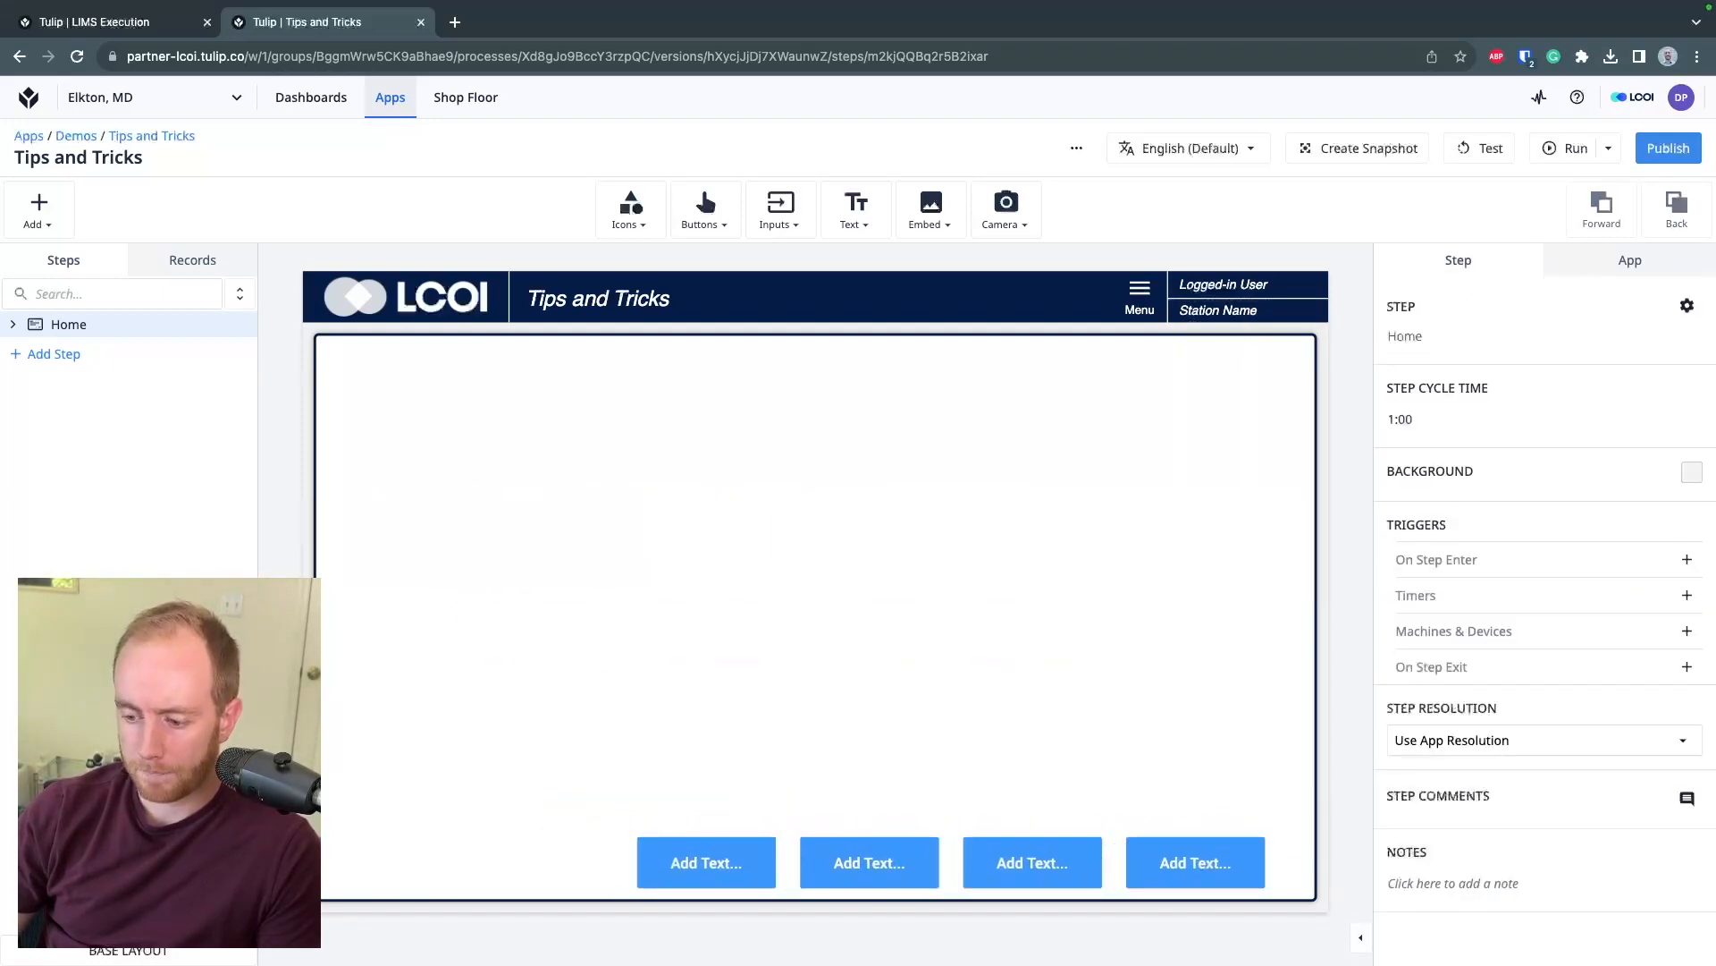
Delete the four buttons and review the editor's Keyboard Shortcuts dialog
{"action": "key", "text": "Delete"}
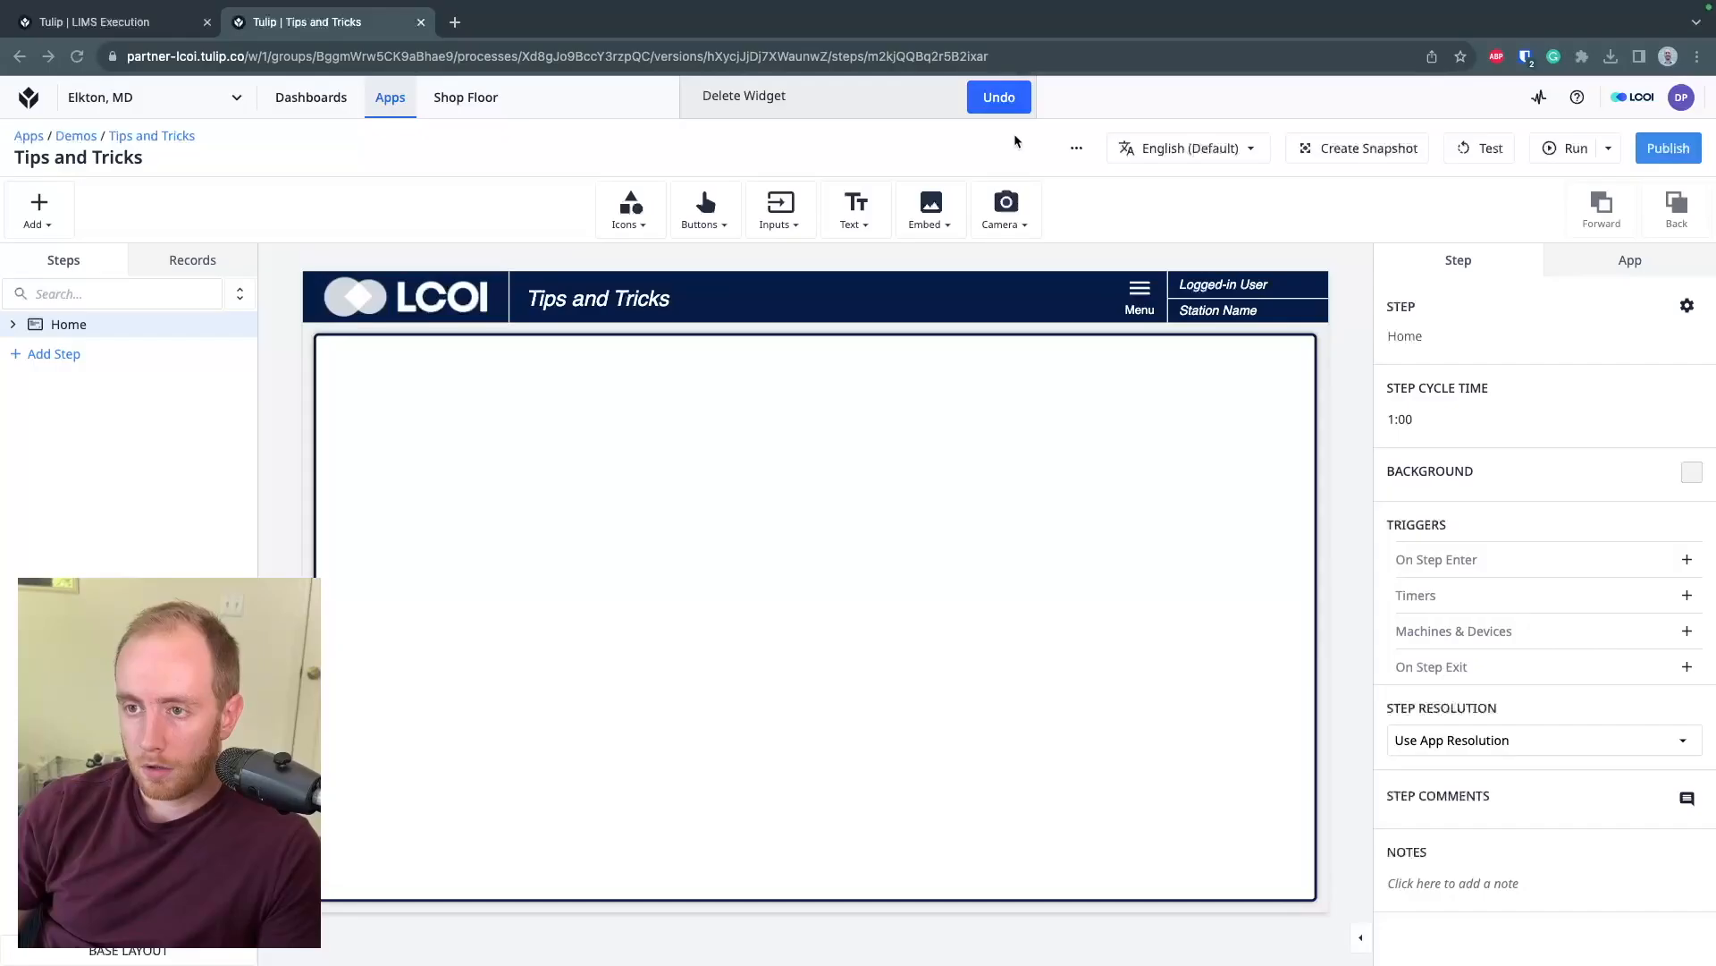
{"action": "left_click", "coordinate": [1076, 147]}
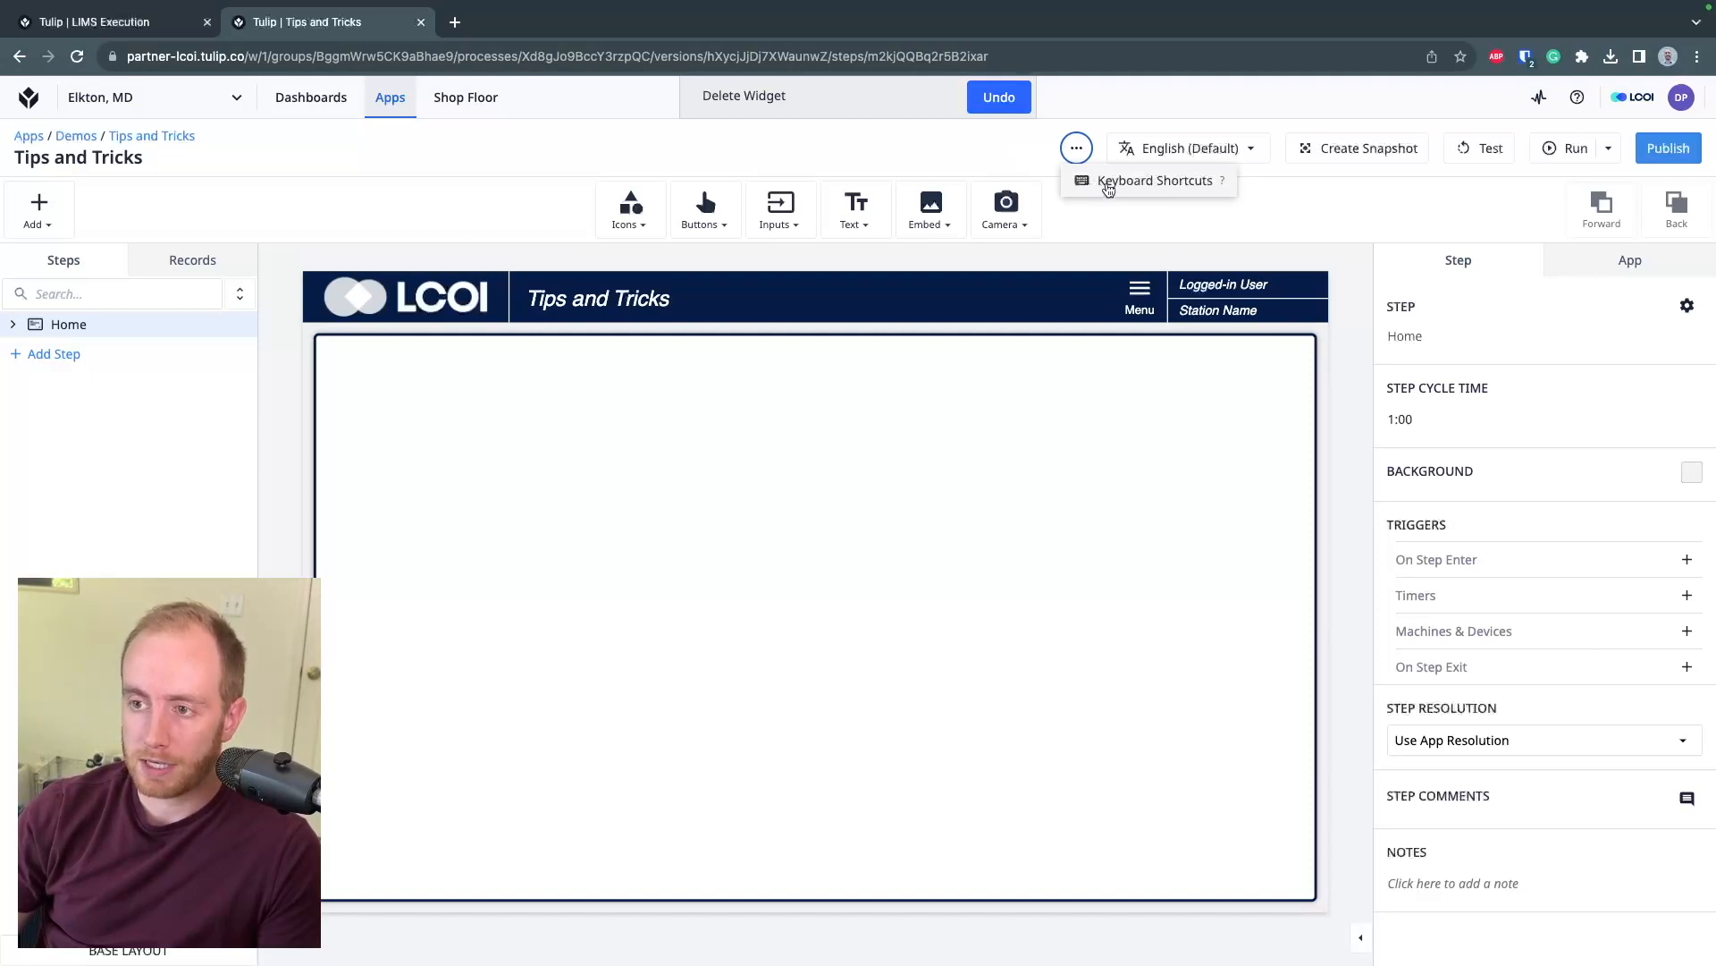
{"action": "left_click", "coordinate": [1150, 180]}
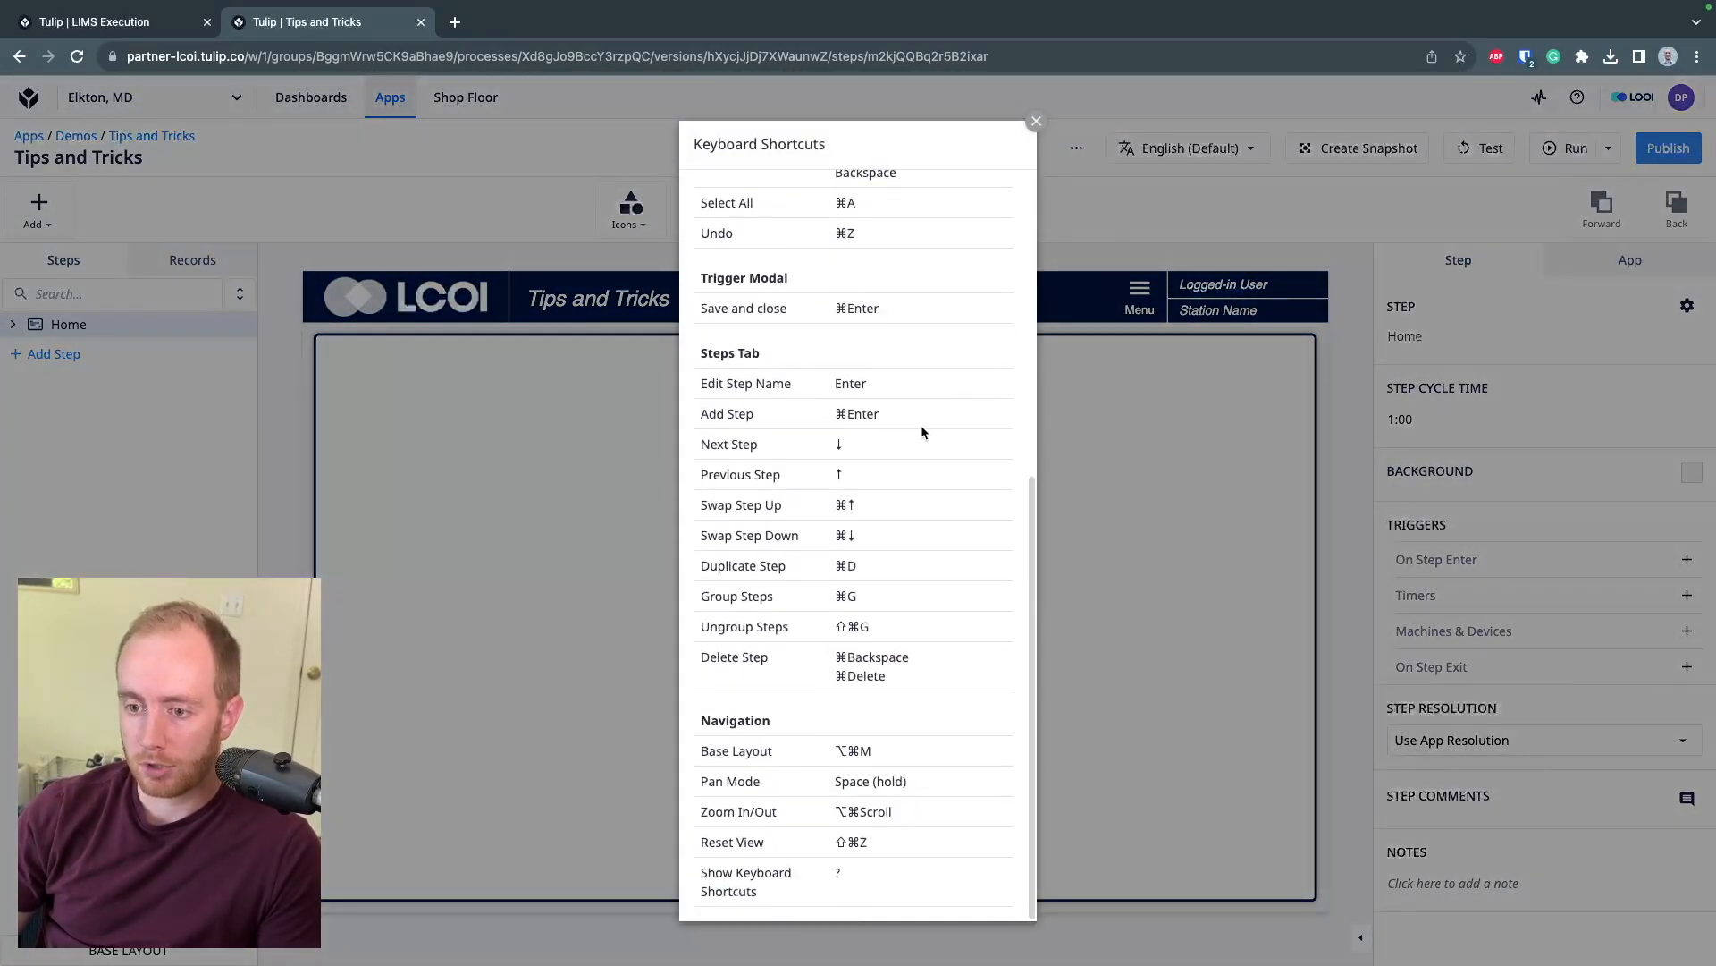
{"action": "left_click", "coordinate": [1037, 121]}
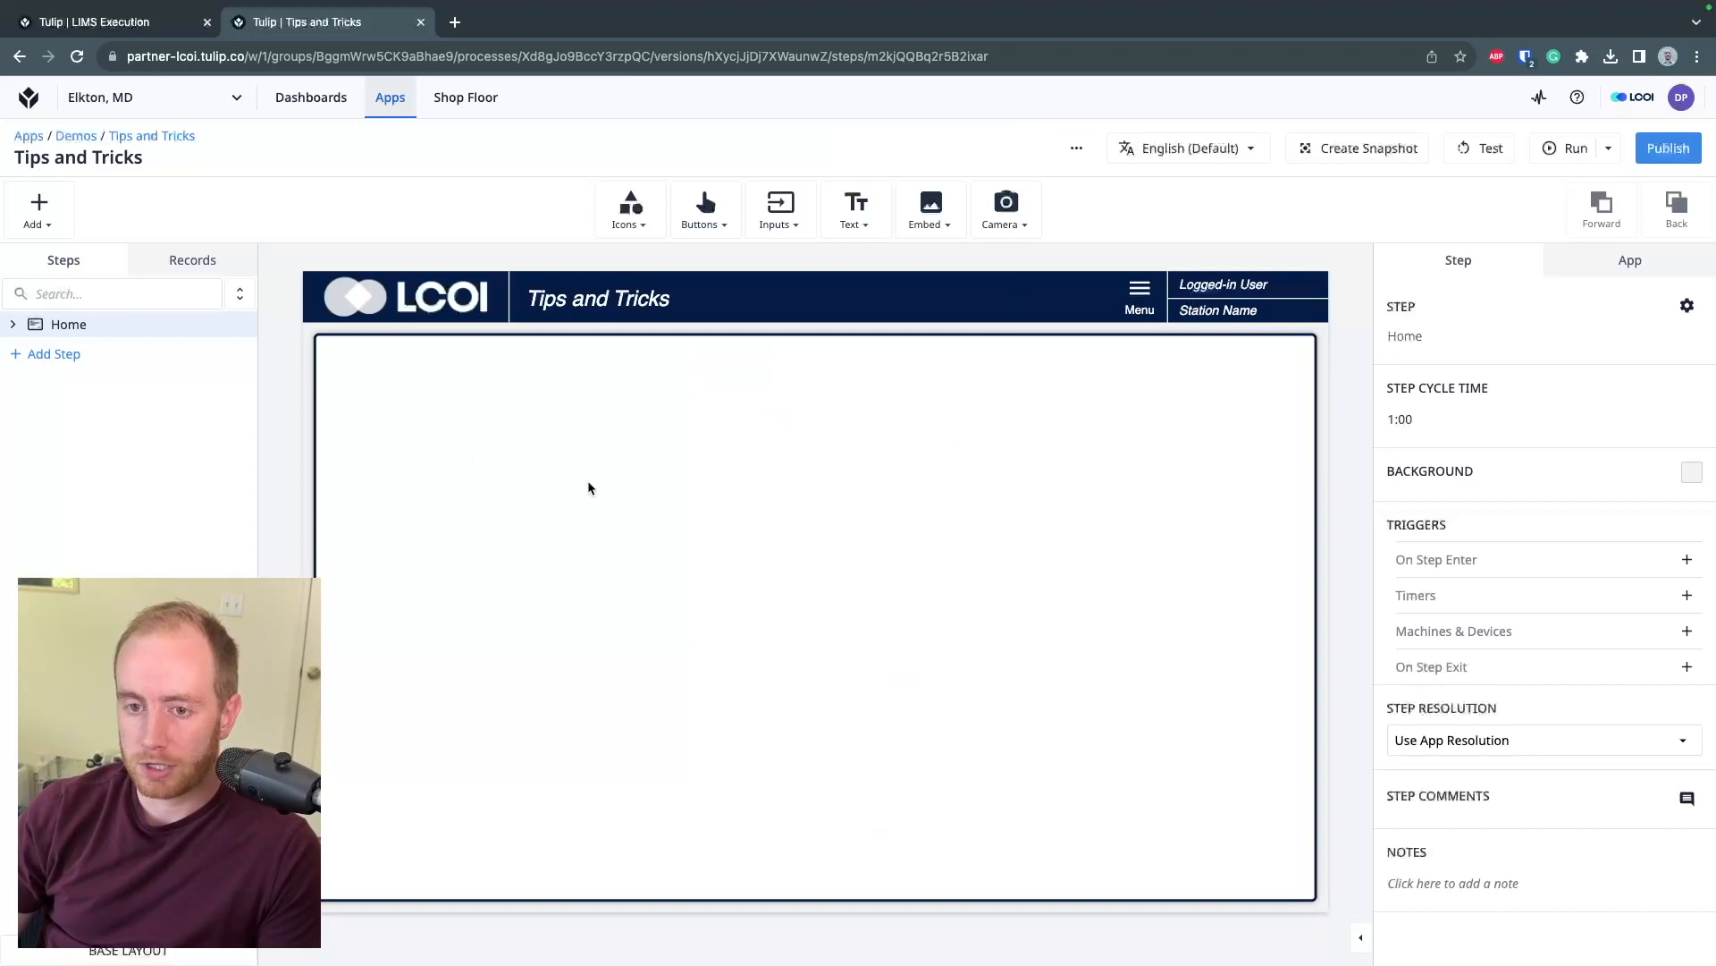
{"action": "mouse_move", "coordinate": [271, 333]}
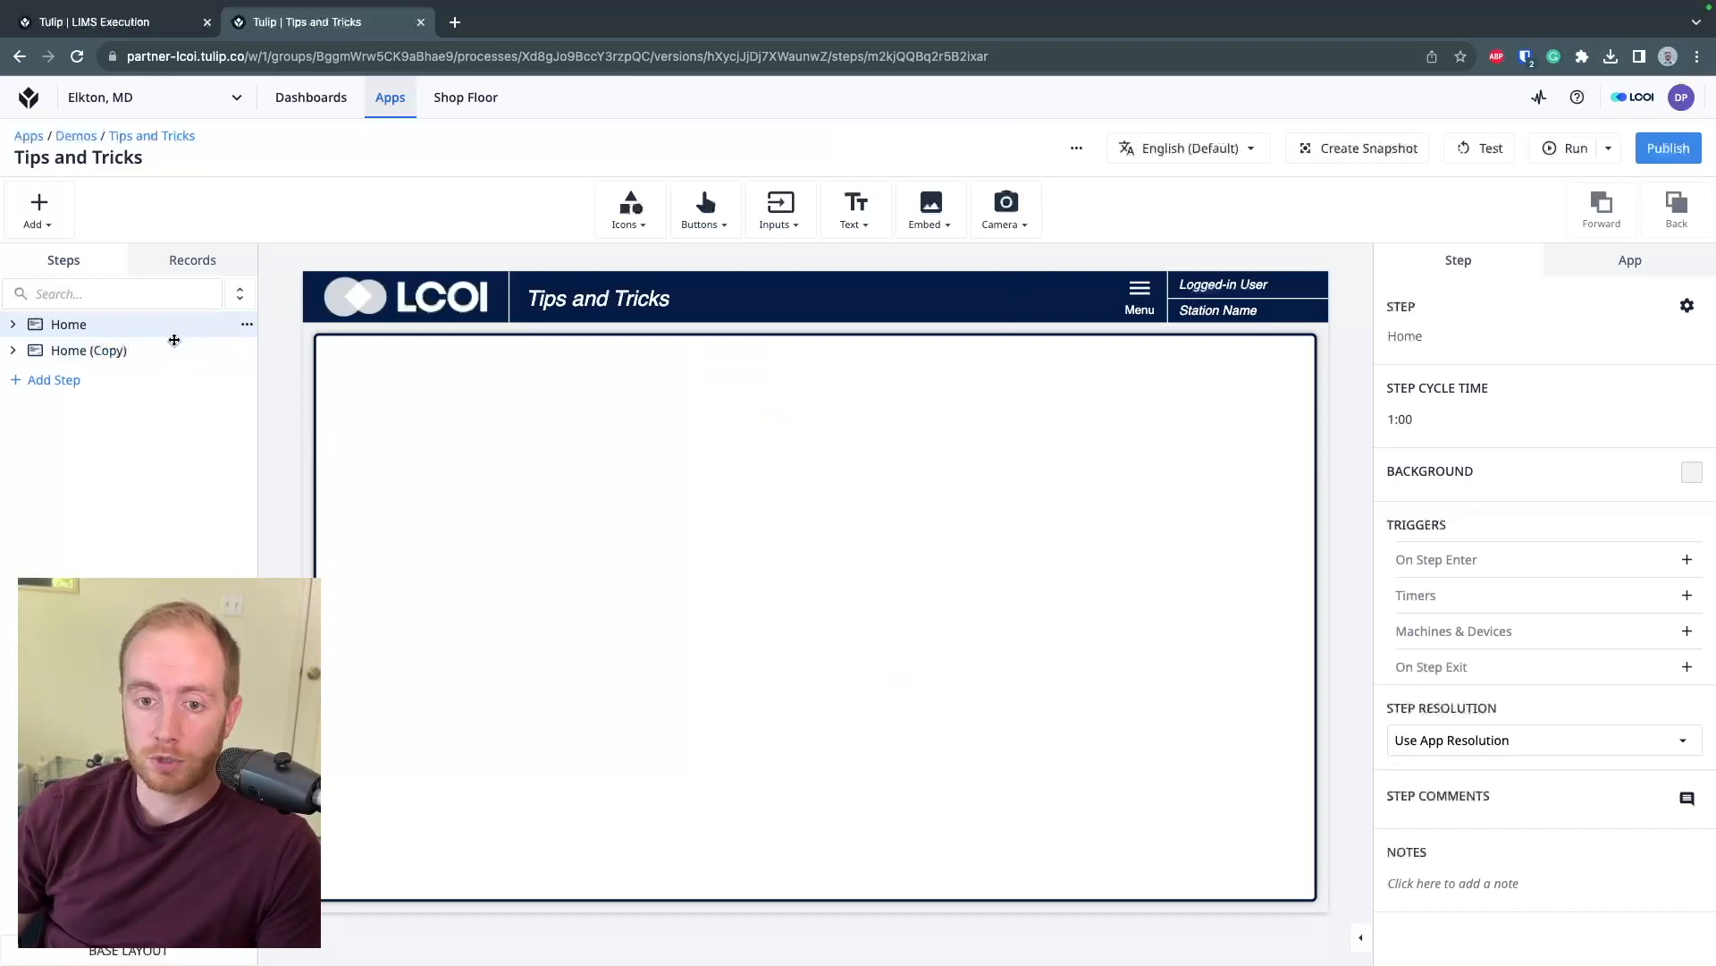
Remove the duplicated Home (Copy) step and adjust the canvas zoom
{"action": "left_click", "coordinate": [90, 351]}
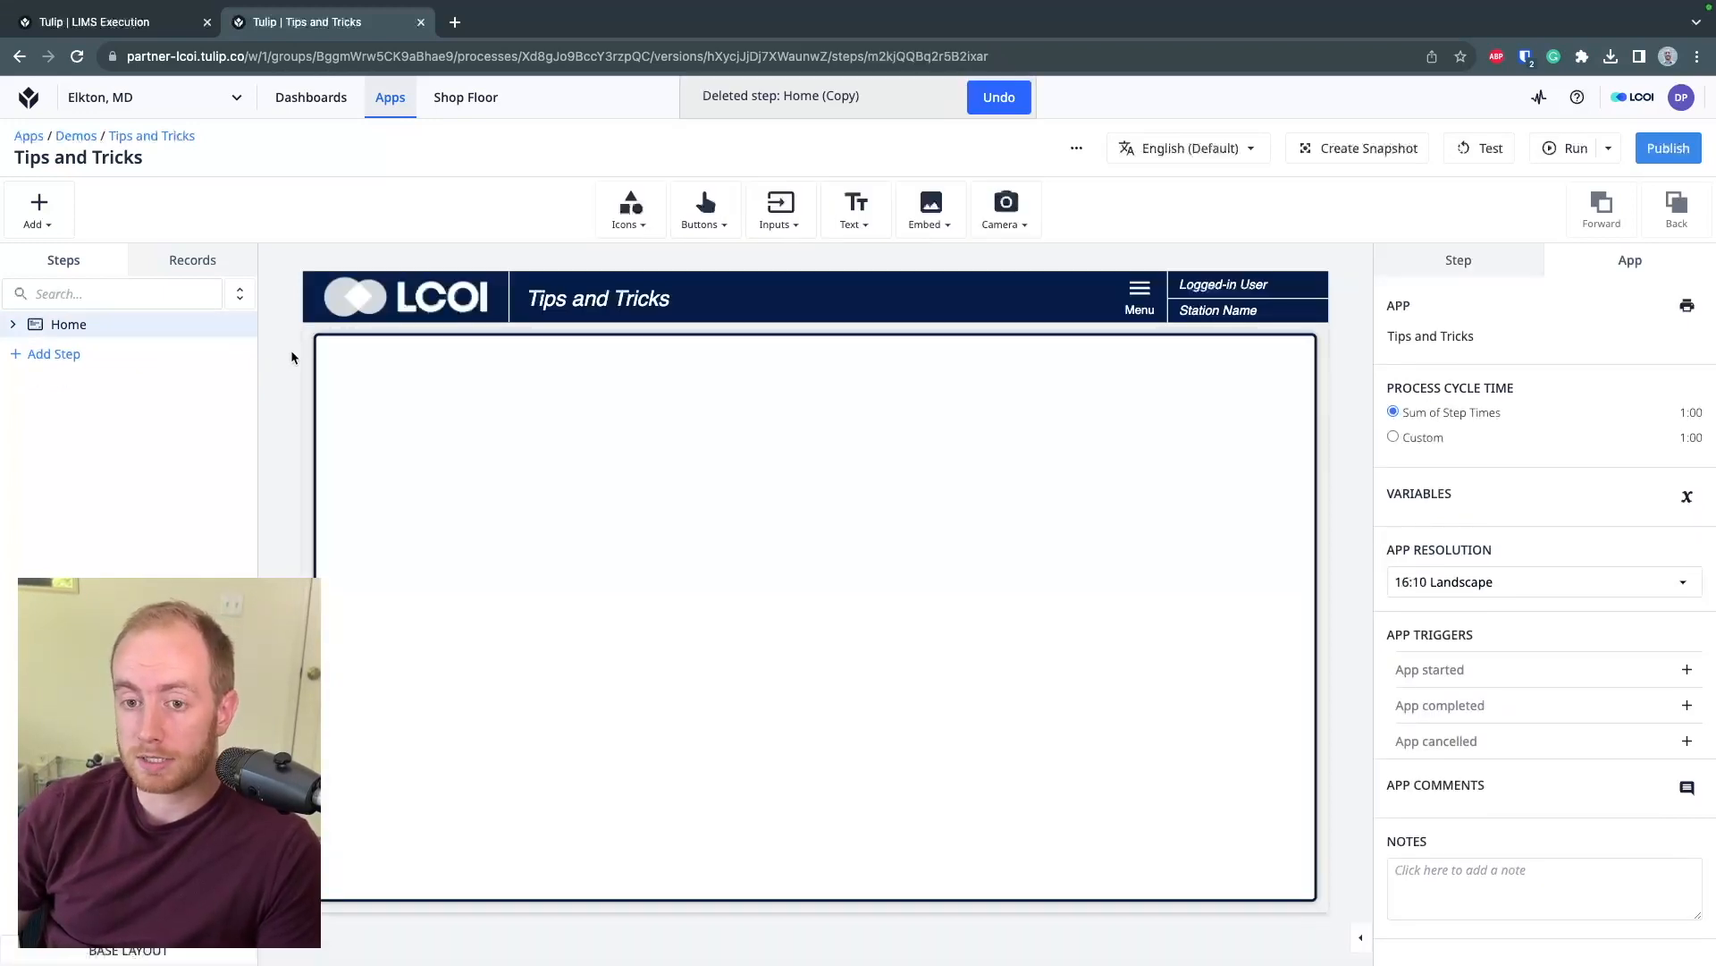
{"action": "mouse_move", "coordinate": [1366, 934]}
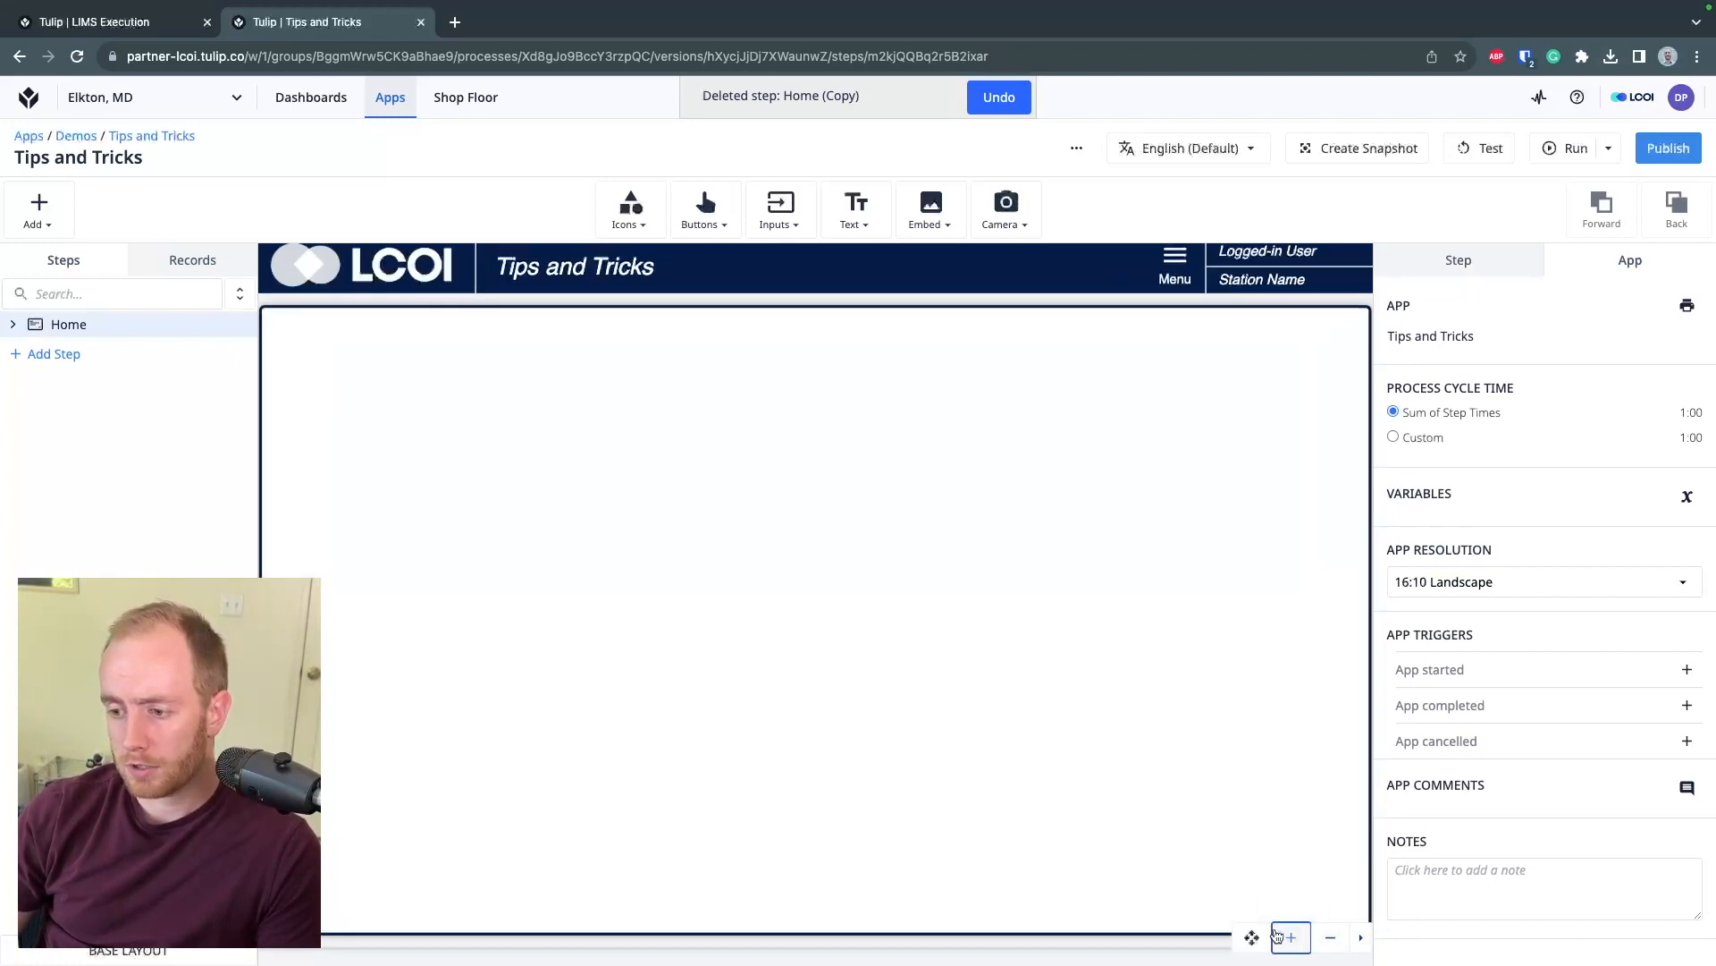
{"action": "left_click", "coordinate": [1252, 937]}
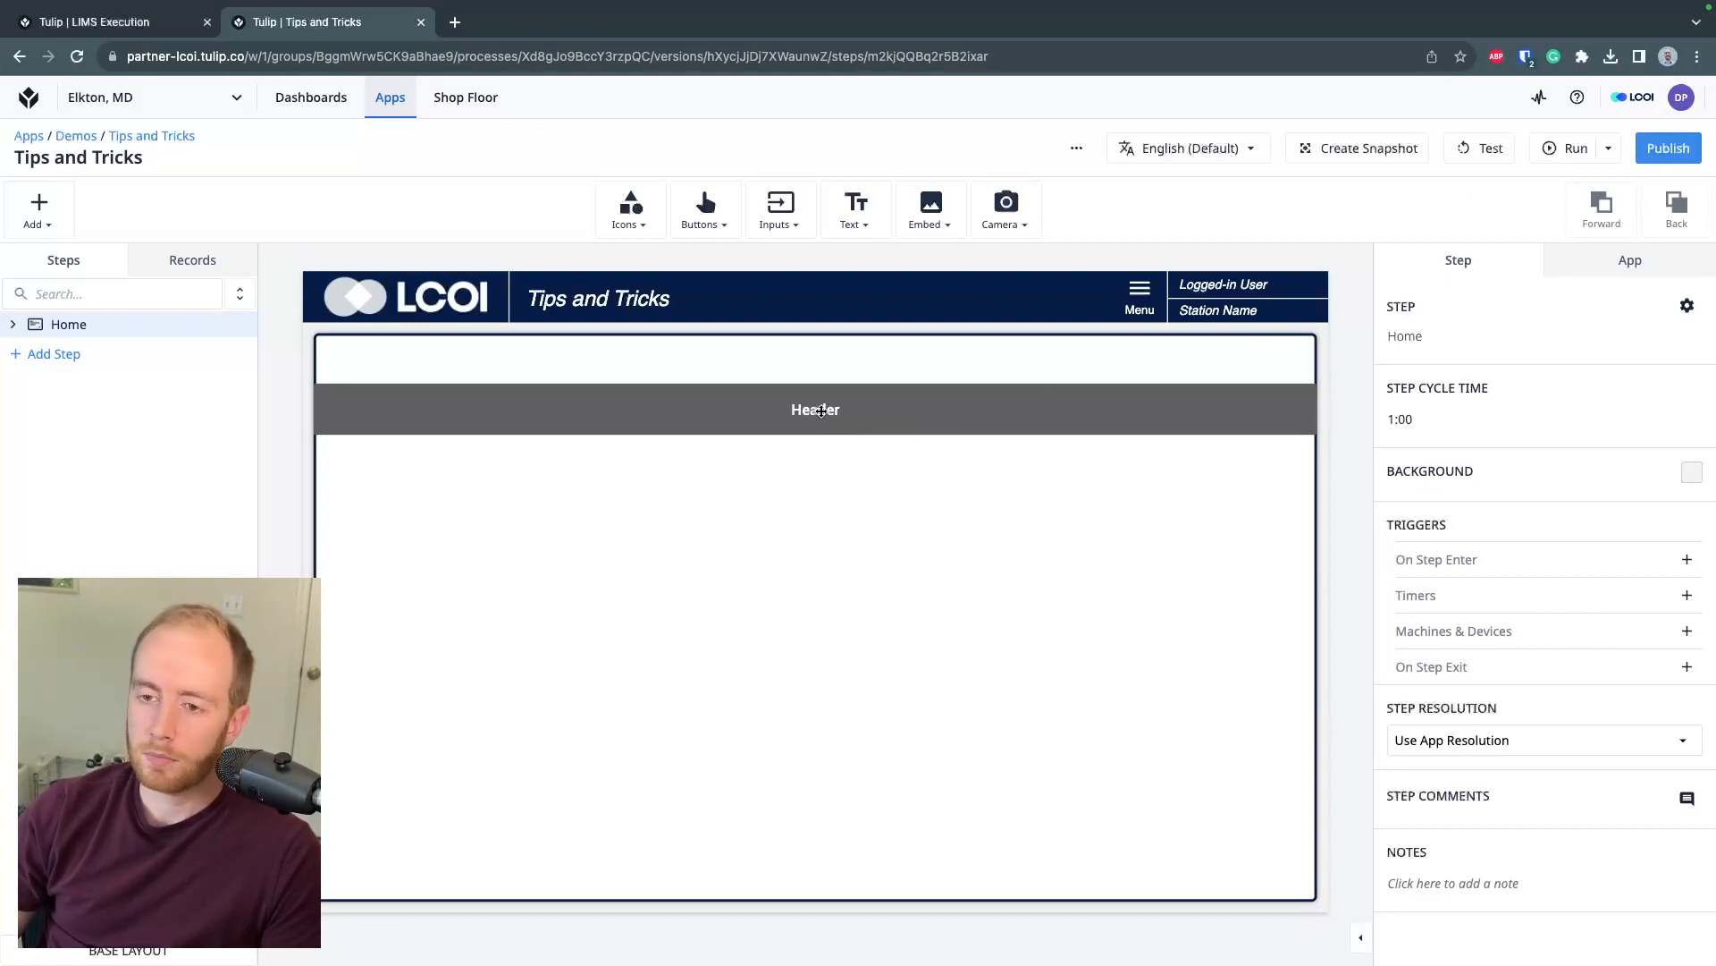
Move the Header bar to sit 20 pixels from the left canvas edge
{"action": "left_click", "coordinate": [815, 409]}
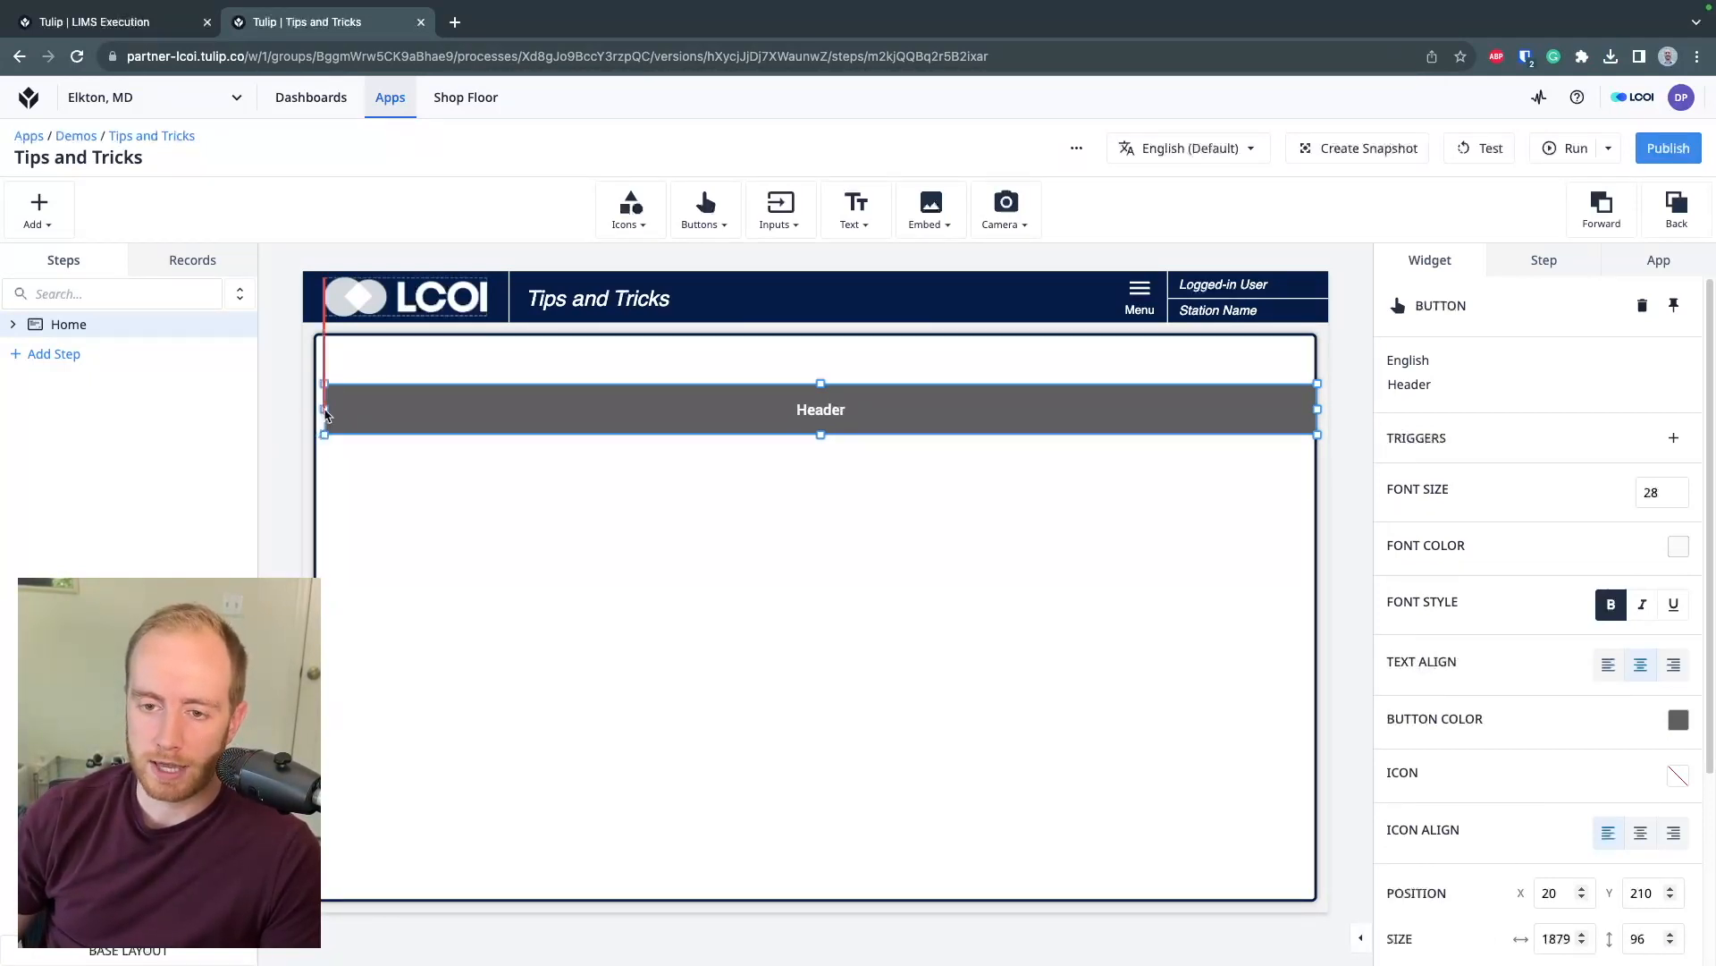
{"action": "left_click_drag", "start_coordinate": [323, 409], "coordinate": [345, 409]}
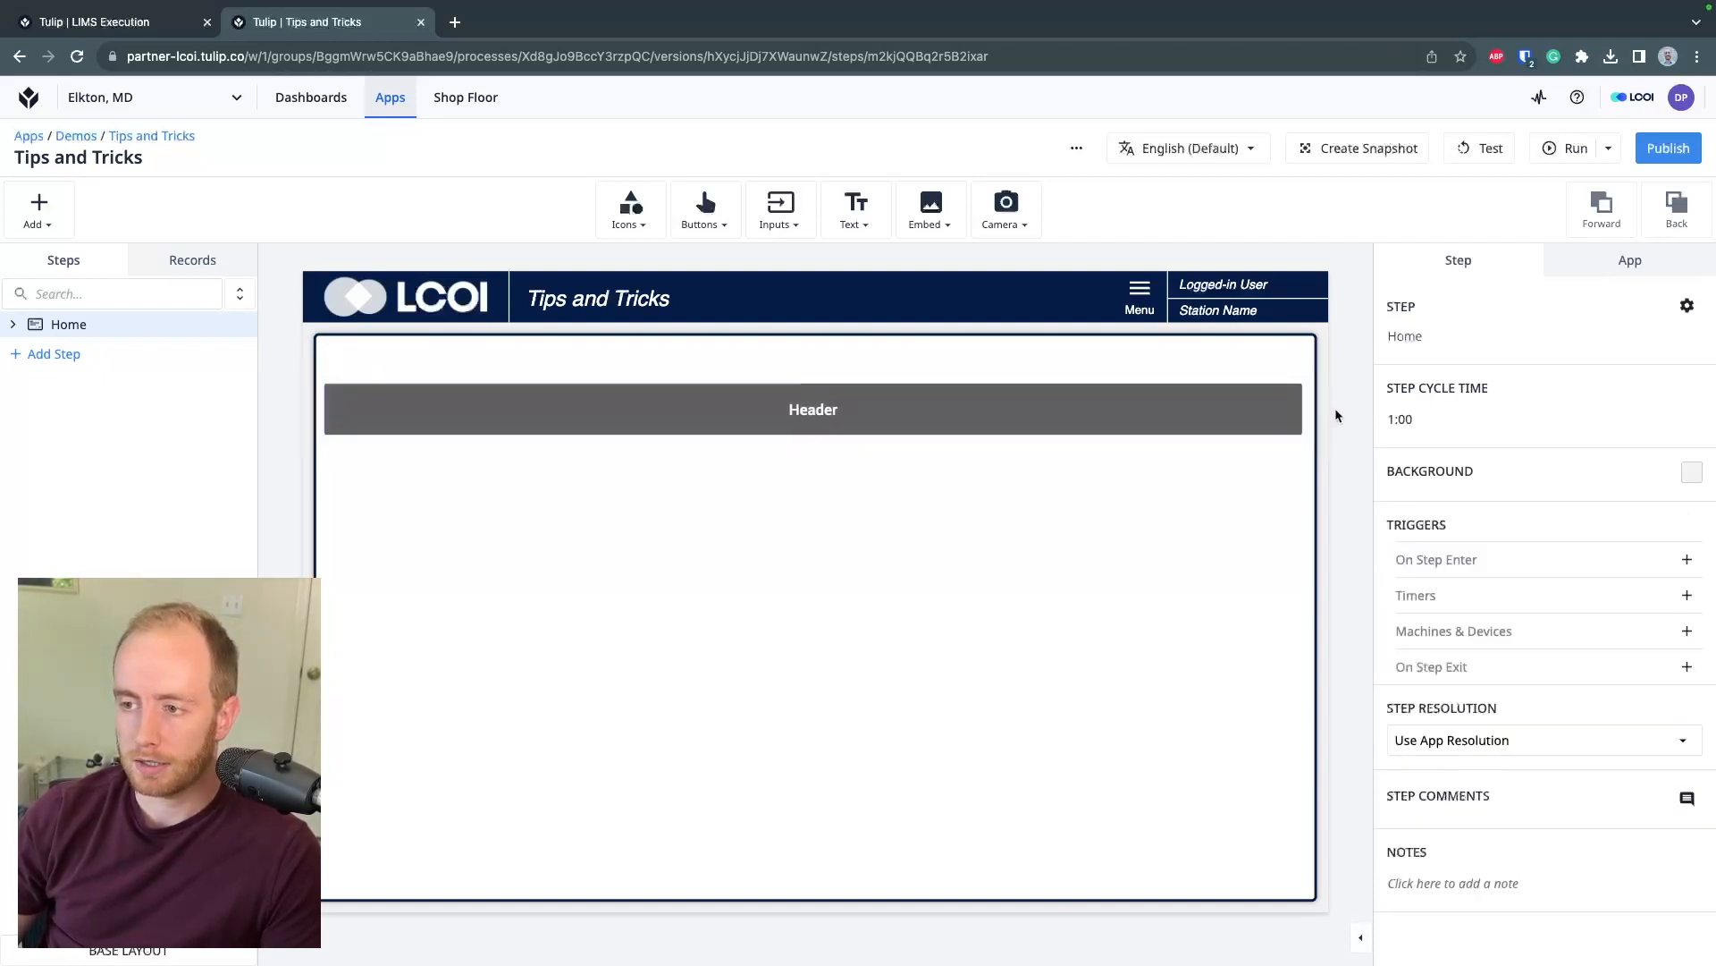
{"action": "left_click", "coordinate": [816, 408]}
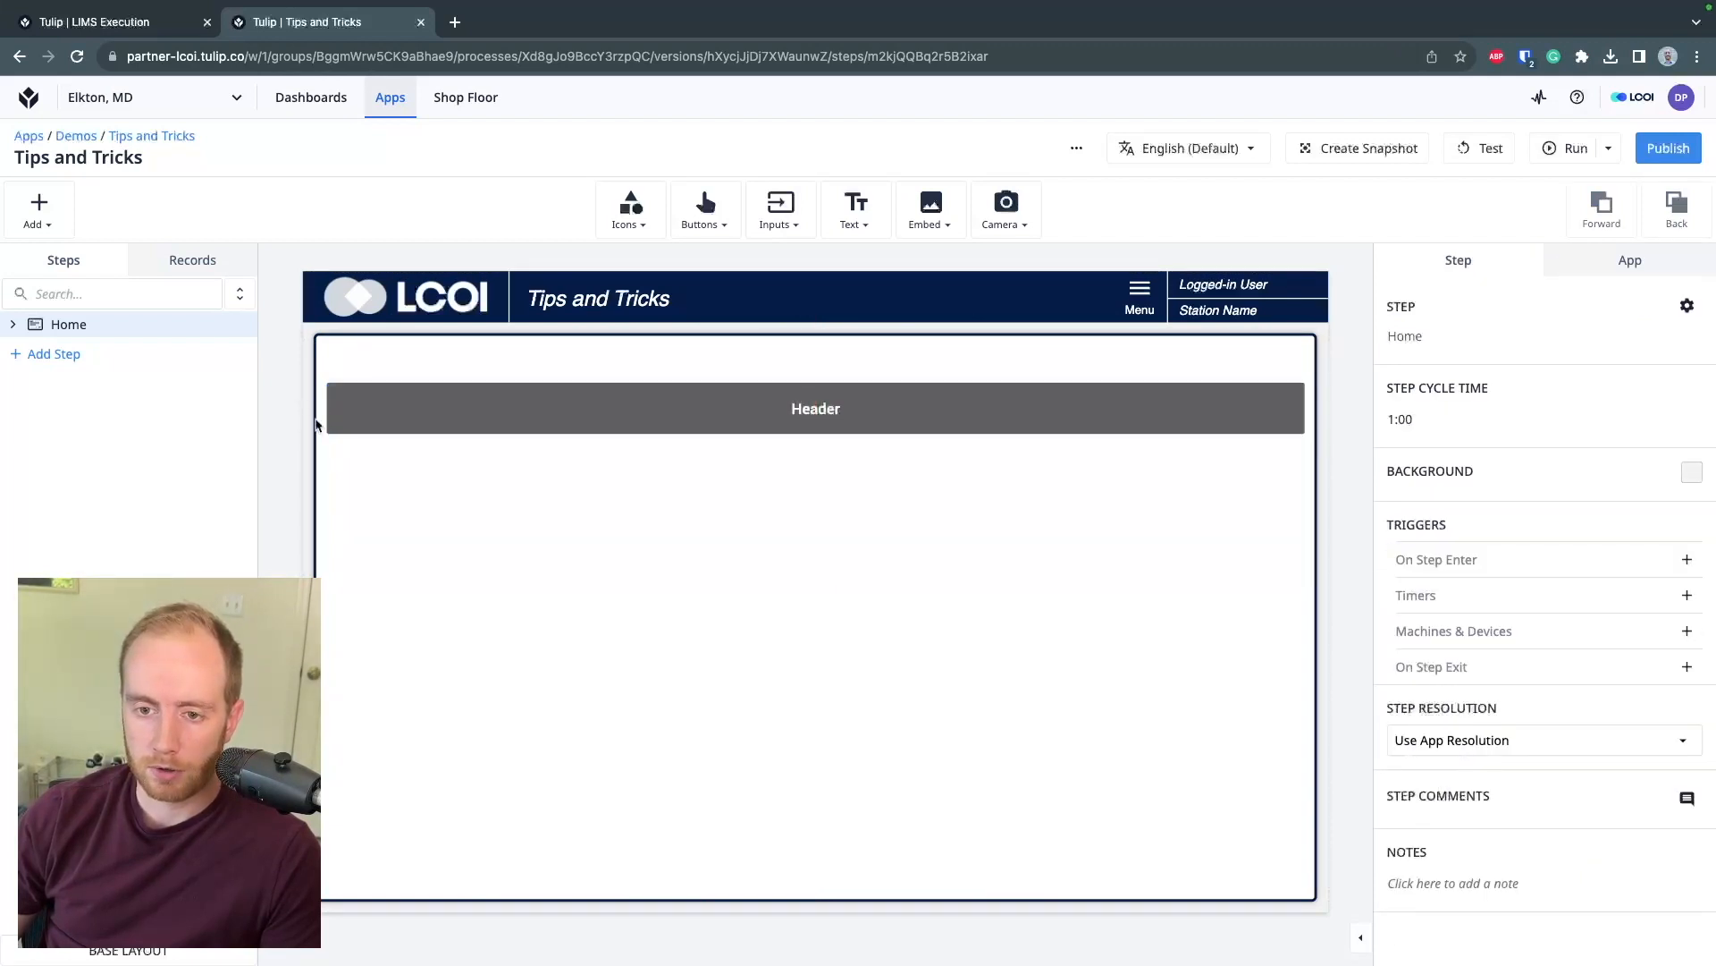
{"action": "left_click", "coordinate": [815, 407]}
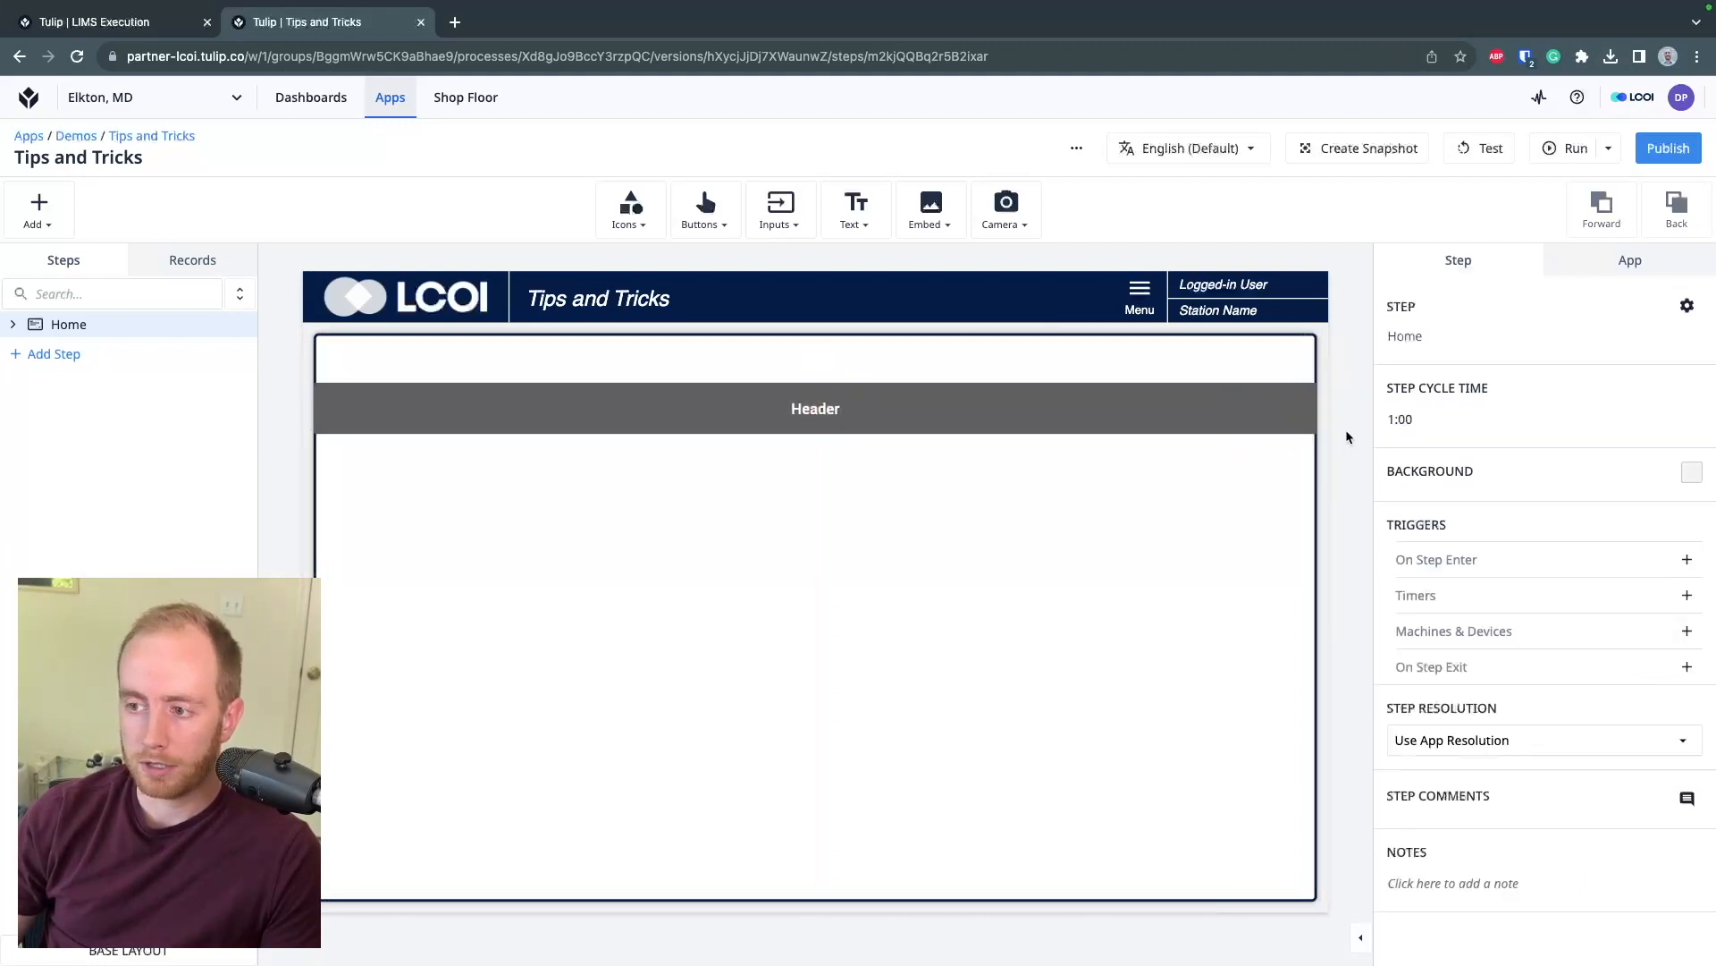
Shrink the Header's right edge to leave a 20-pixel right margin
{"action": "left_click", "coordinate": [816, 407]}
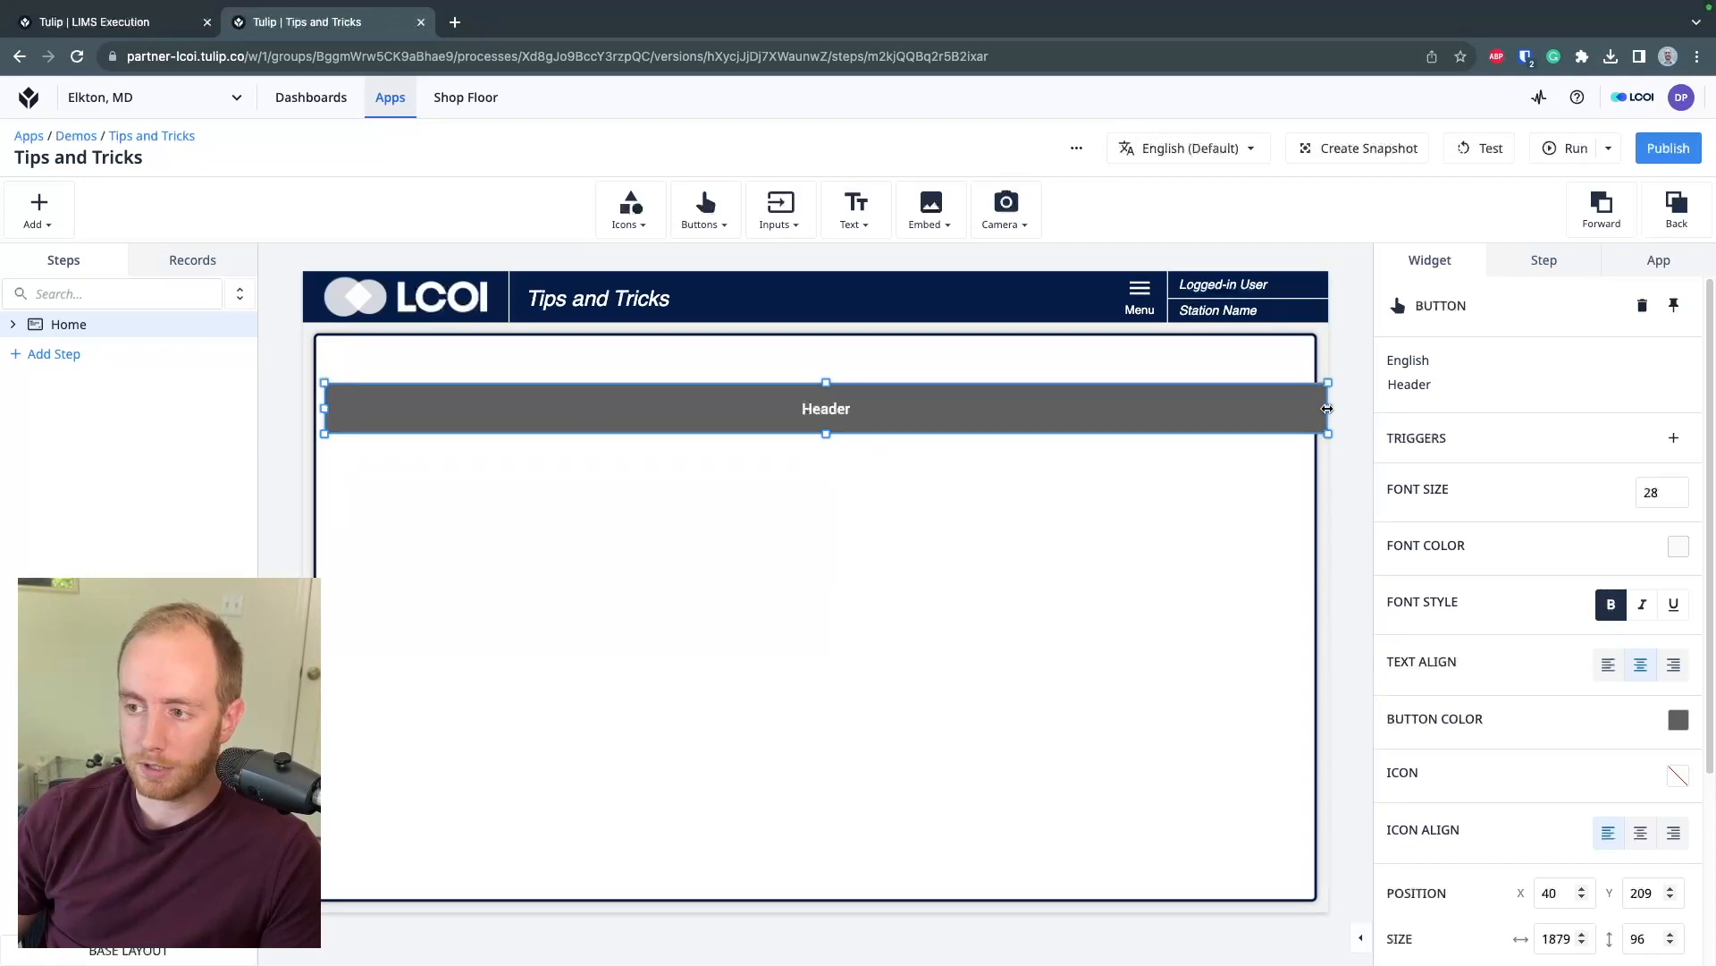
{"action": "mouse_move", "coordinate": [1375, 413]}
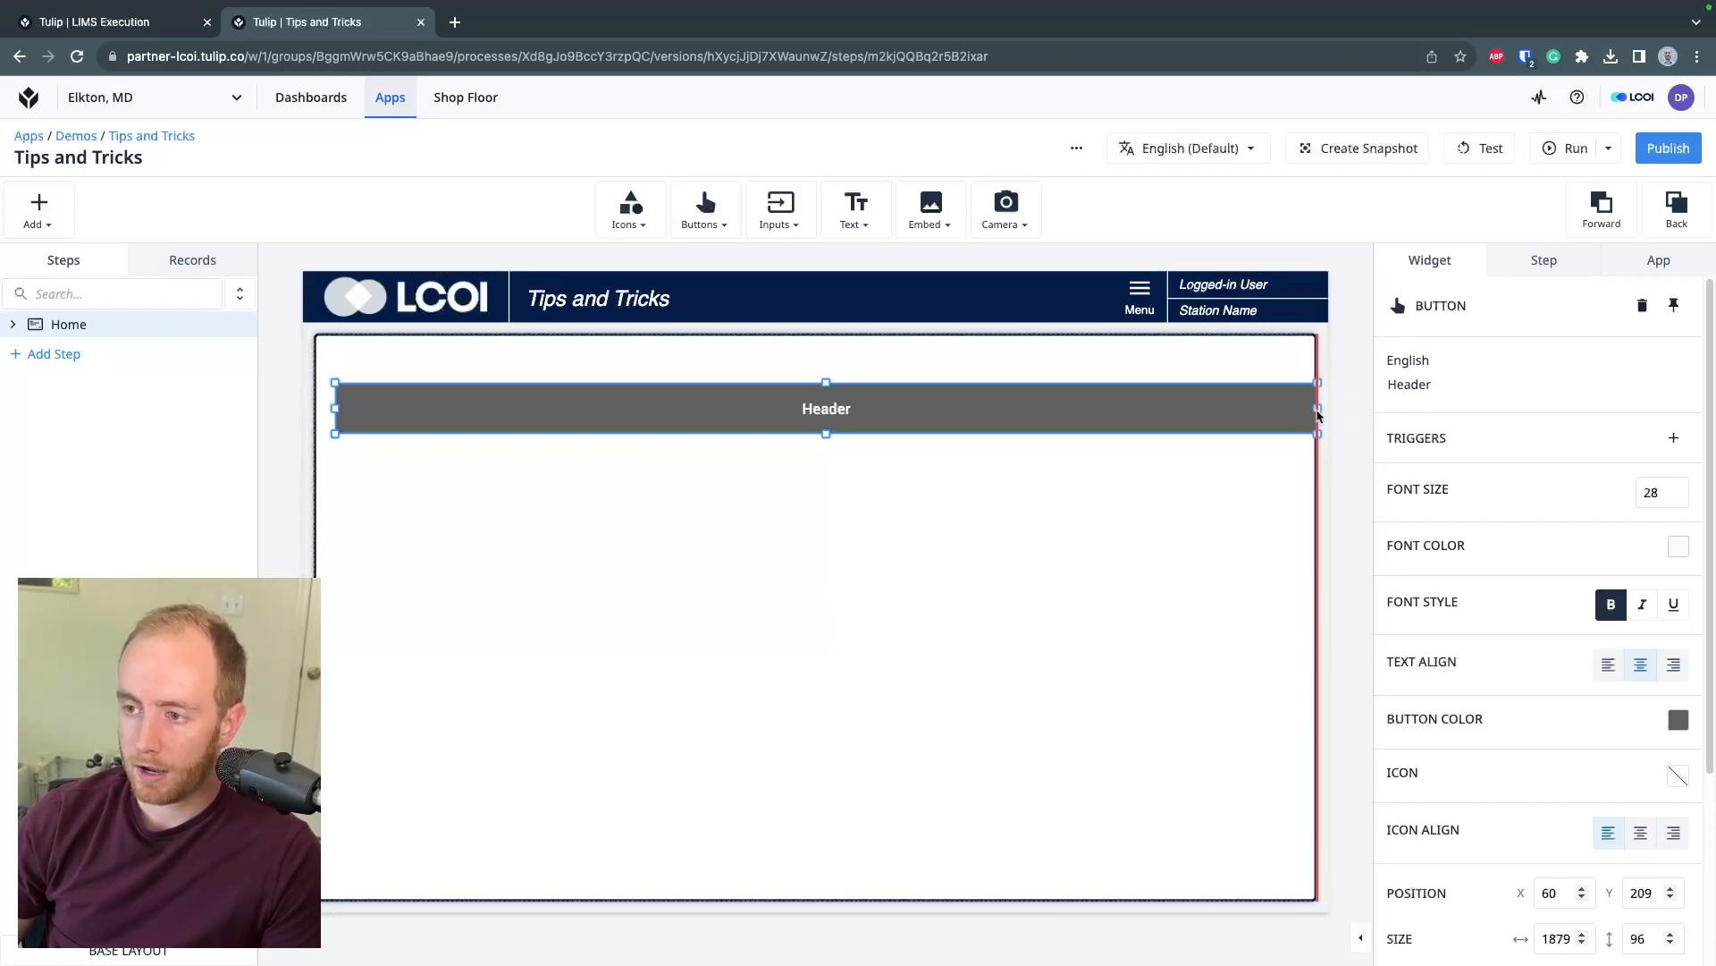
{"action": "left_click_drag", "start_coordinate": [1317, 408], "coordinate": [1305, 408]}
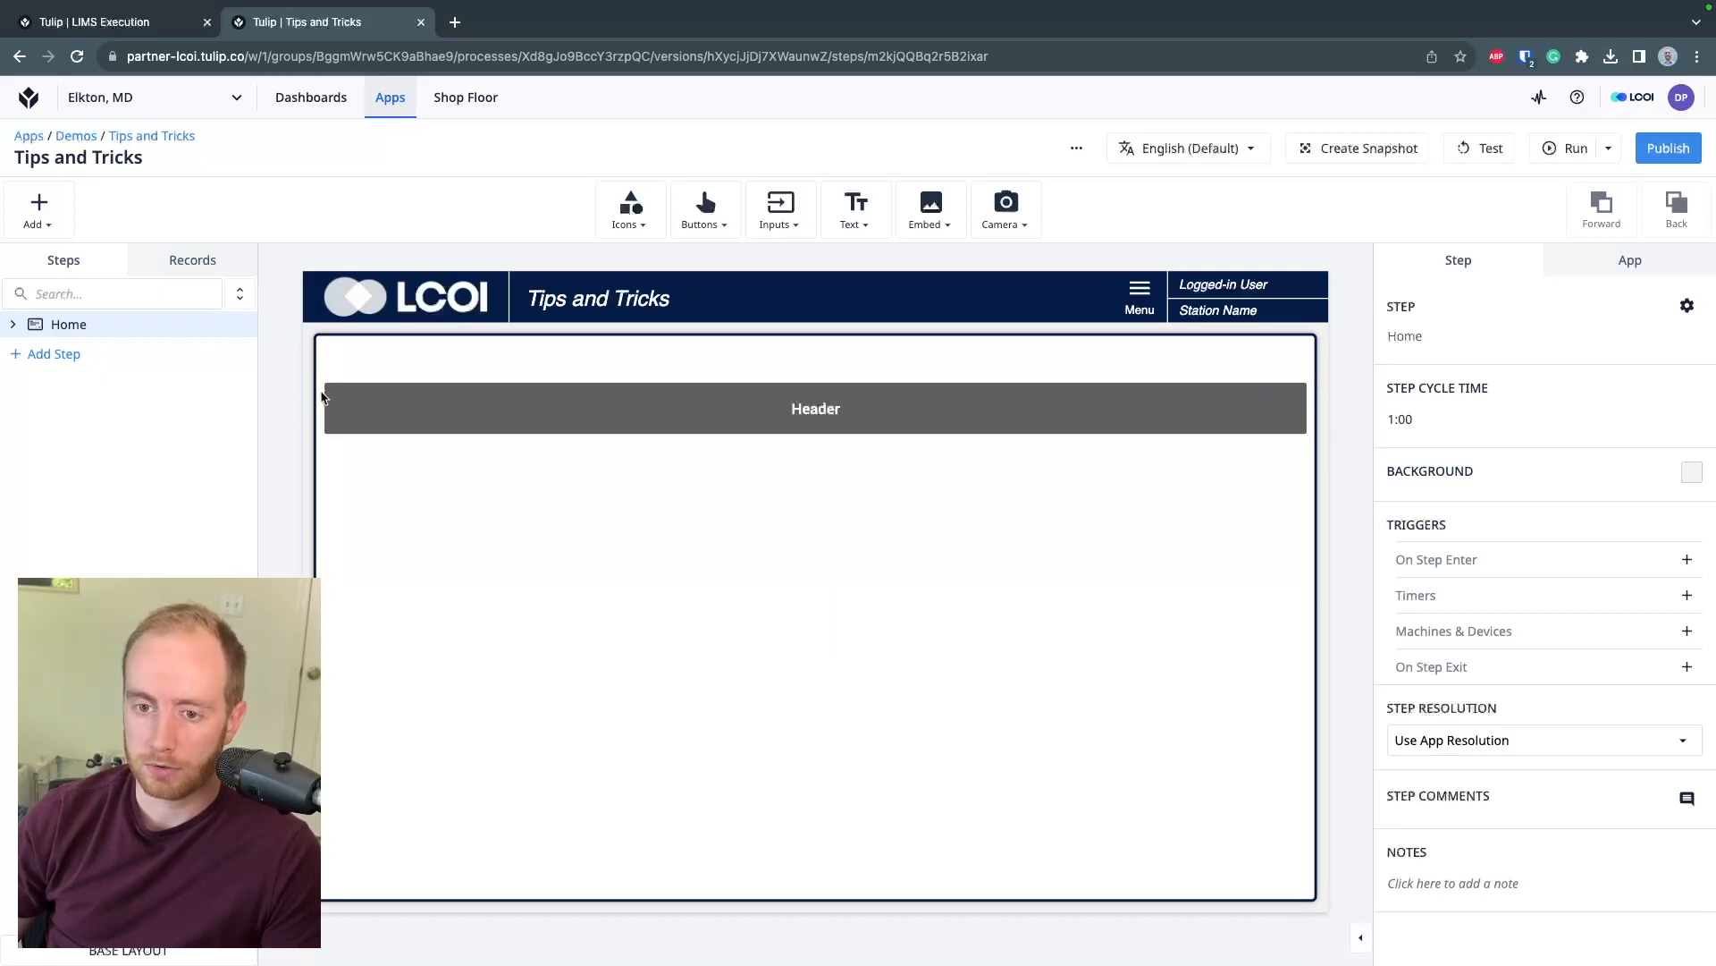
{"action": "mouse_move", "coordinate": [1259, 406]}
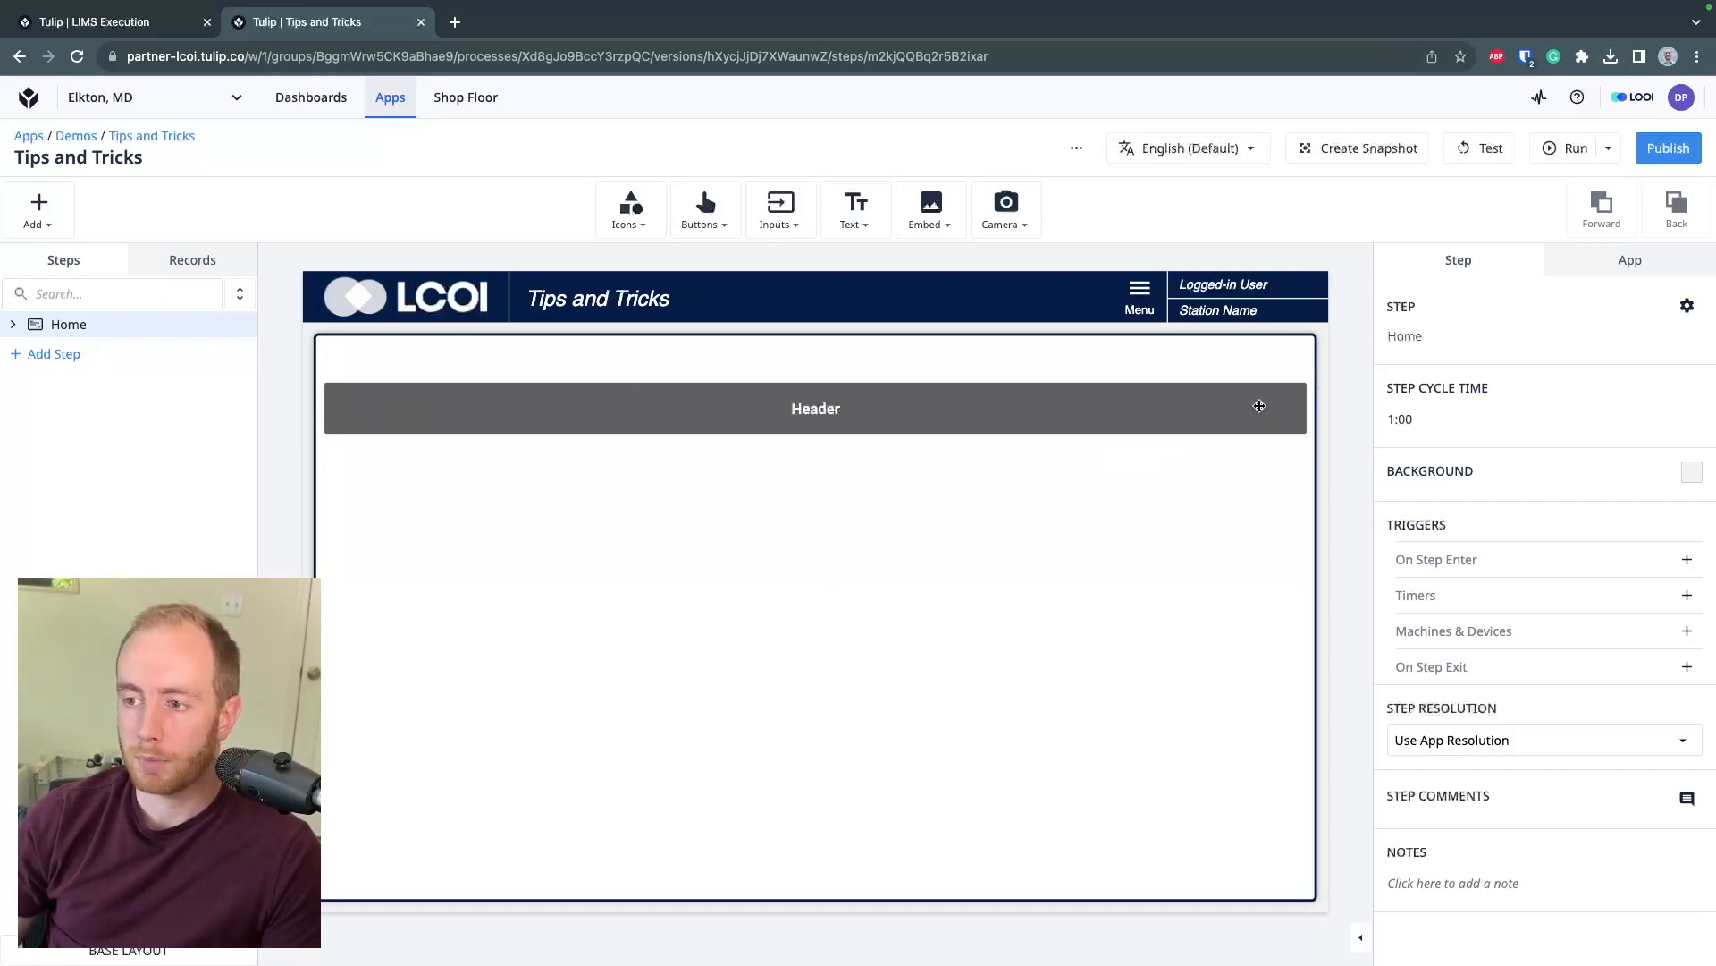